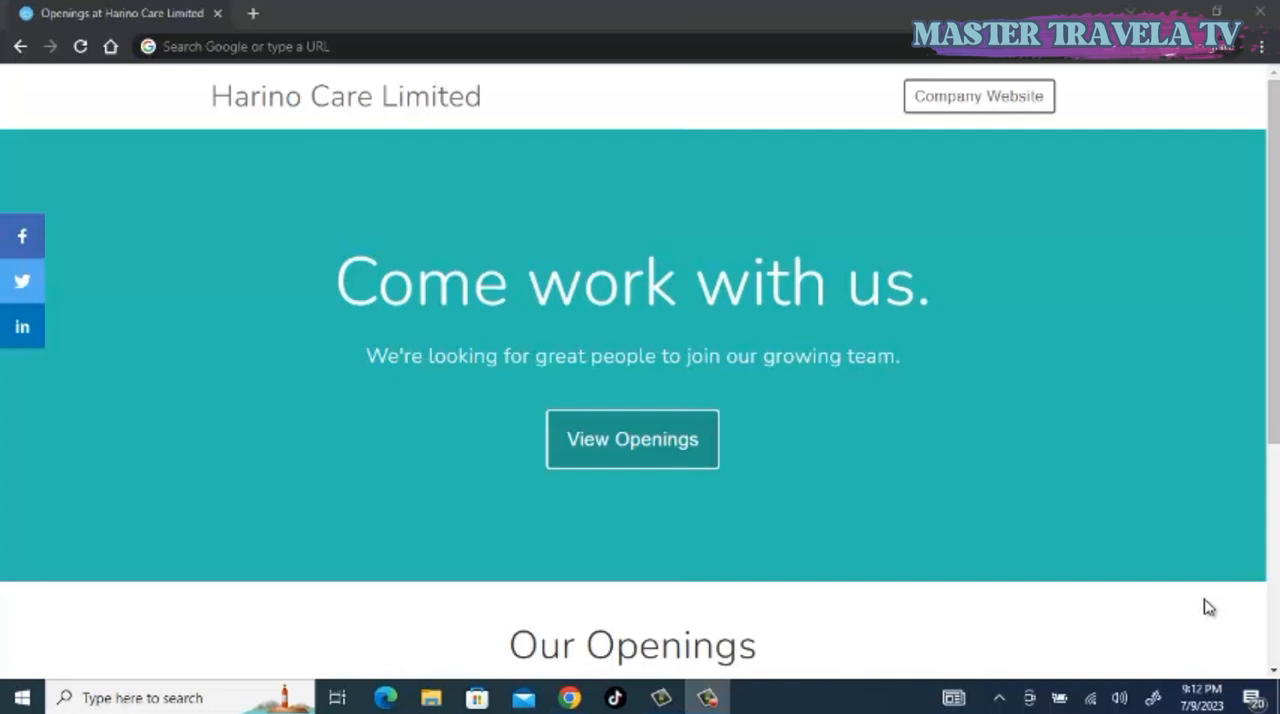
mouse_move(728, 296)
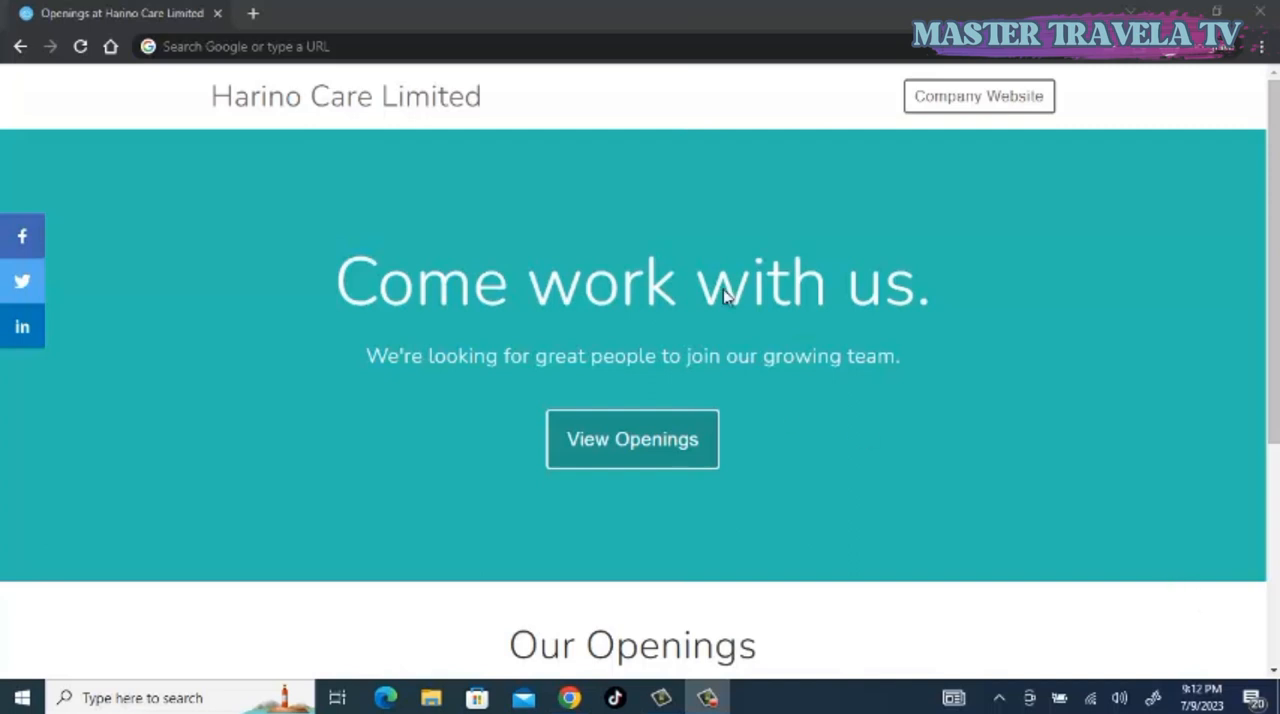
mouse_move(444, 120)
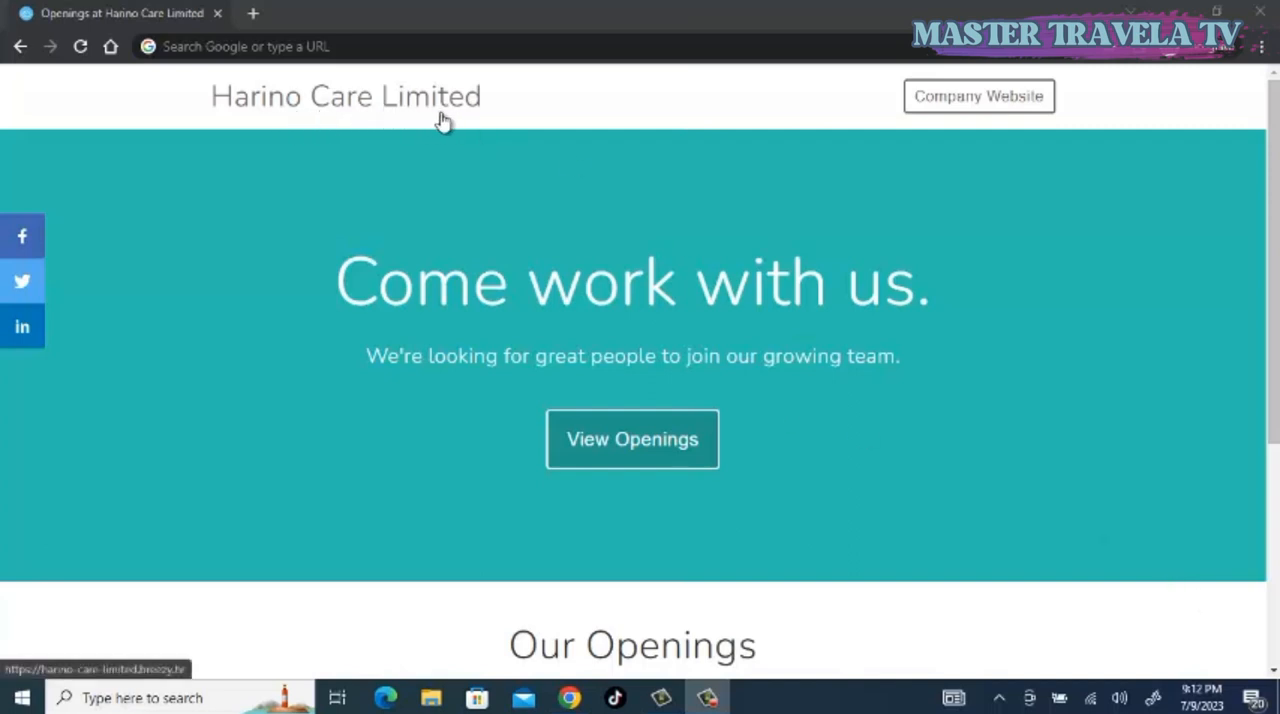
mouse_move(462, 100)
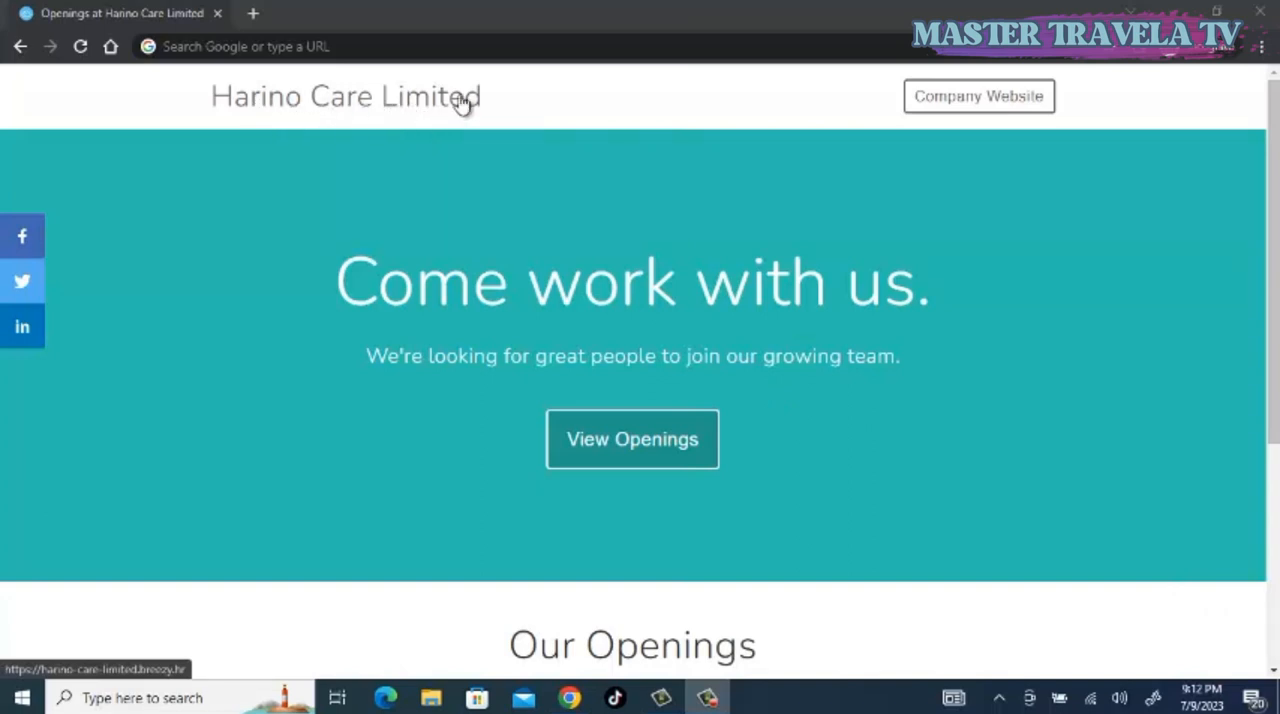
- Scroll the Harino Care careers page to the Our Openings list showing Domiciliary Care Assistant and Shop Manager - Engineer
click(240, 46)
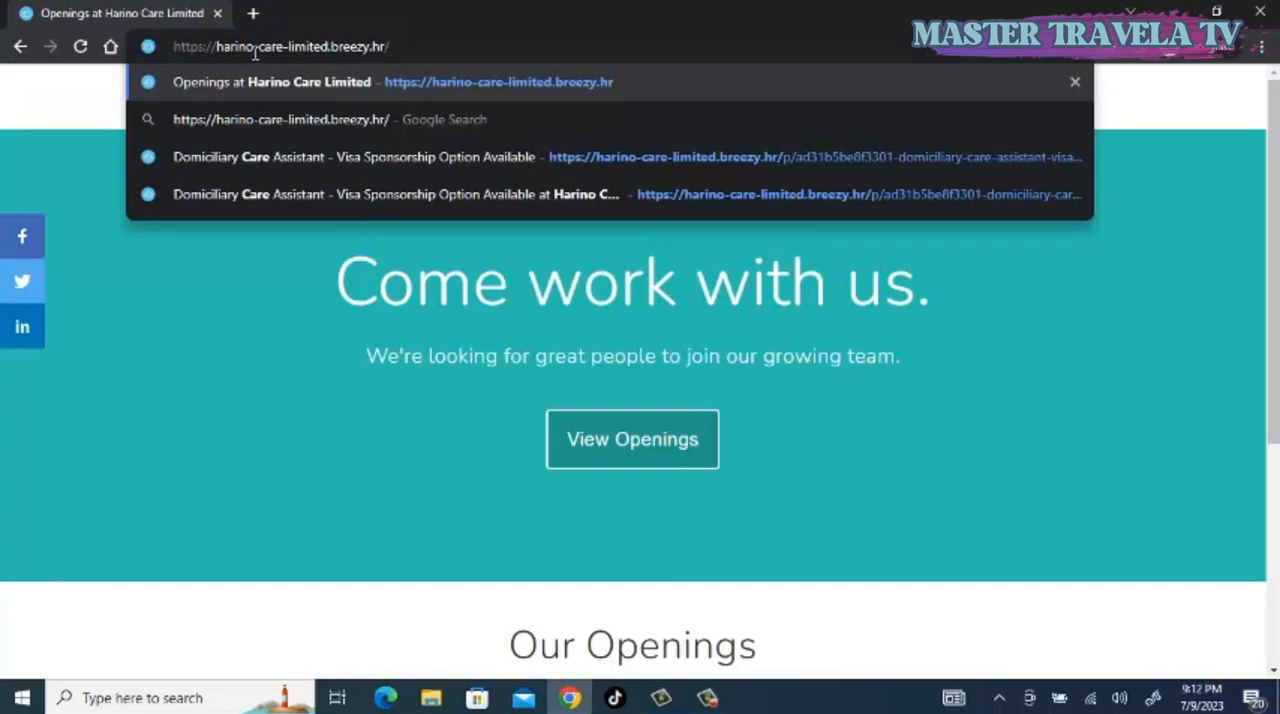
mouse_move(316, 52)
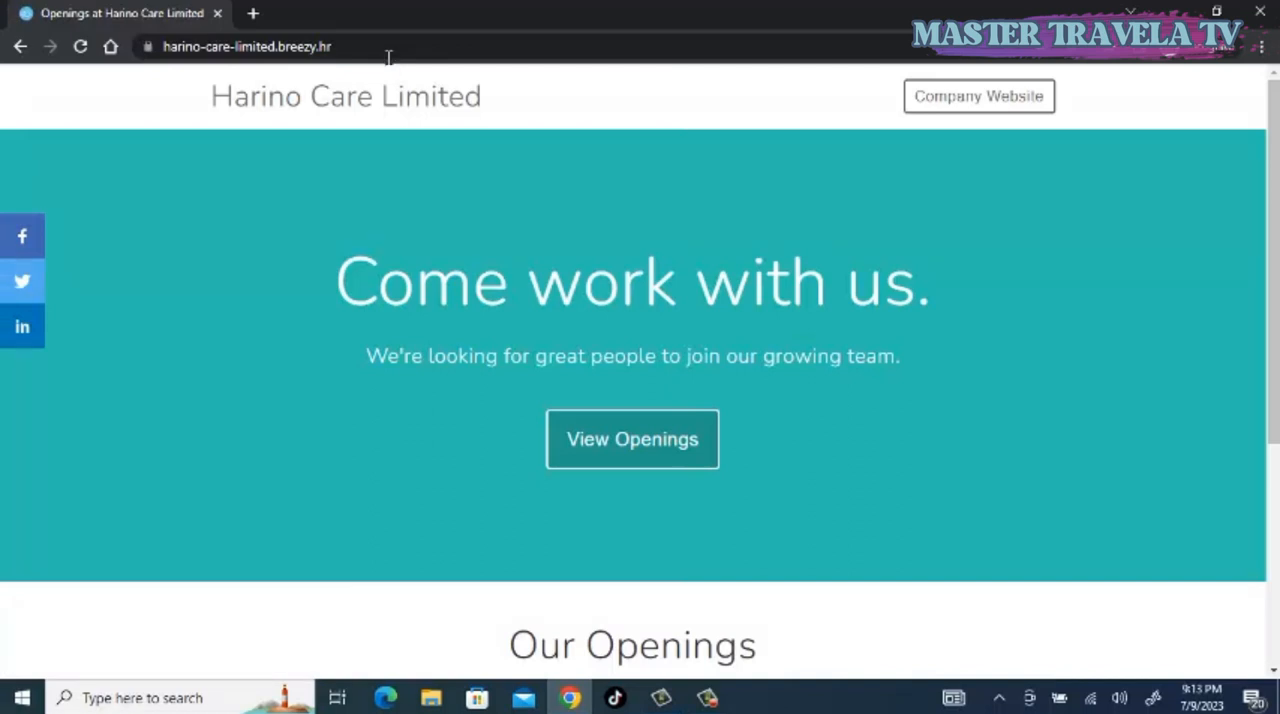
mouse_move(248, 148)
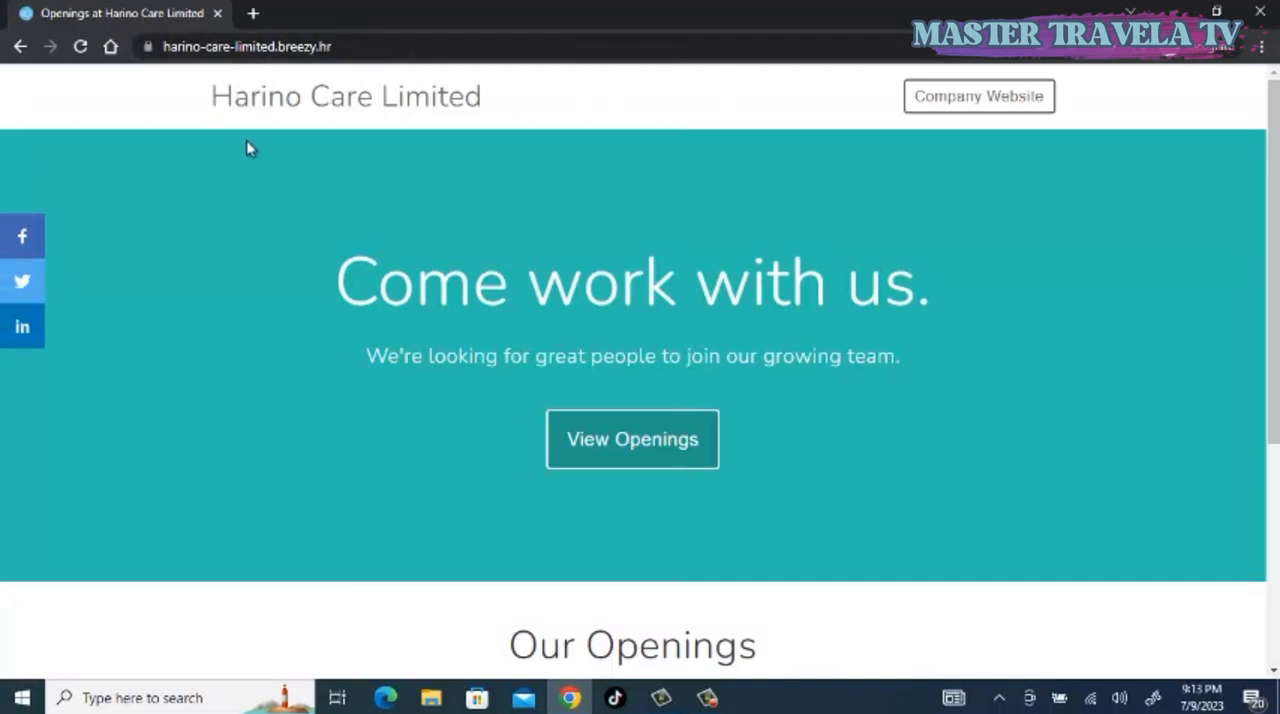
mouse_move(744, 116)
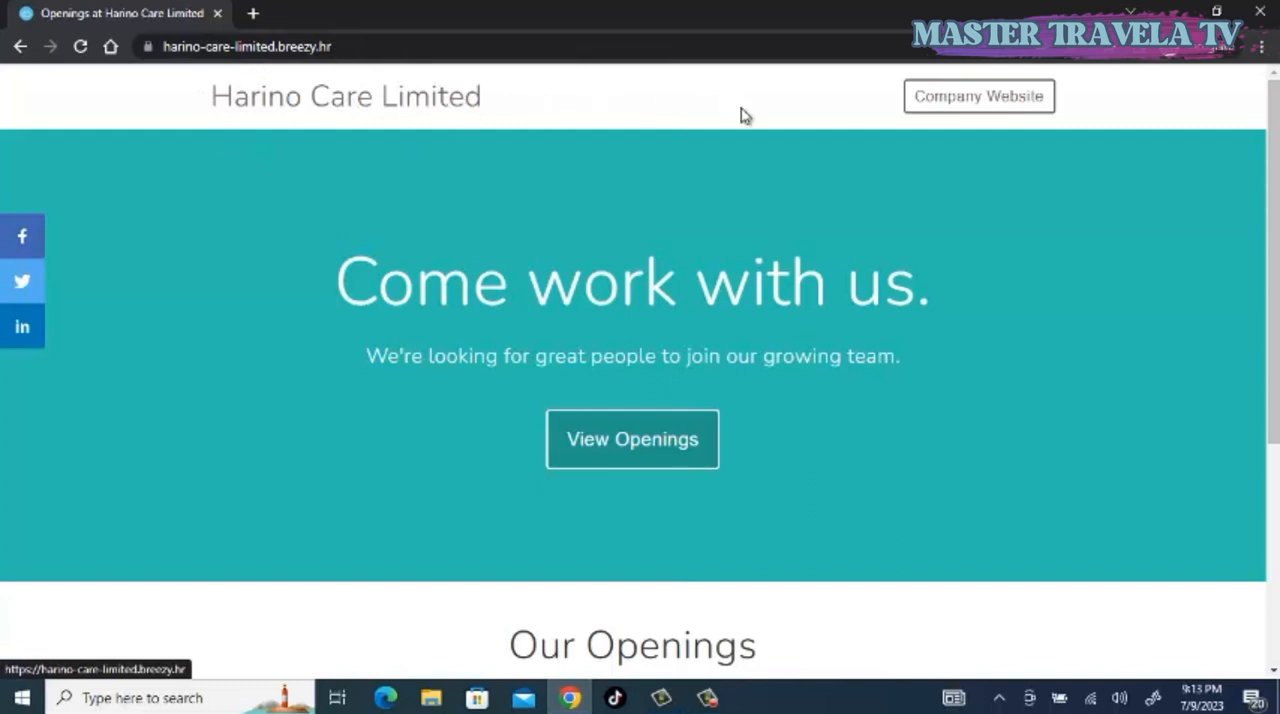
mouse_move(496, 352)
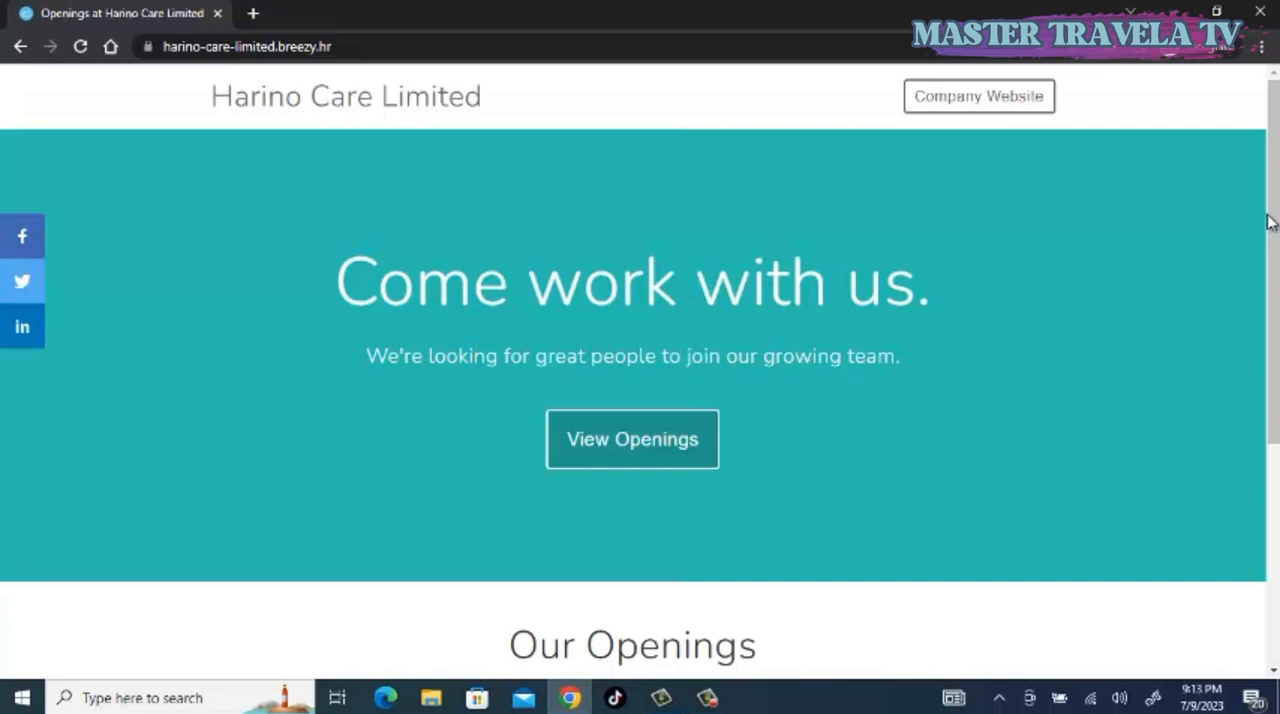
scroll(down, 3)
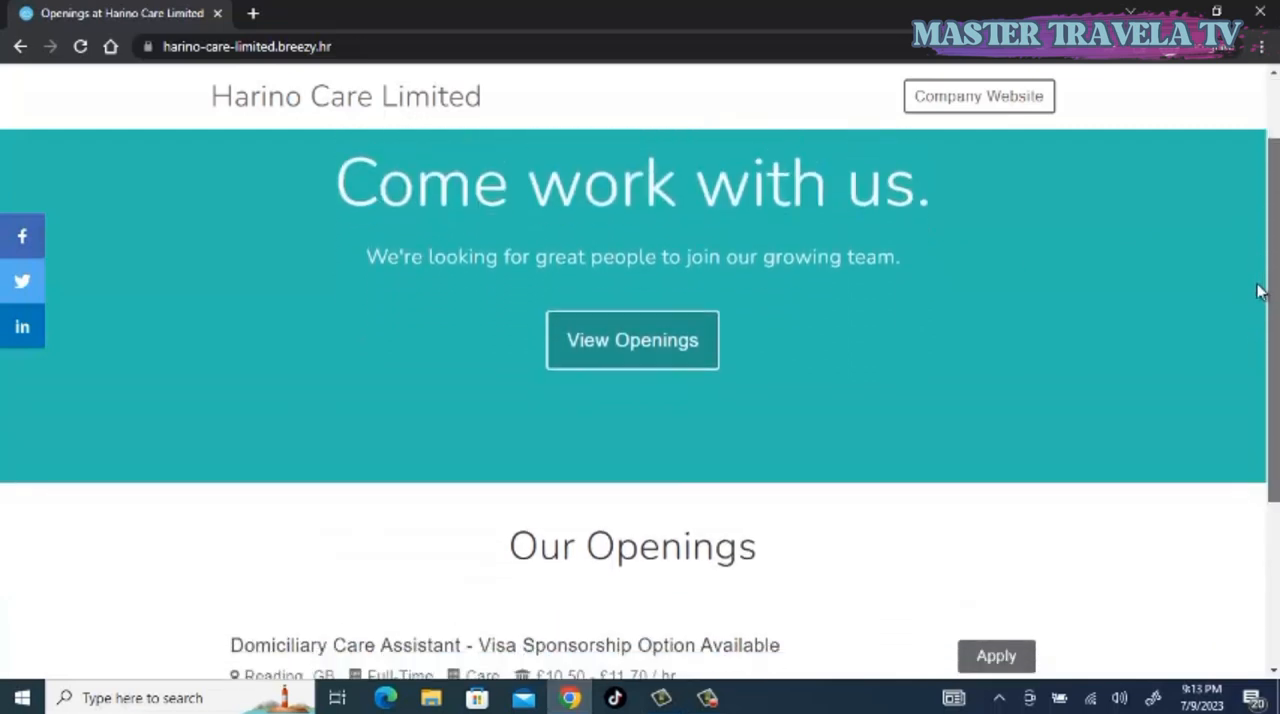
scroll(down, 3)
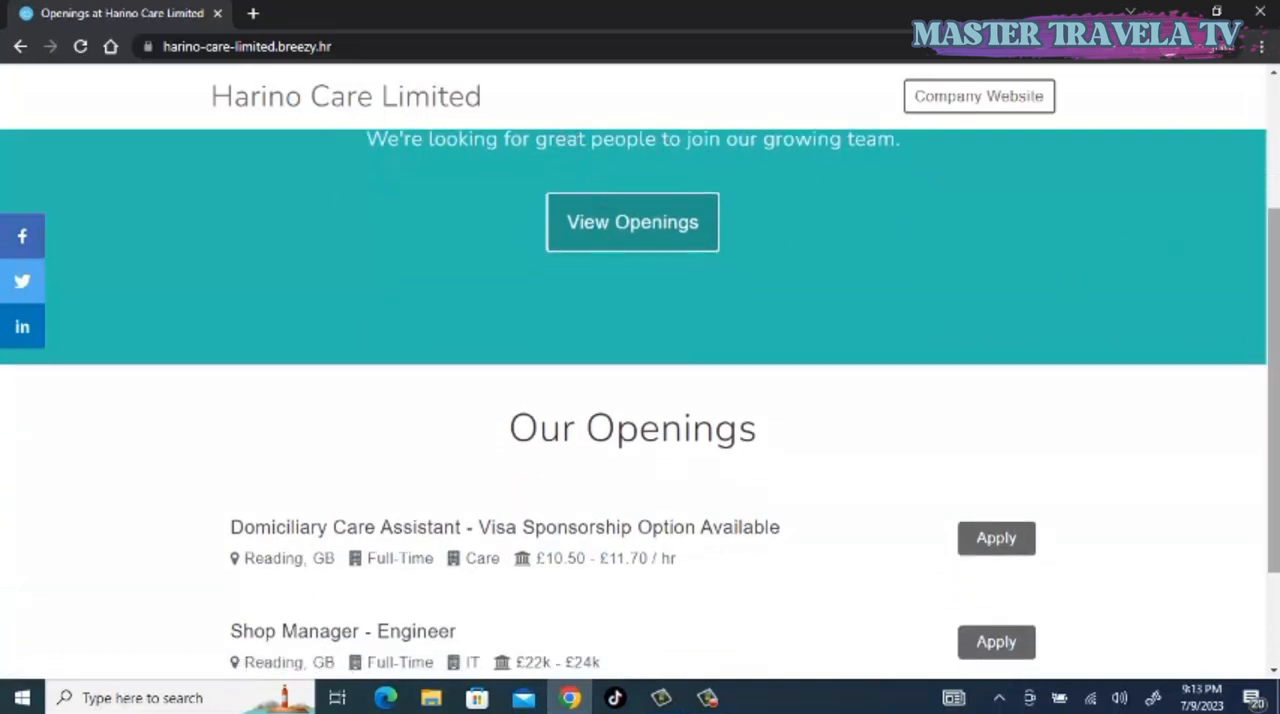
scroll(down, 3)
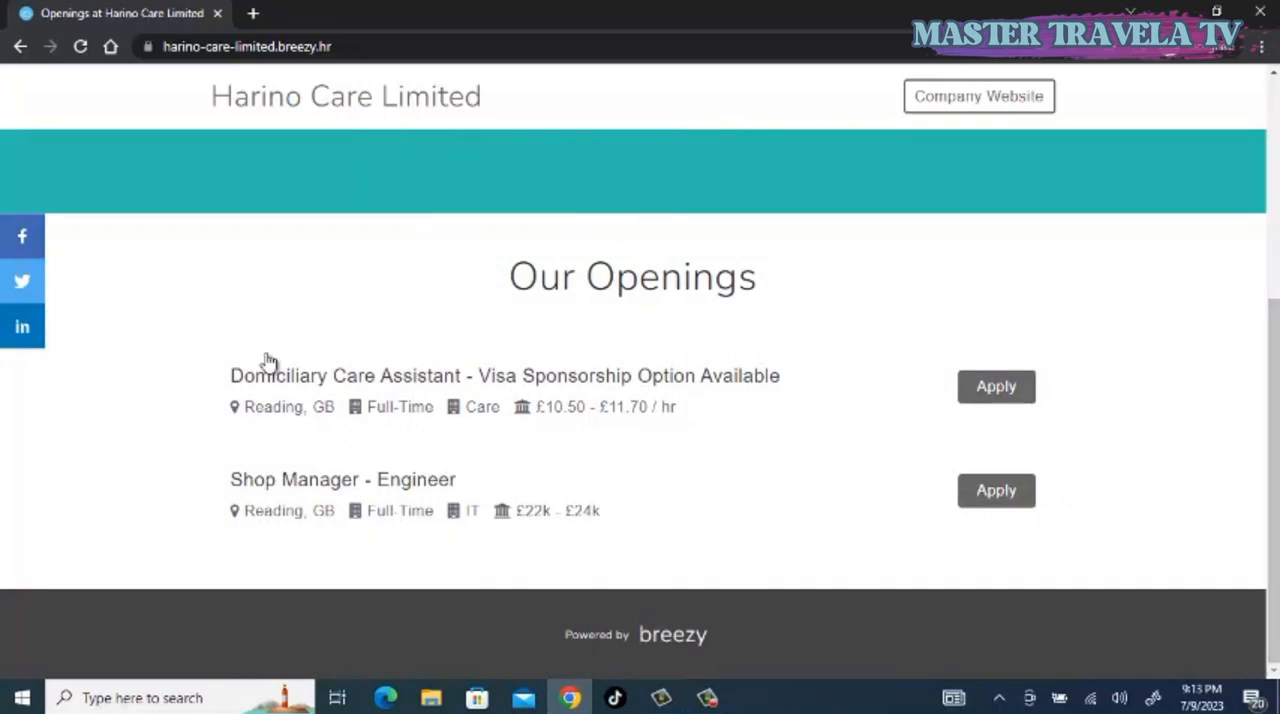
mouse_move(258, 388)
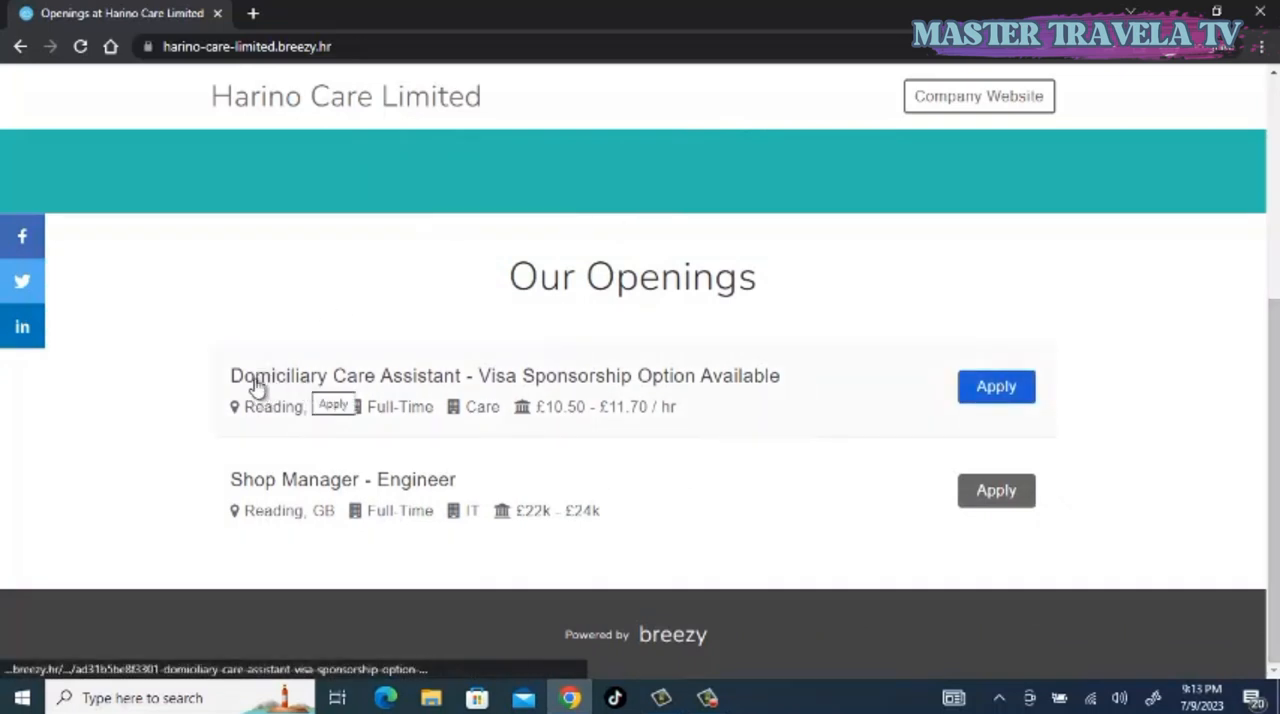
mouse_move(348, 394)
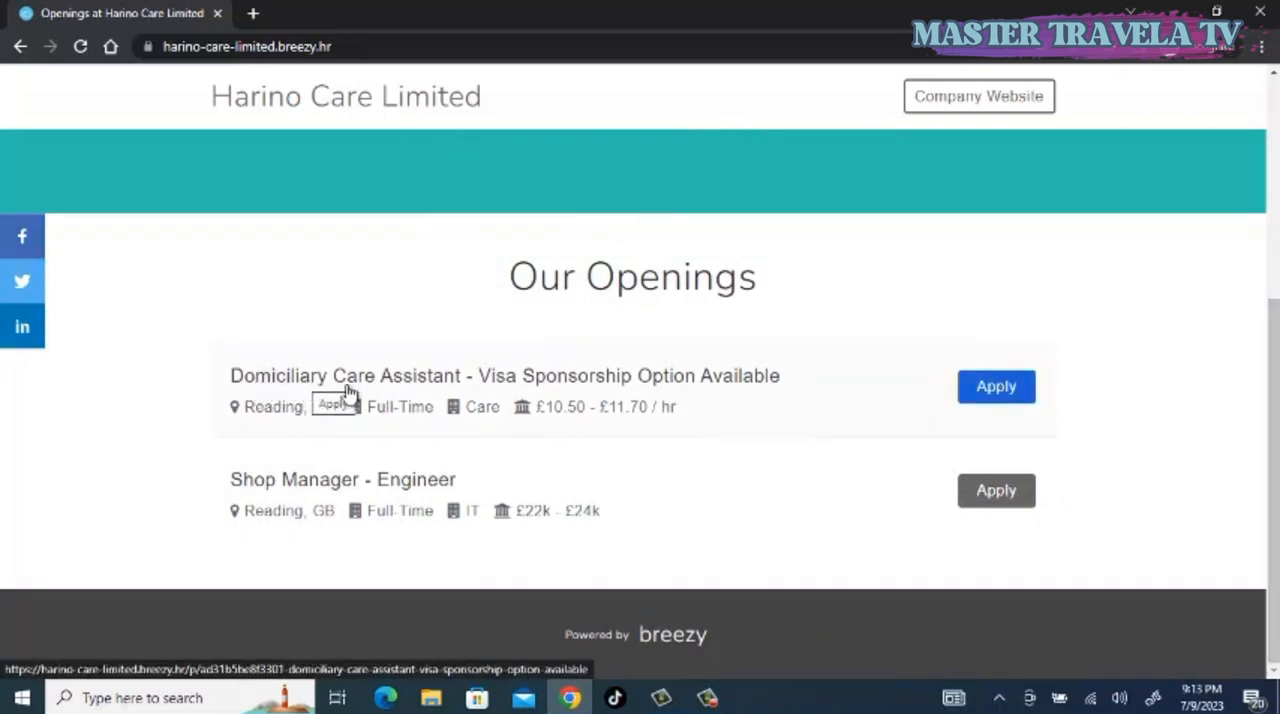
mouse_move(428, 394)
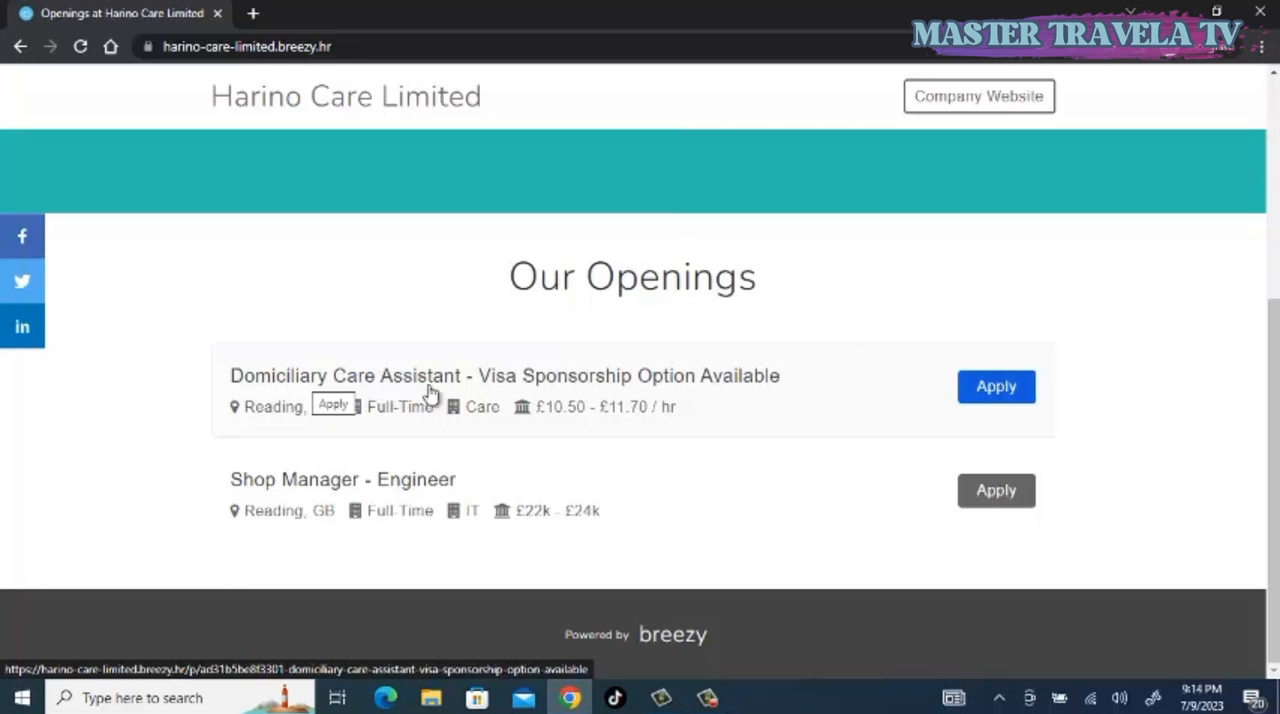
mouse_move(520, 384)
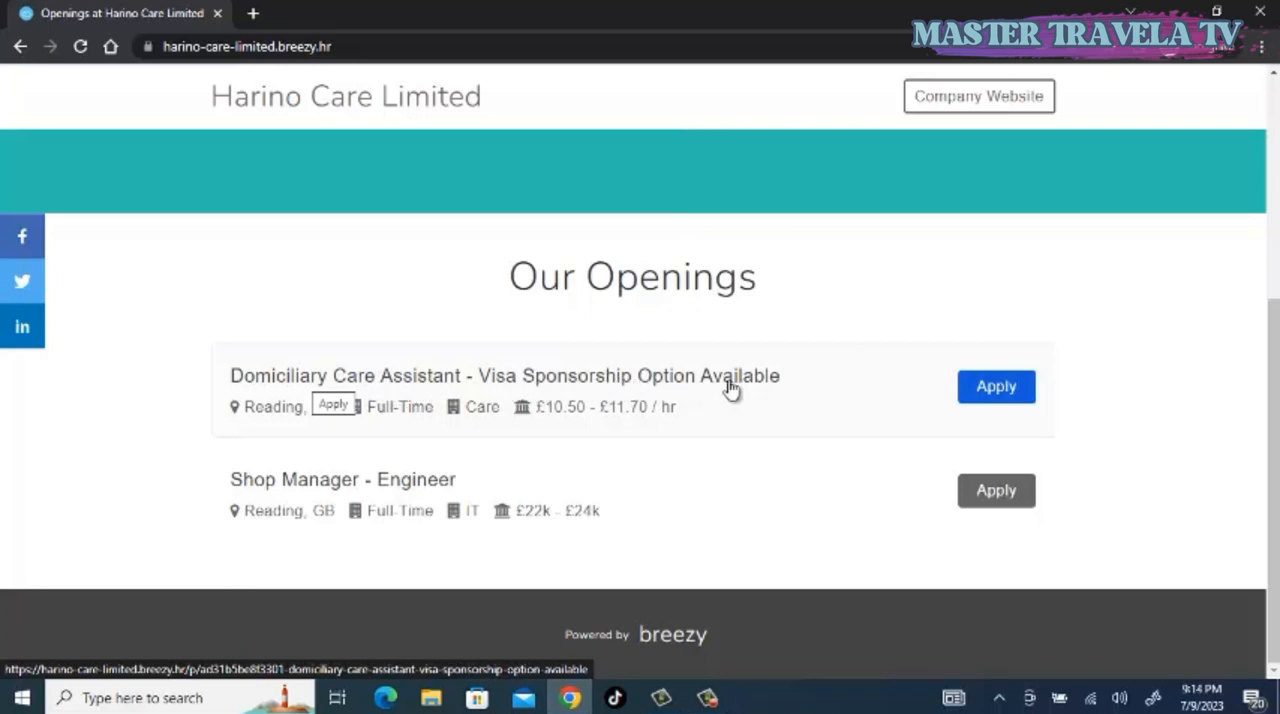
mouse_move(242, 492)
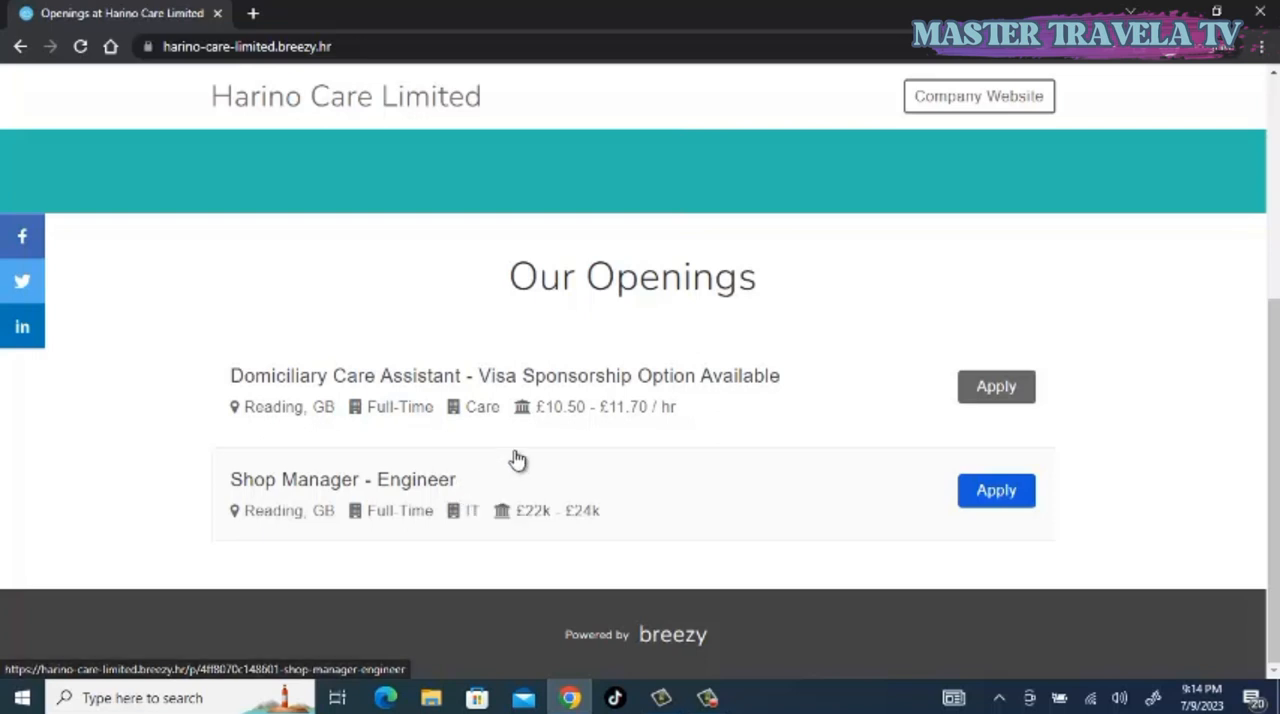
mouse_move(518, 410)
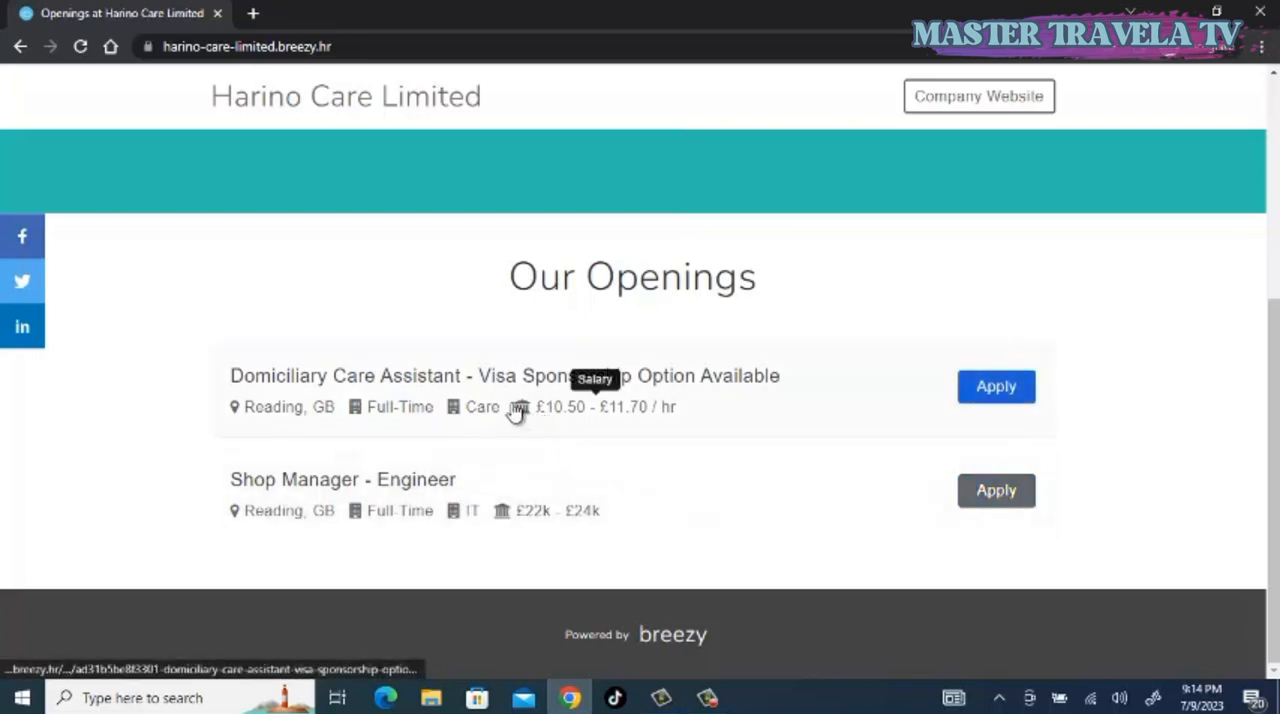
mouse_move(544, 424)
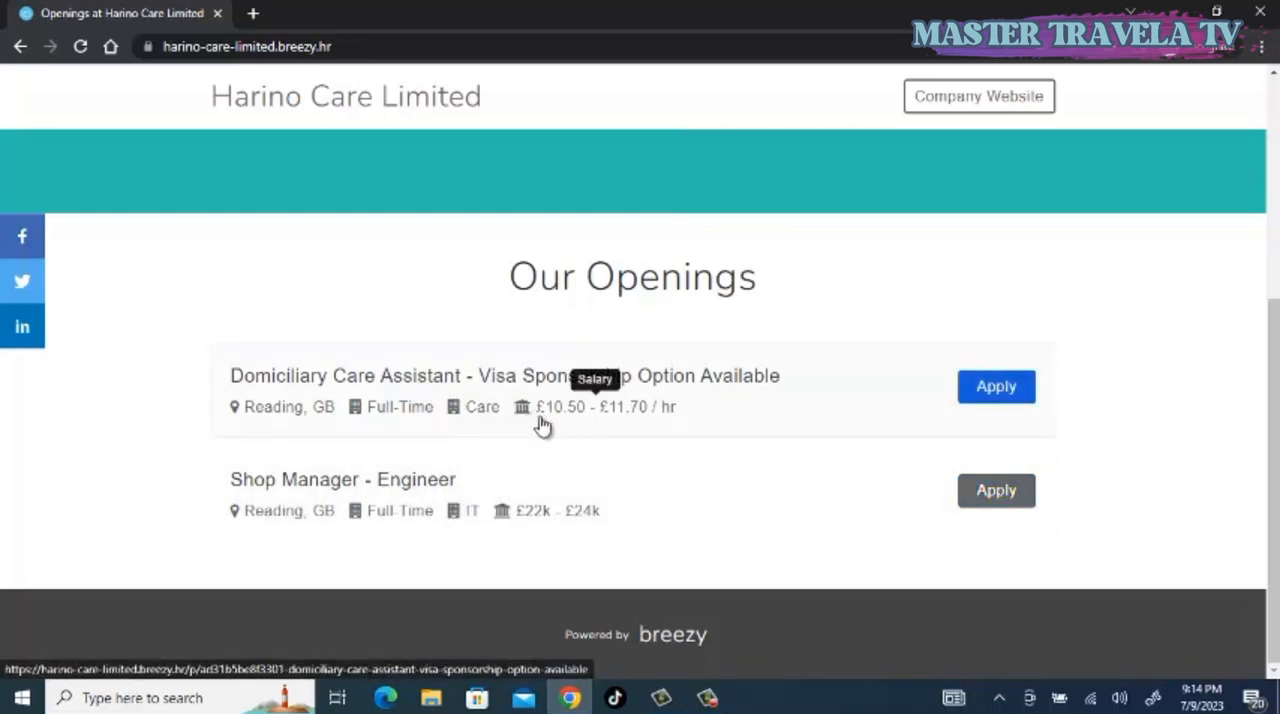
mouse_move(570, 434)
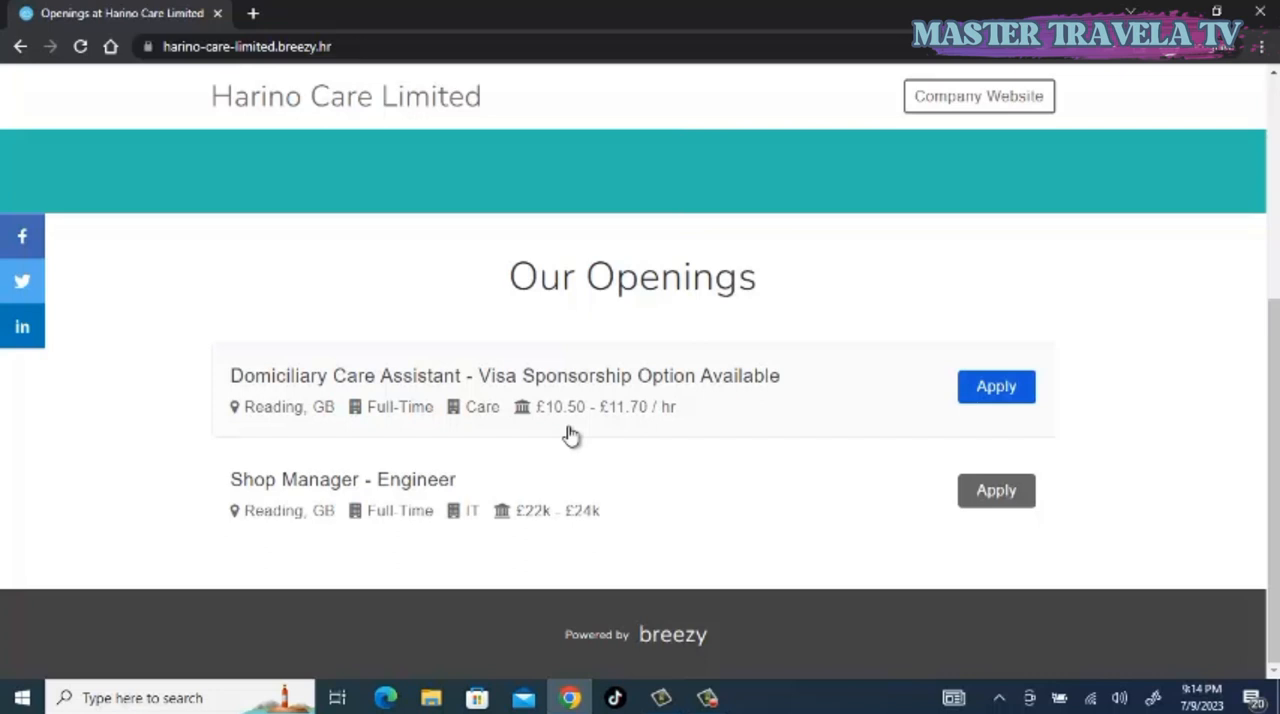
mouse_move(816, 400)
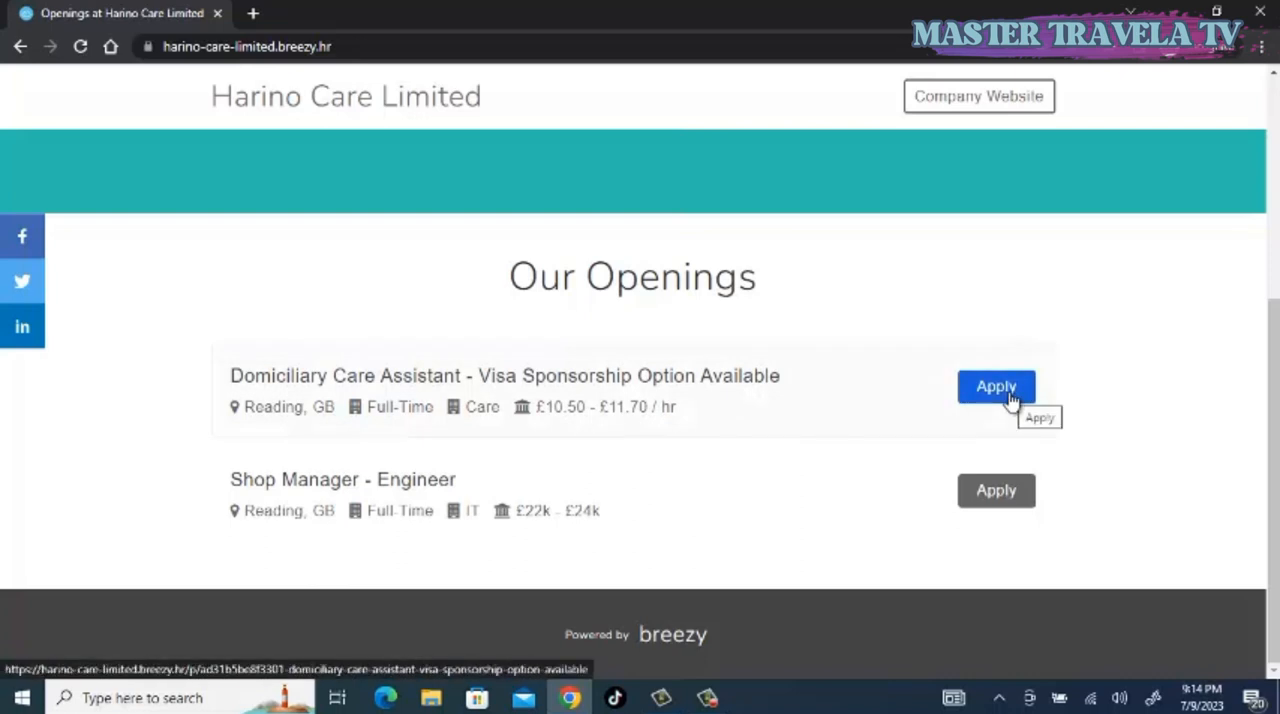
click(996, 388)
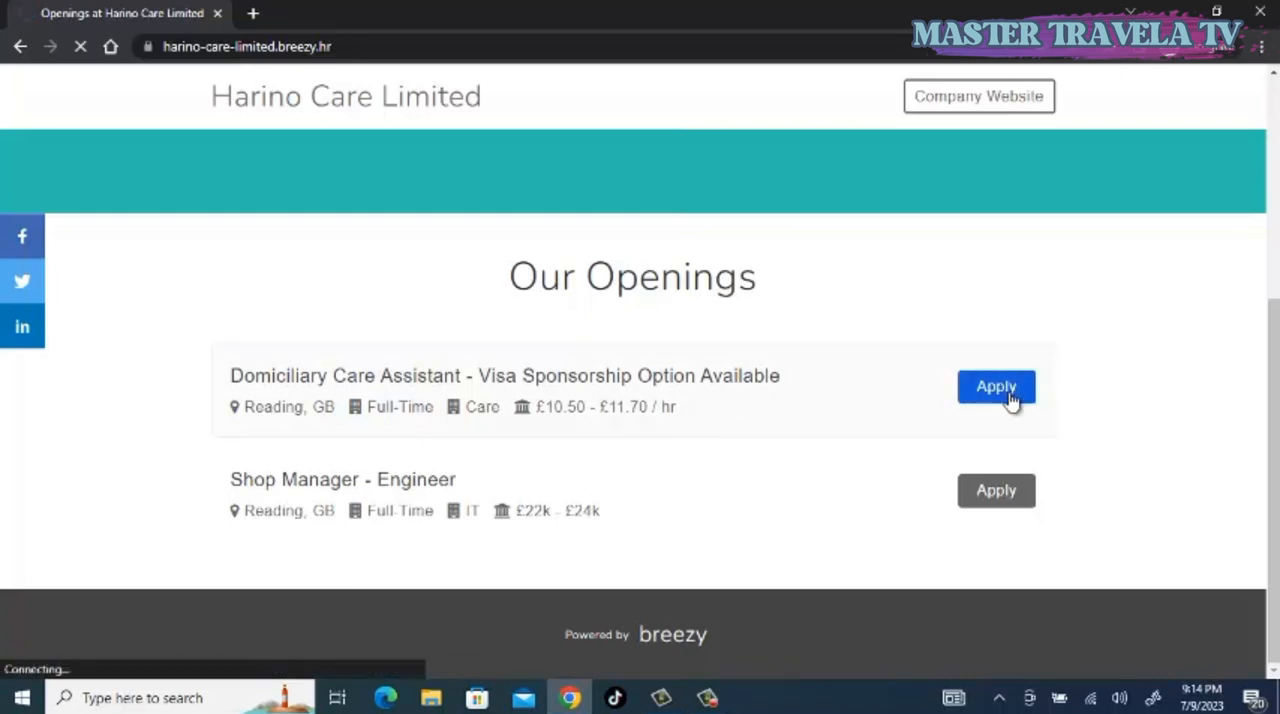
click(996, 388)
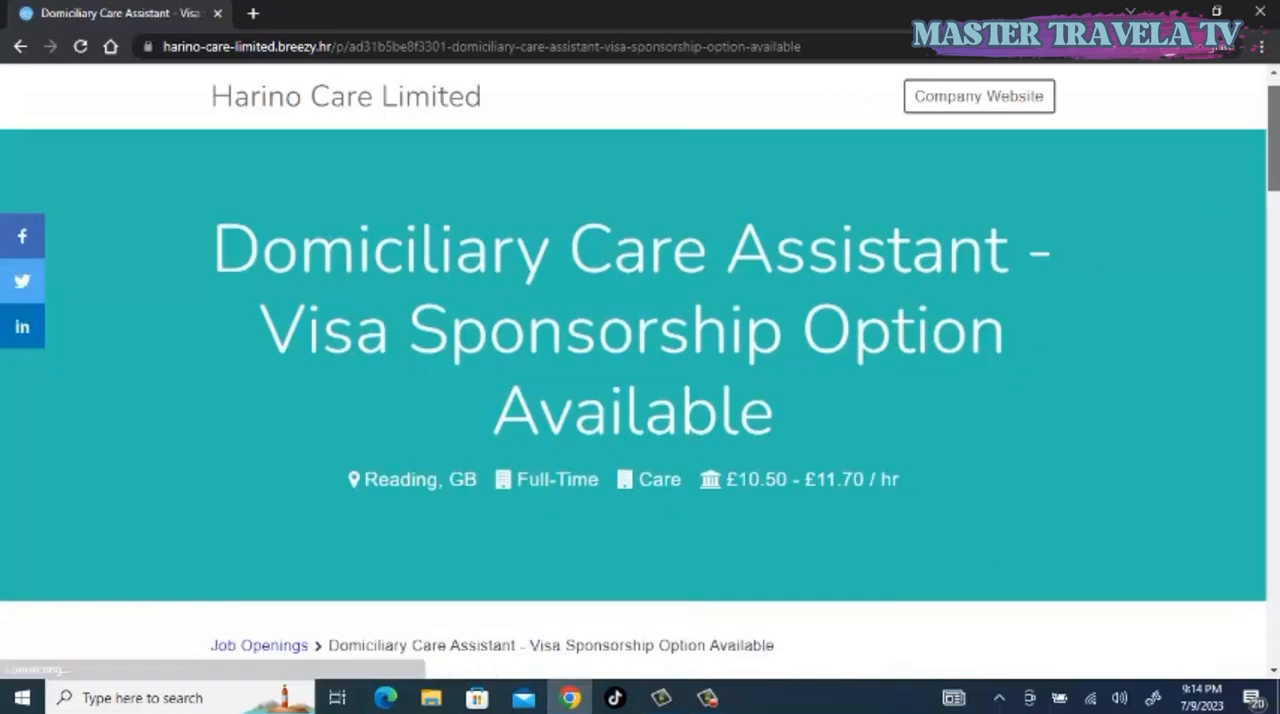
scroll(down, 3)
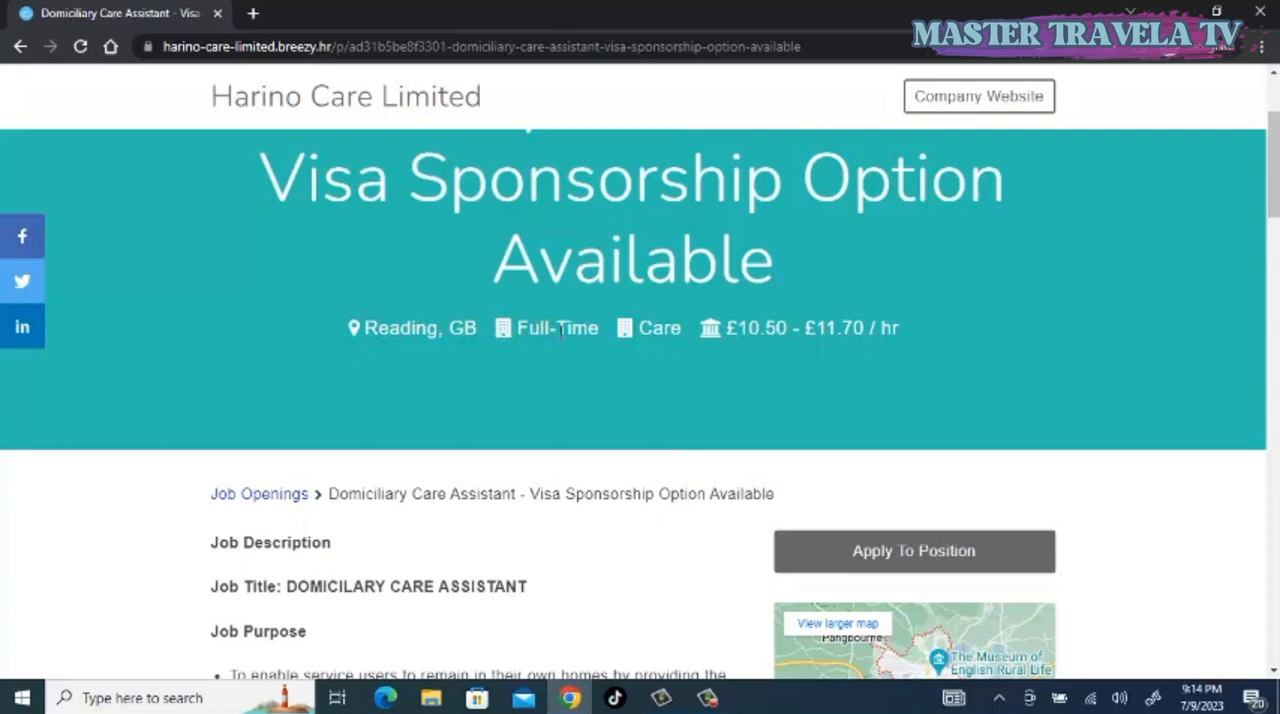
mouse_move(636, 344)
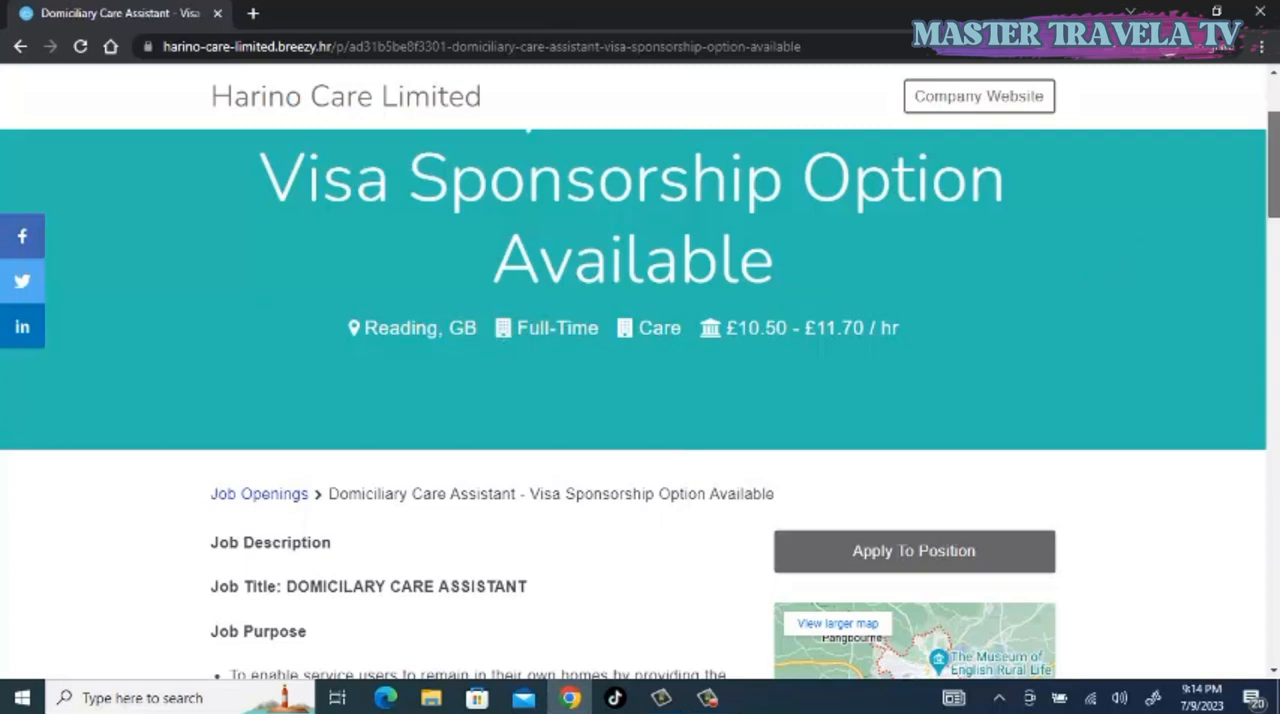
scroll(down, 3)
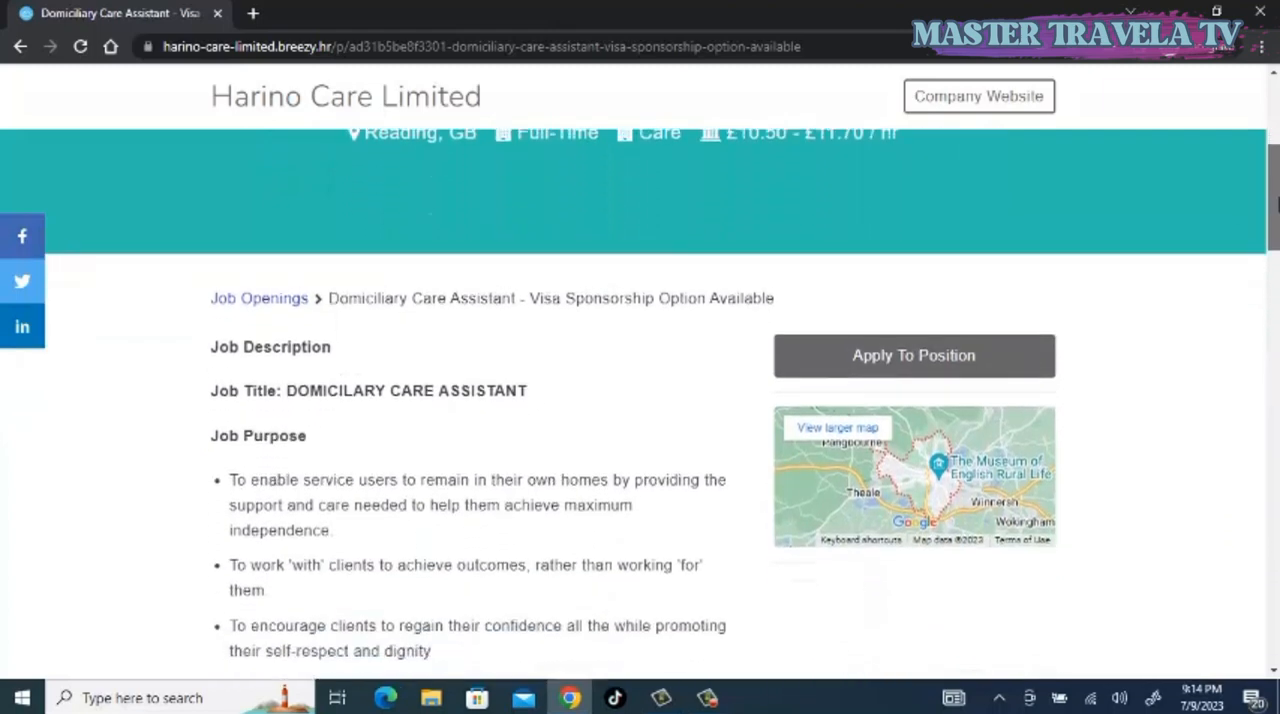
scroll(down, 3)
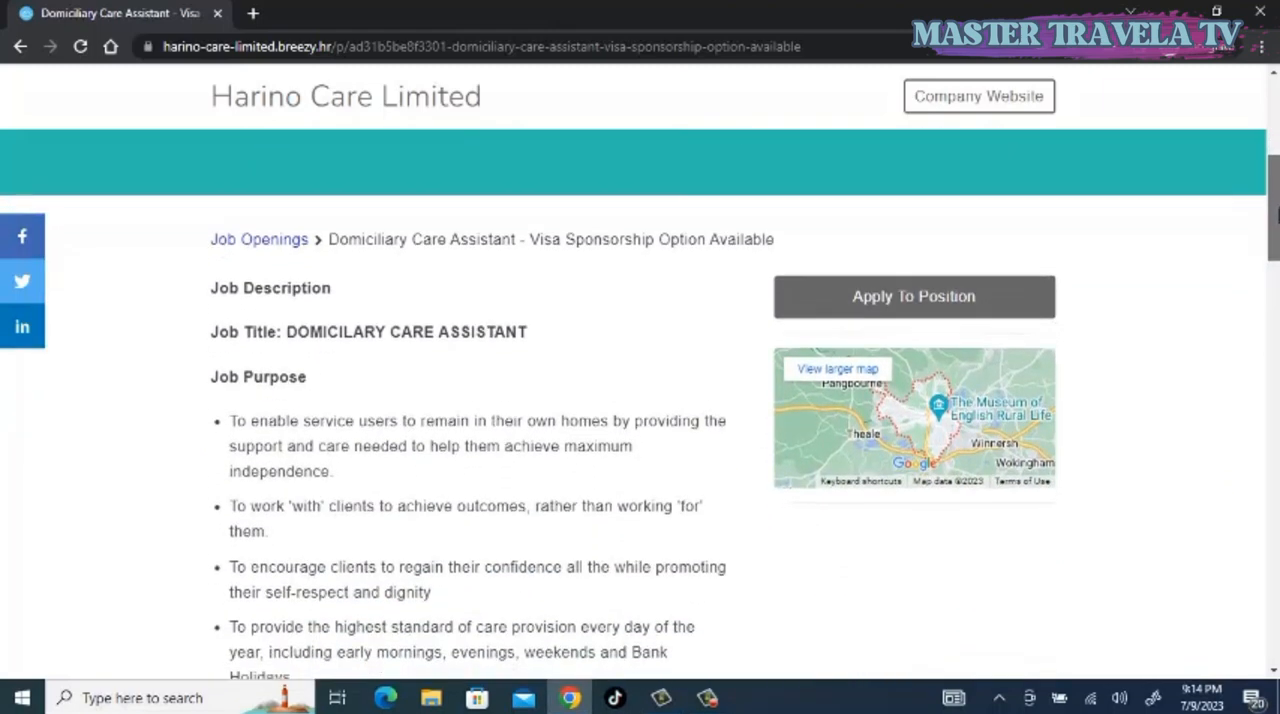
scroll(down, 3)
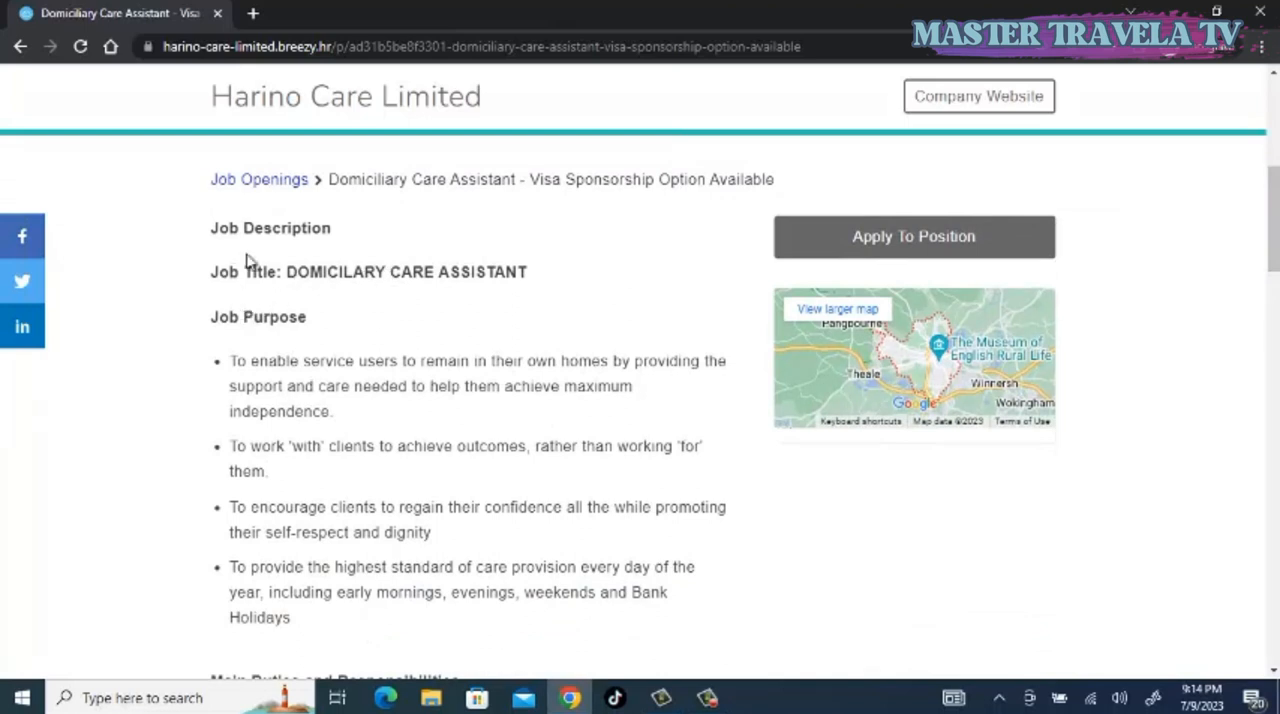
mouse_move(448, 190)
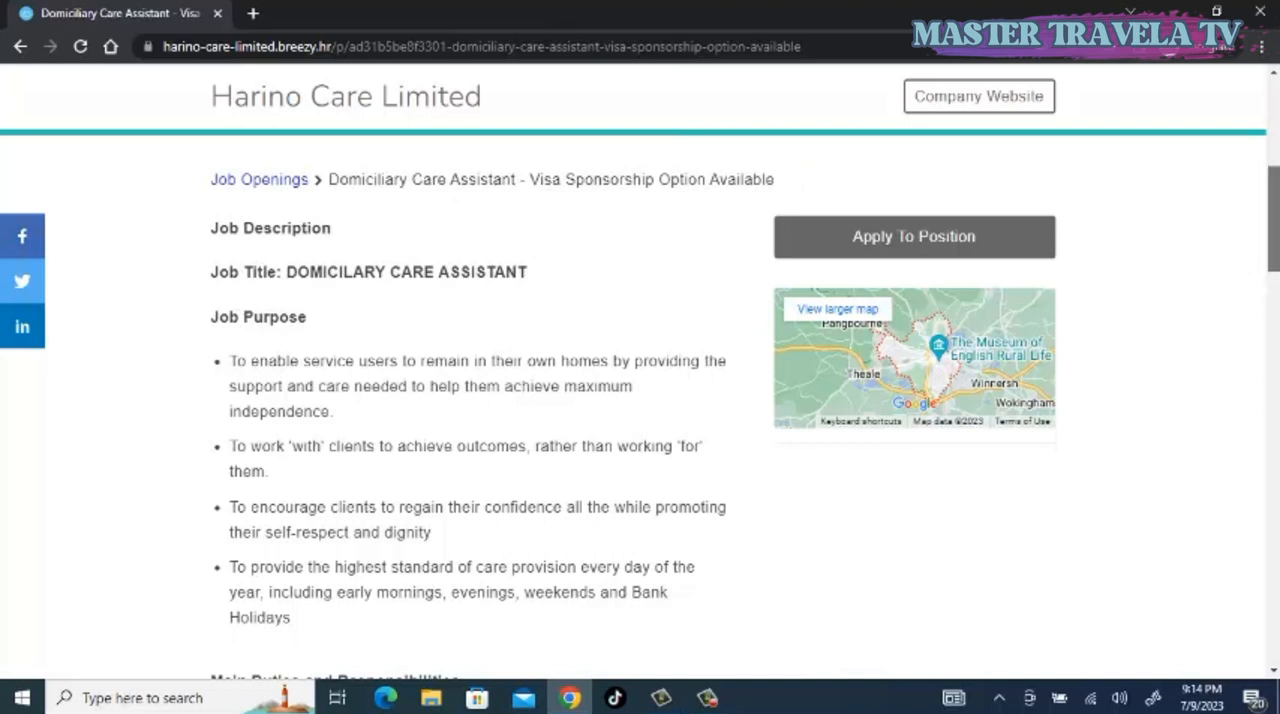
scroll(down, 3)
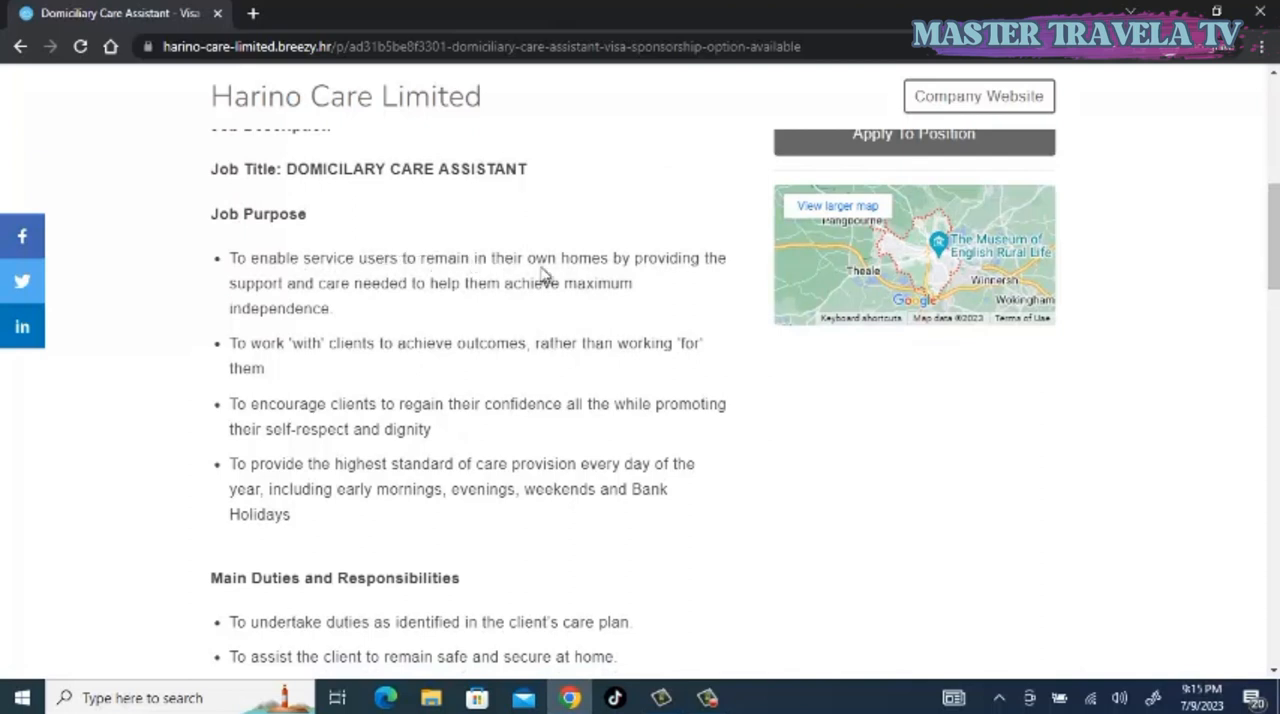
mouse_move(658, 260)
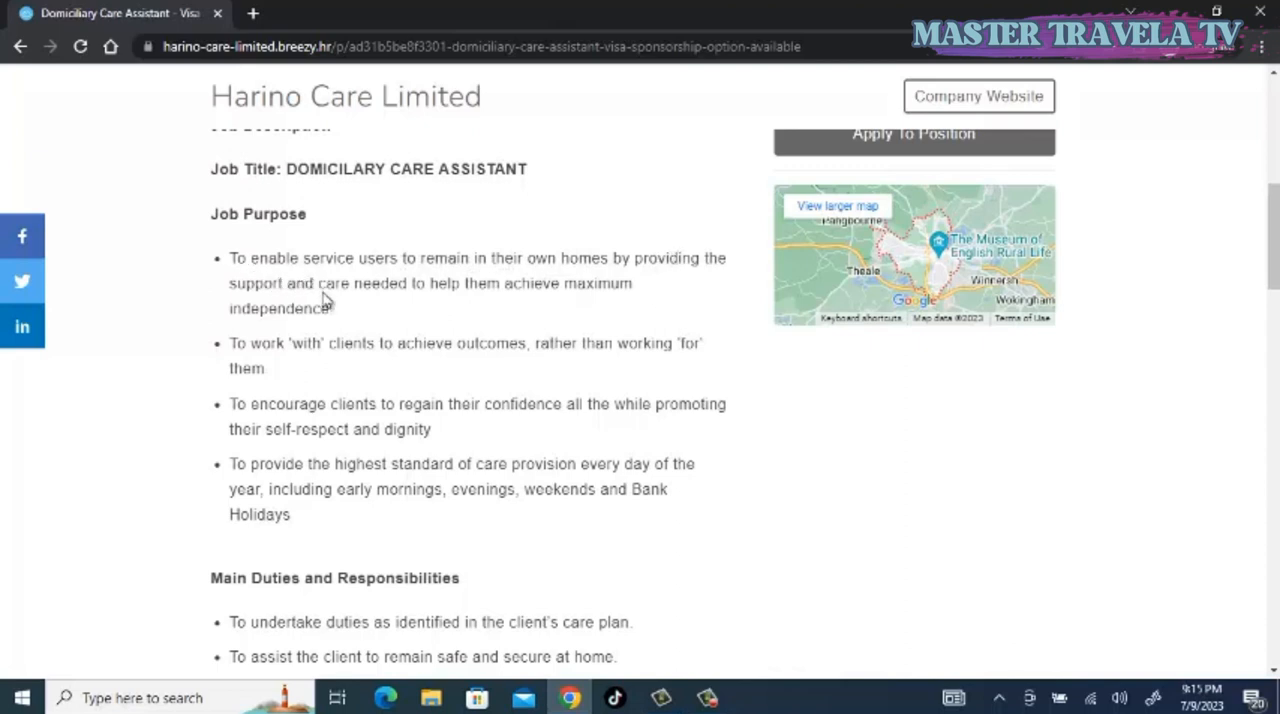
mouse_move(500, 290)
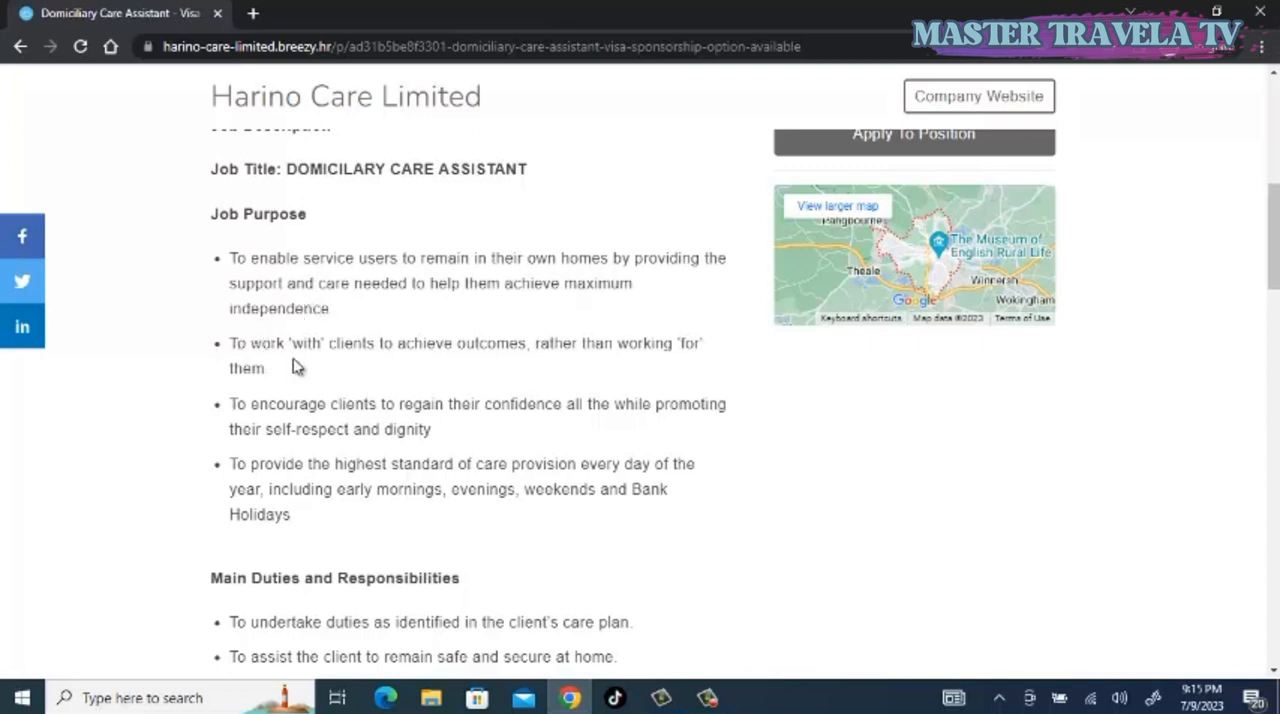
mouse_move(456, 360)
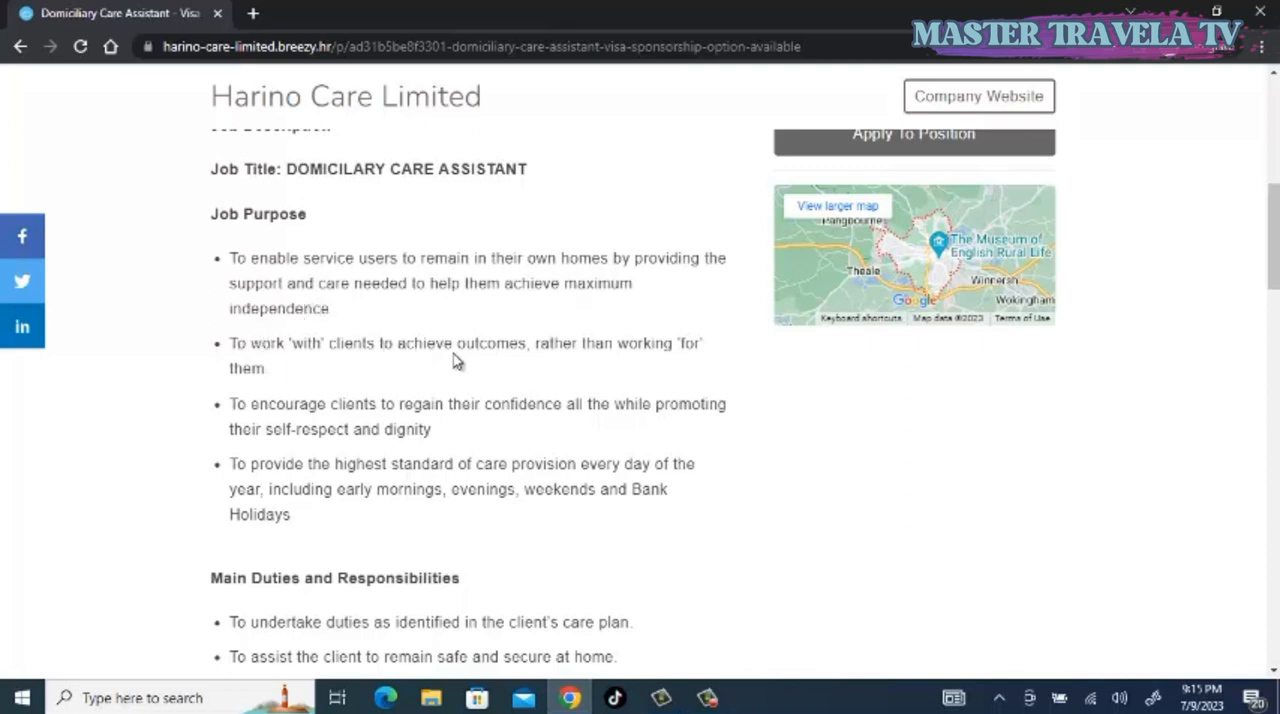
mouse_move(610, 366)
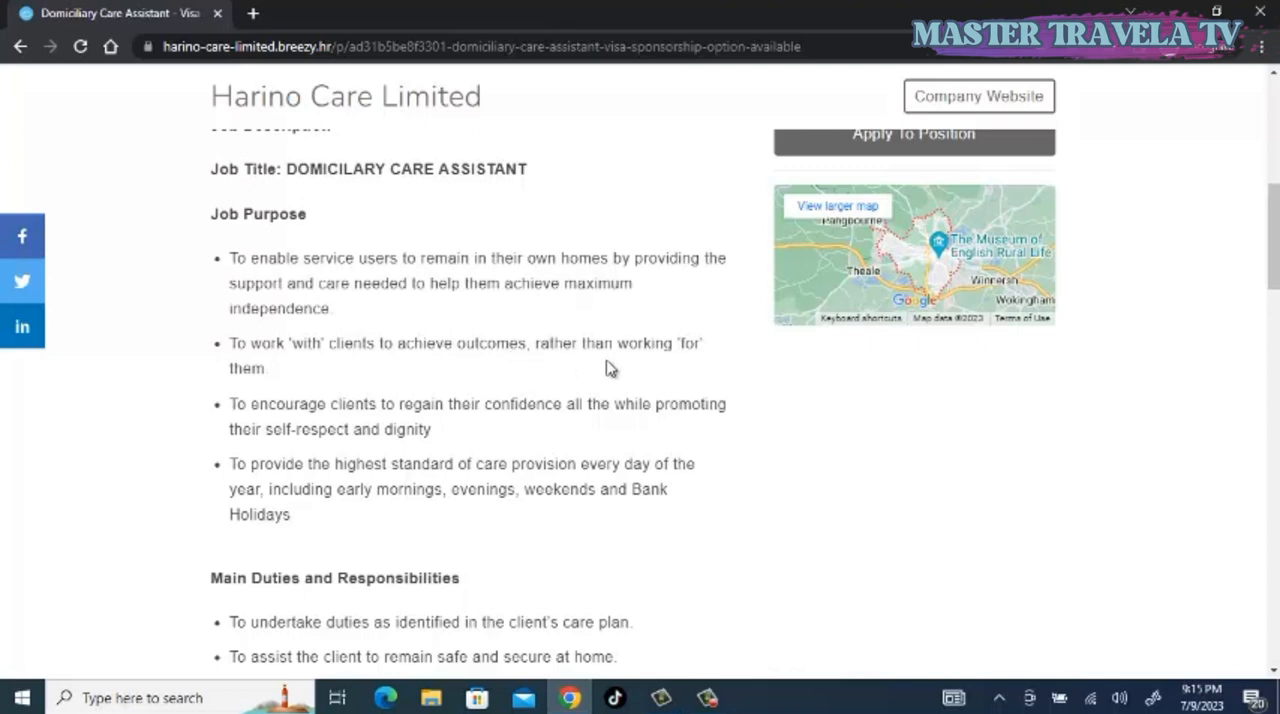
mouse_move(260, 416)
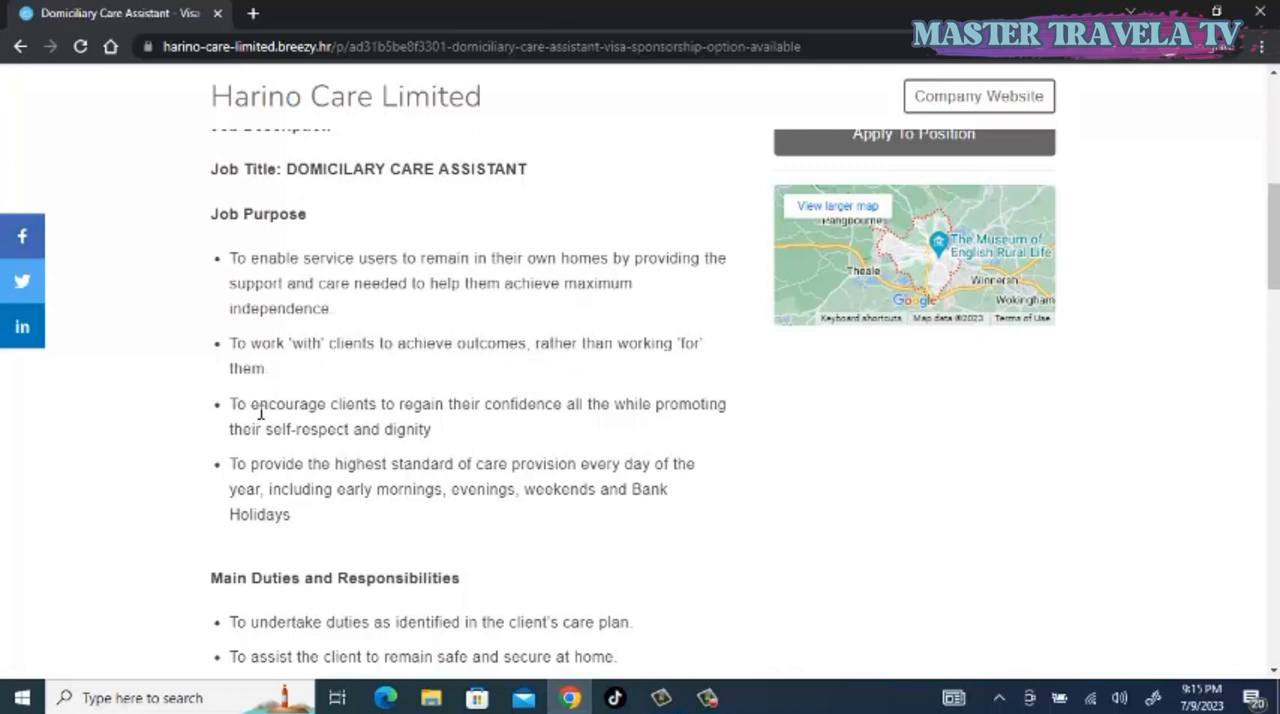
mouse_move(408, 410)
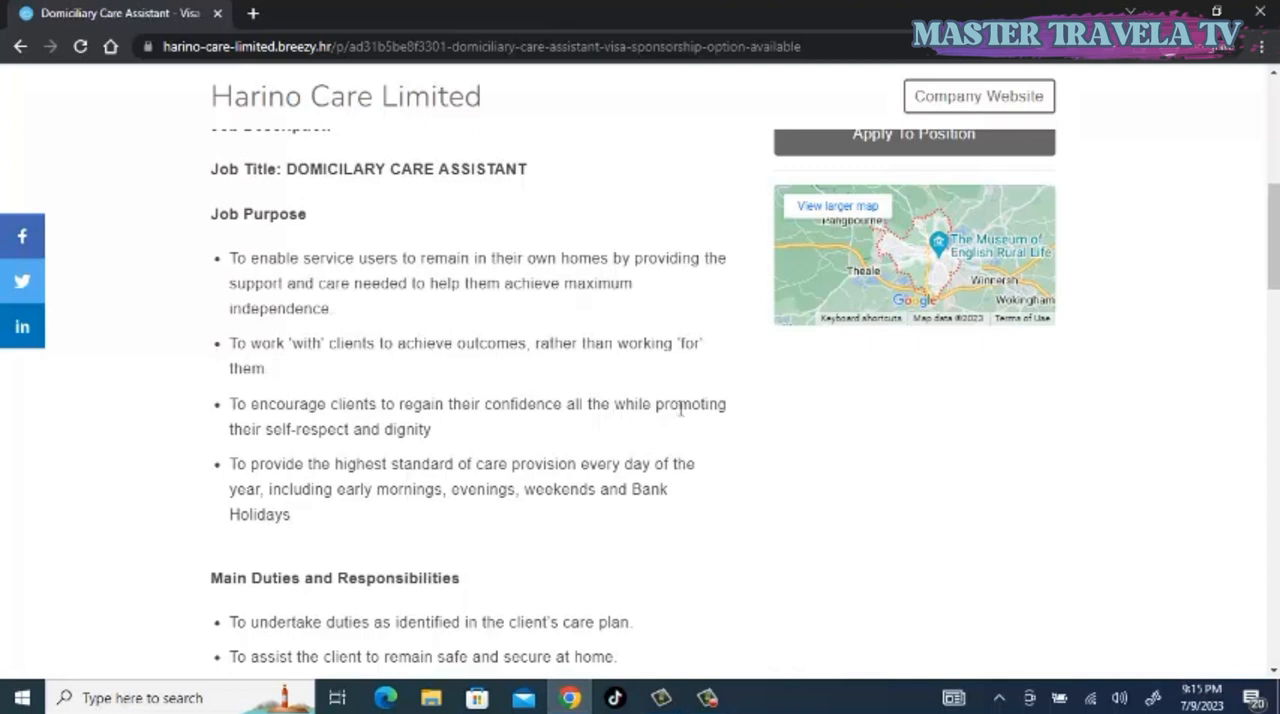
mouse_move(256, 448)
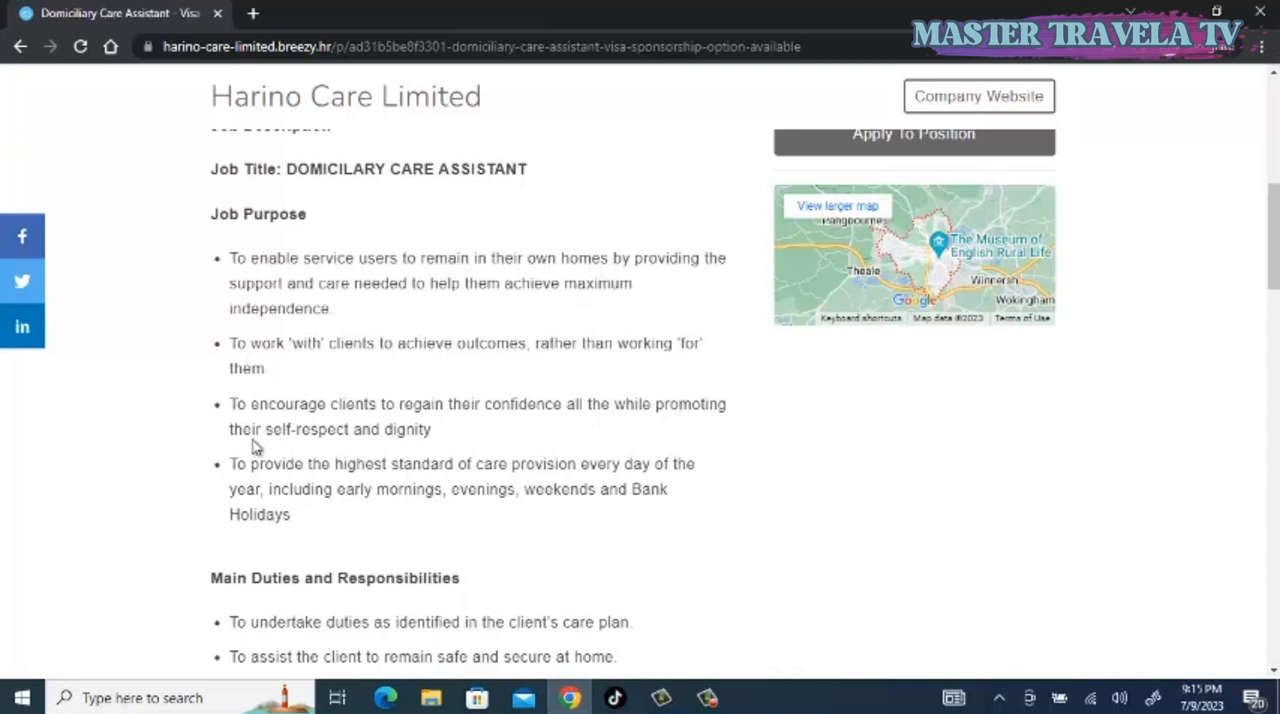
mouse_move(412, 426)
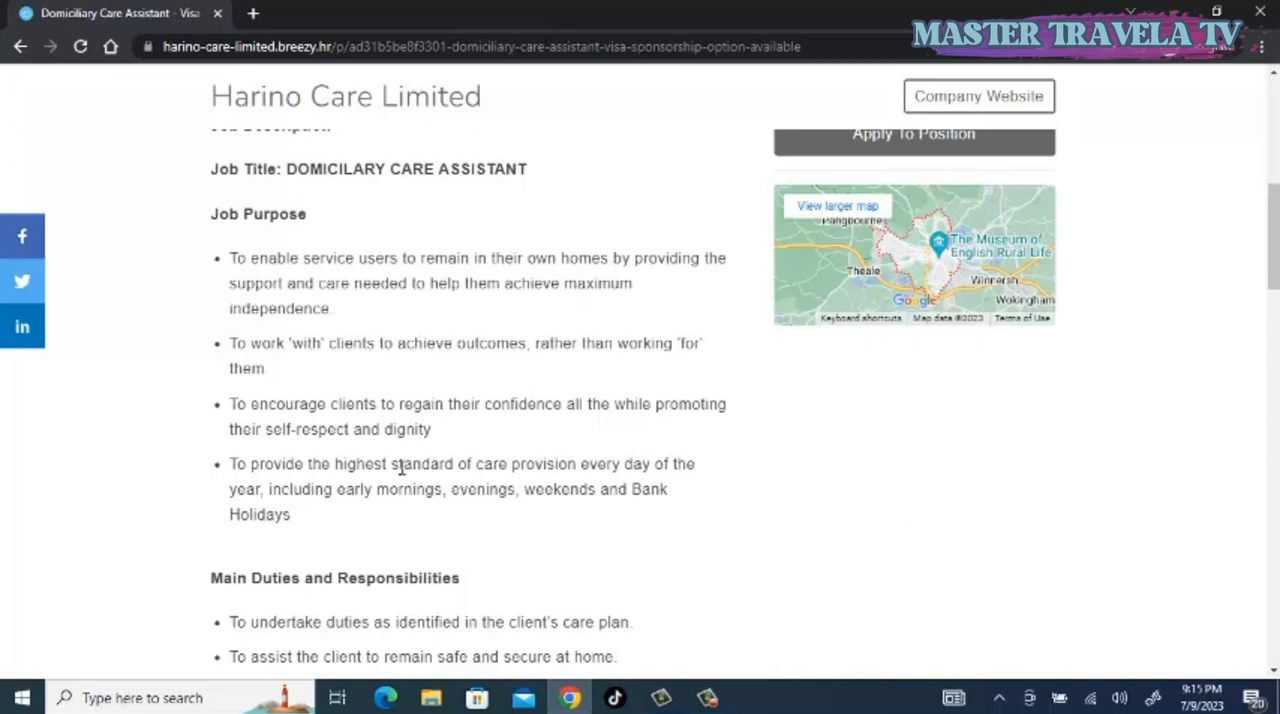
mouse_move(1158, 352)
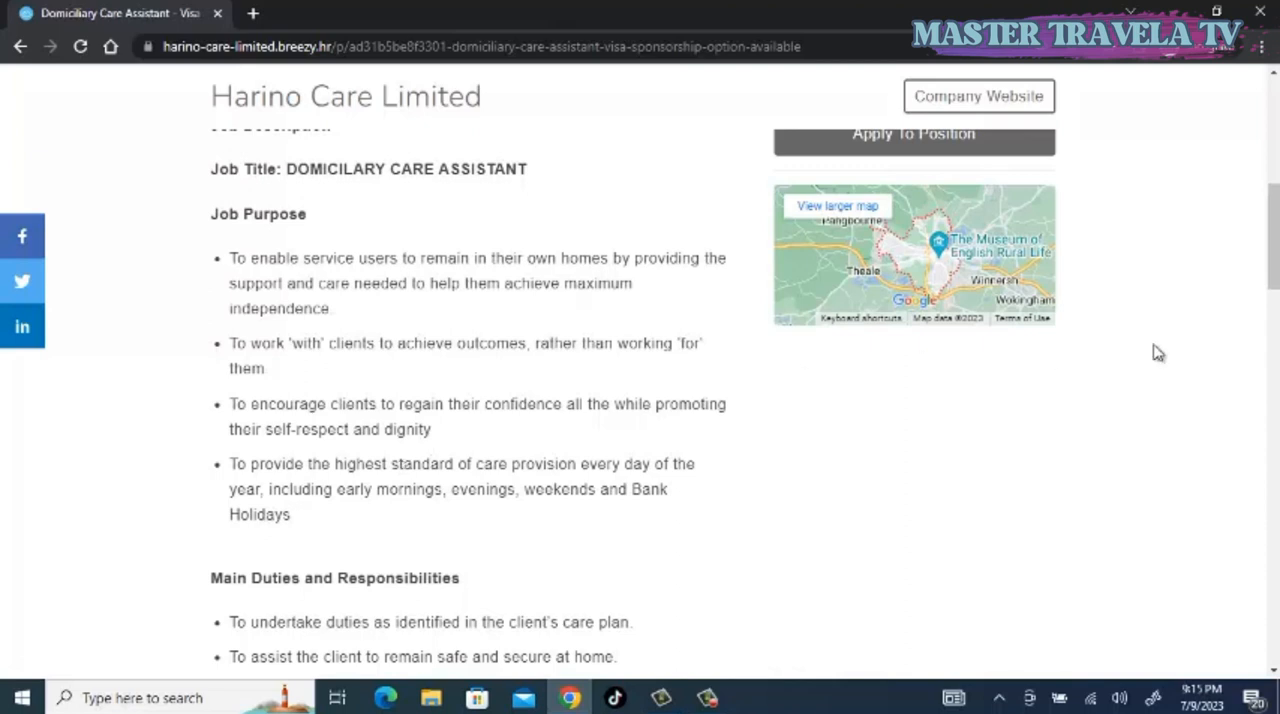
- Scroll through Main Duties and Responsibilities to the 'tasks and expectations of a care assistant' heading
scroll(down, 3)
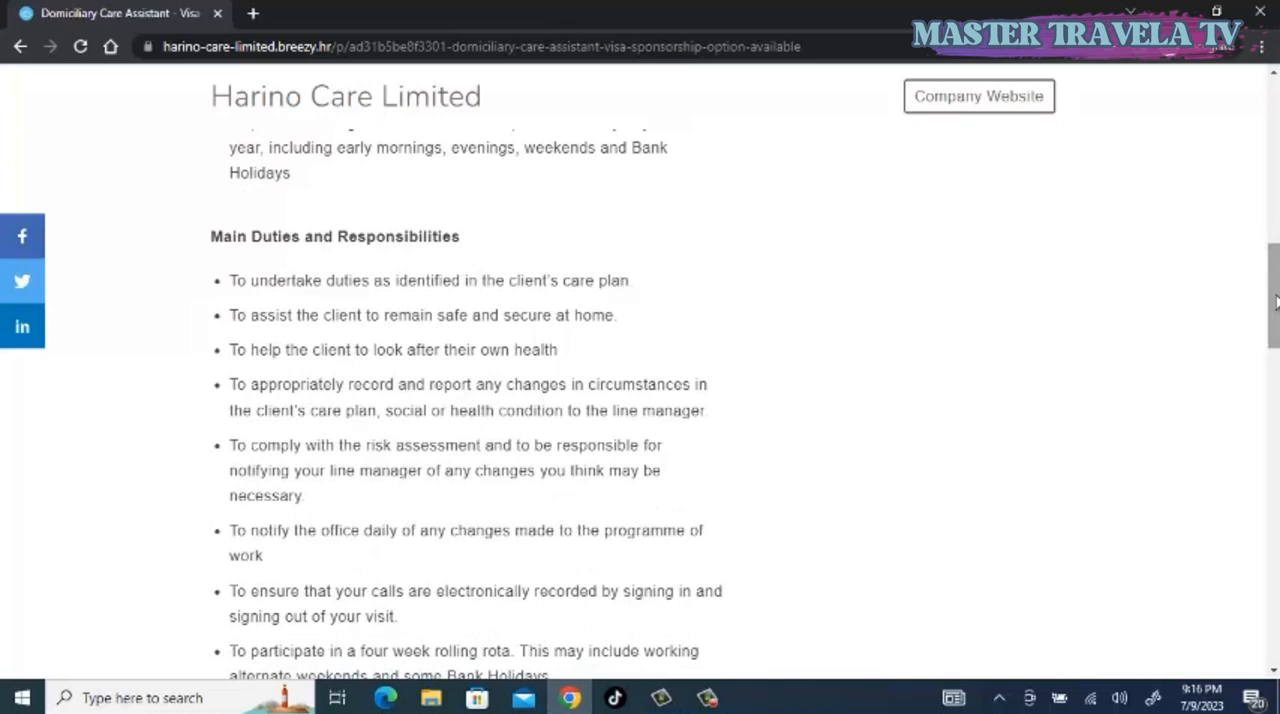
scroll(down, 3)
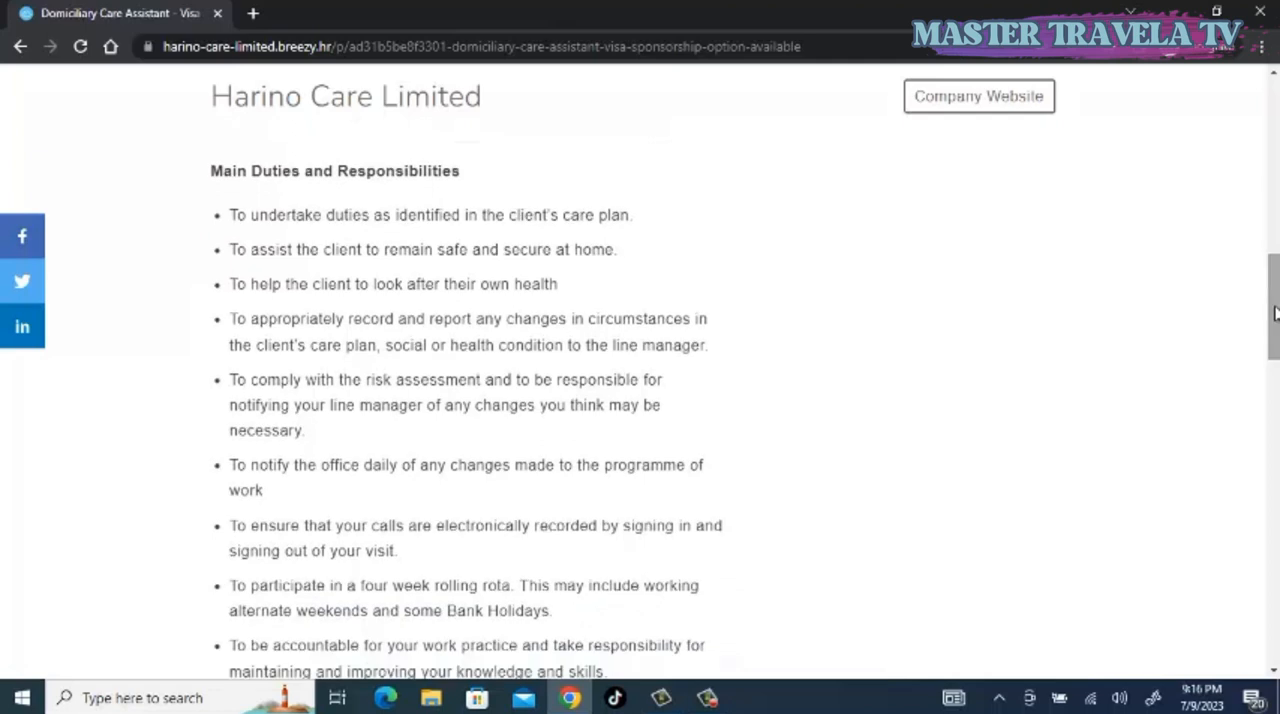
mouse_move(448, 232)
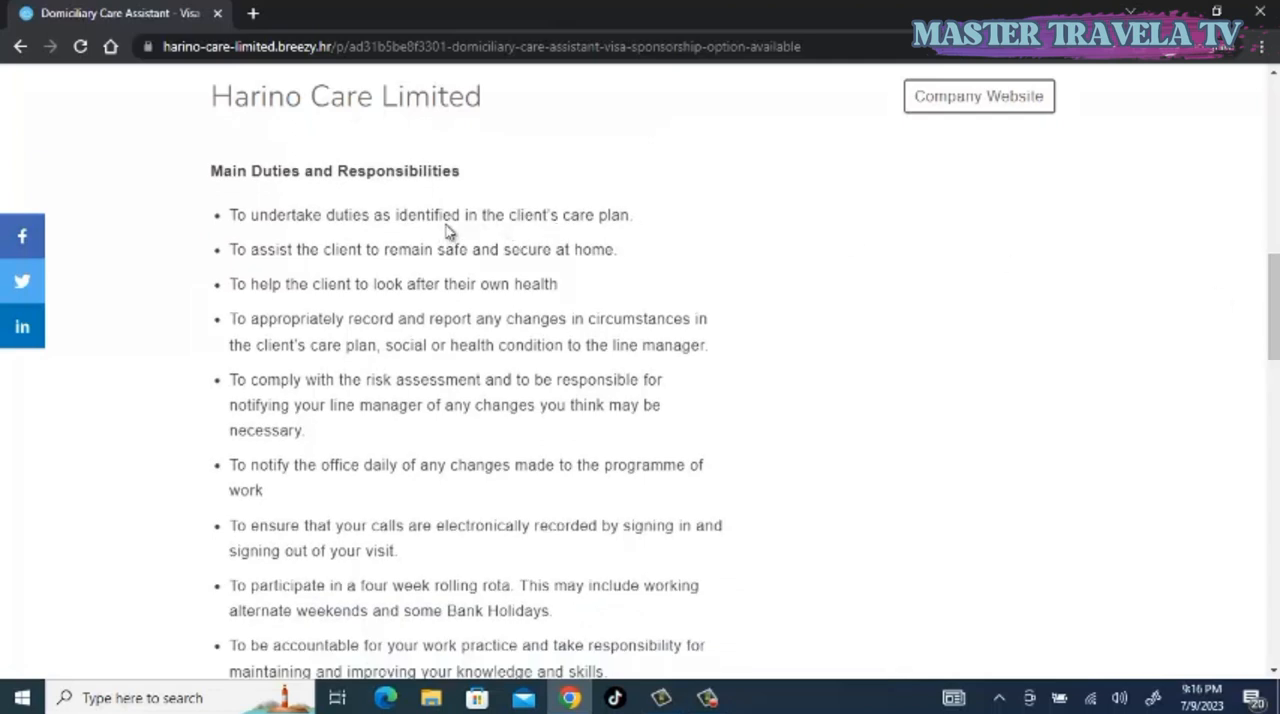
mouse_move(564, 224)
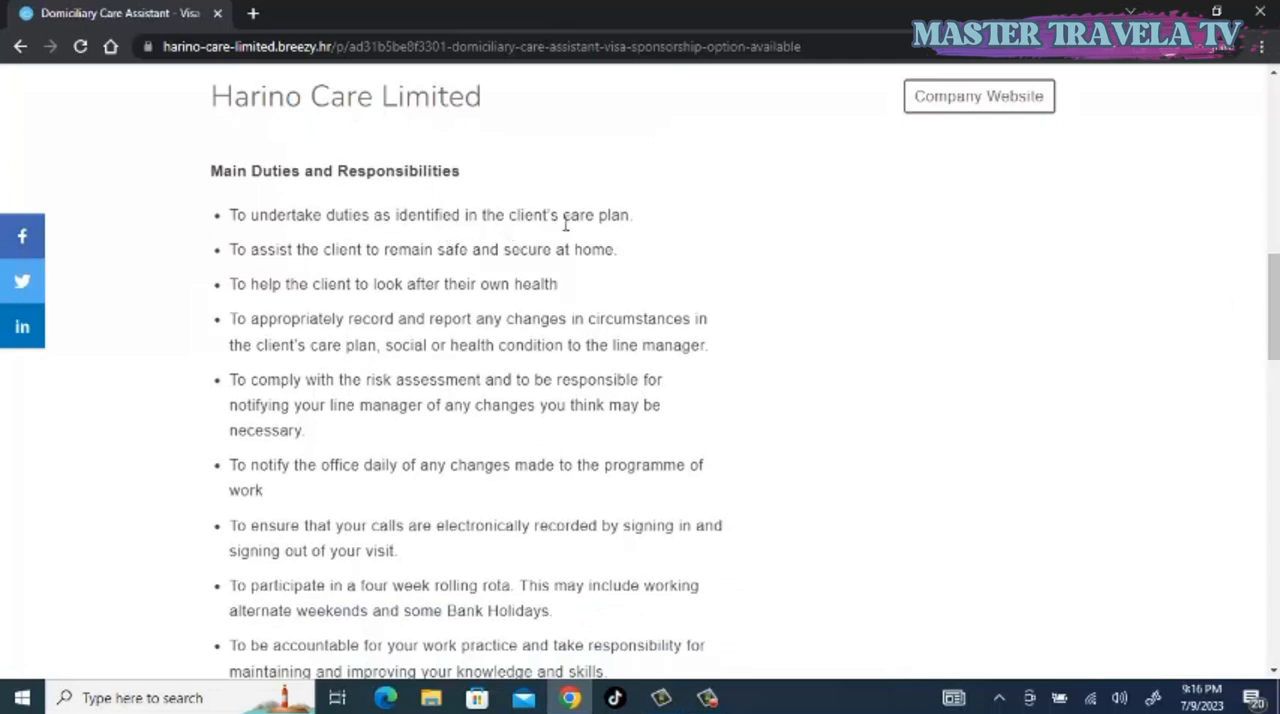
mouse_move(300, 268)
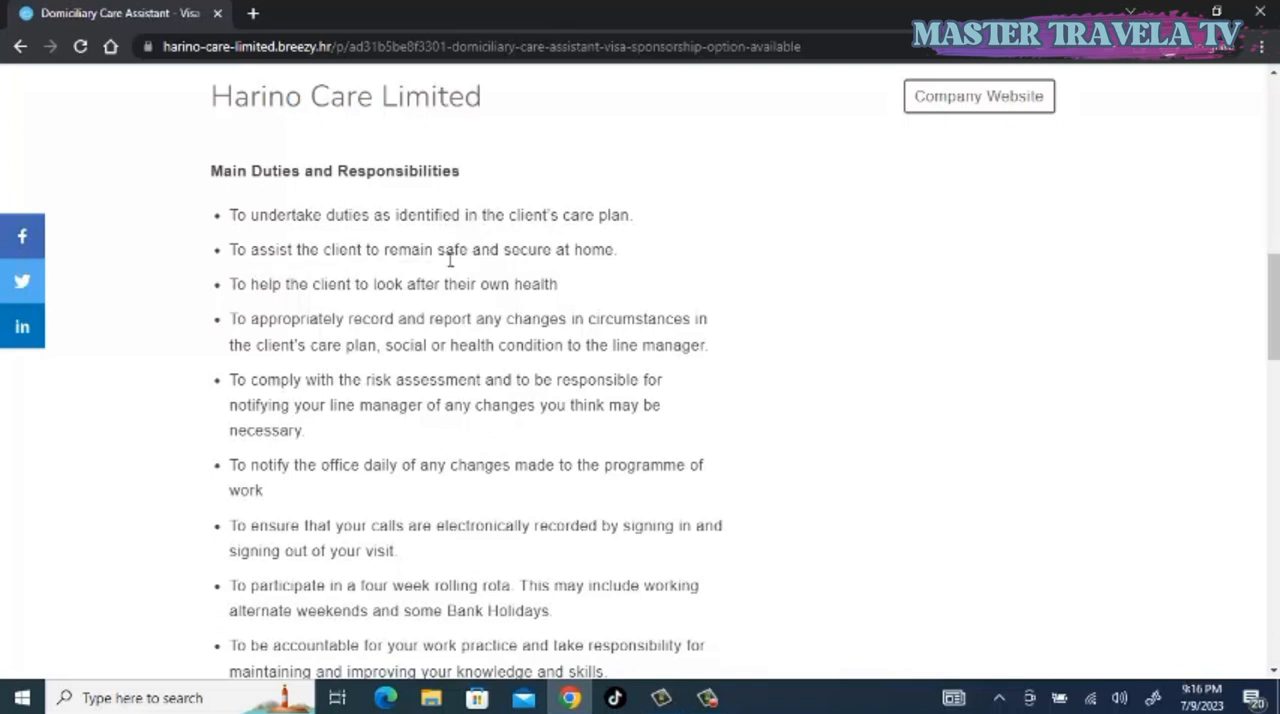
mouse_move(344, 308)
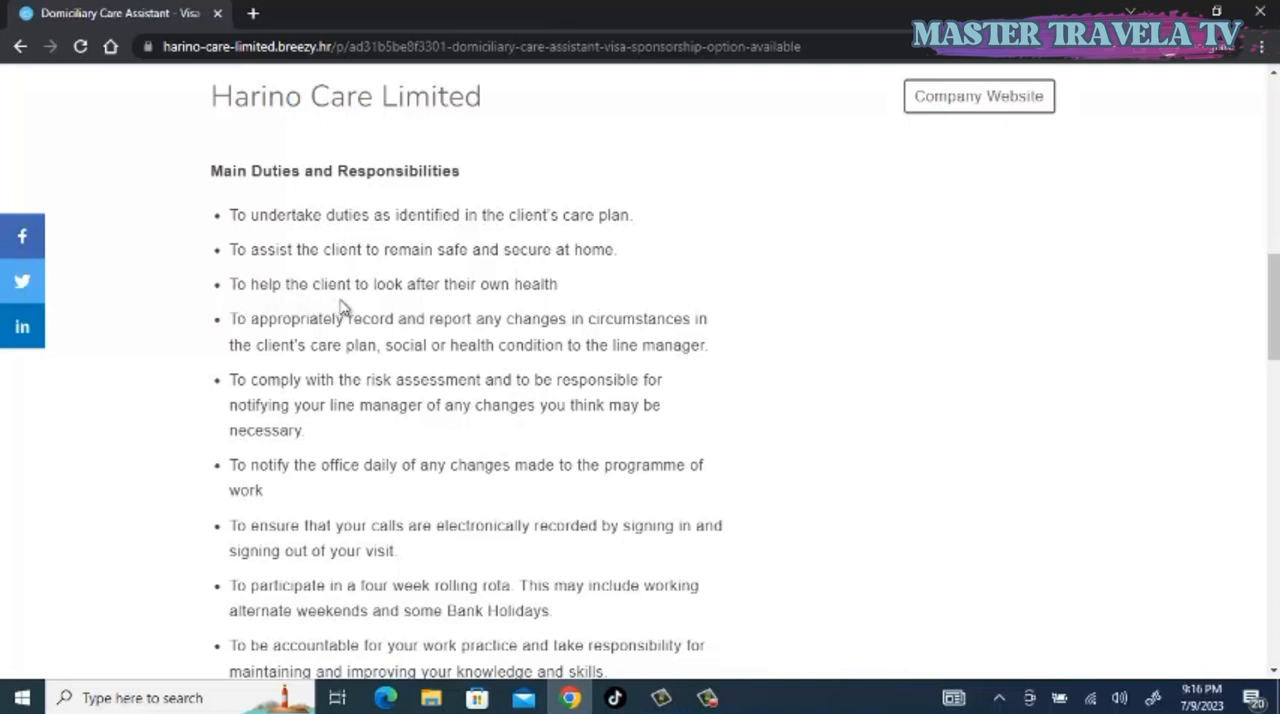
mouse_move(476, 288)
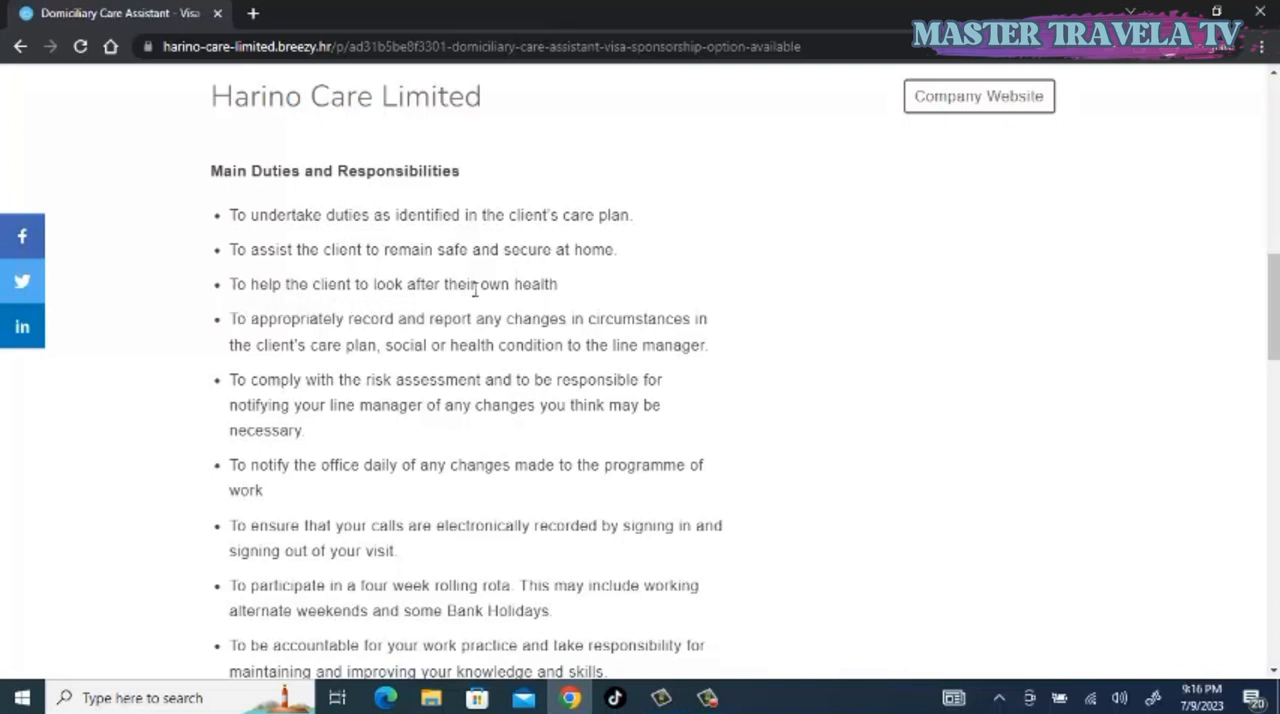
mouse_move(236, 344)
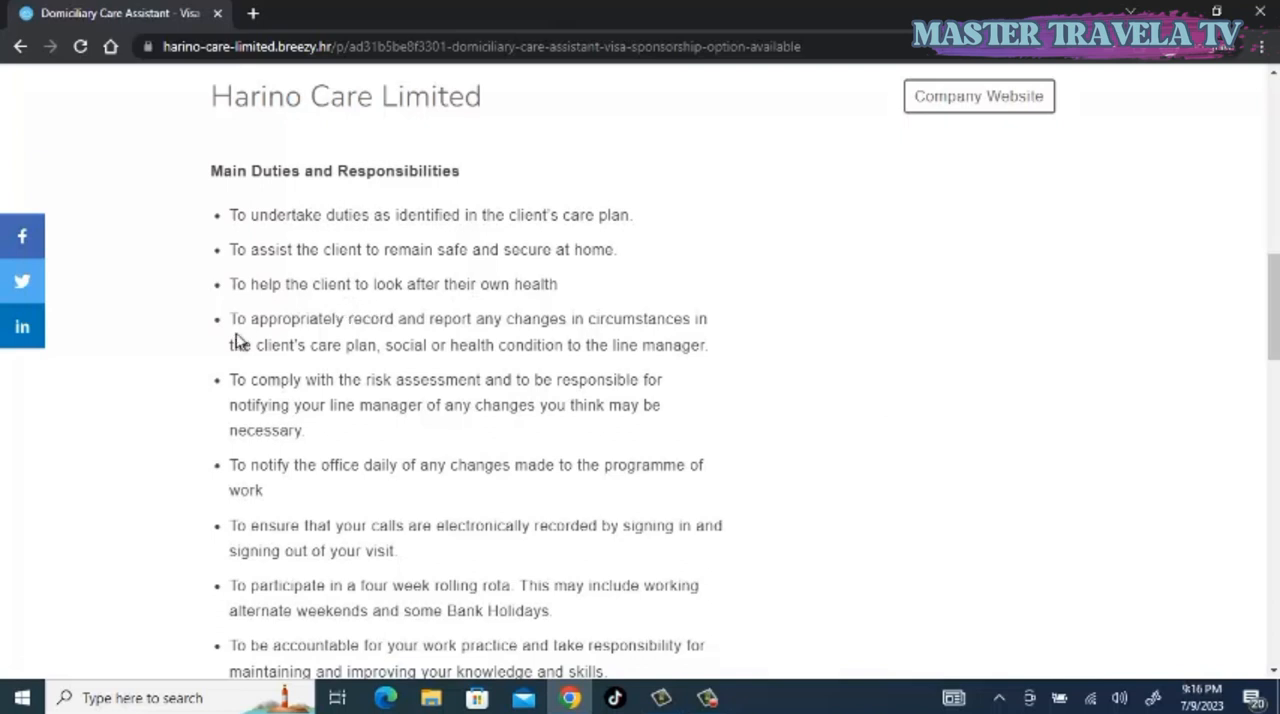
mouse_move(362, 324)
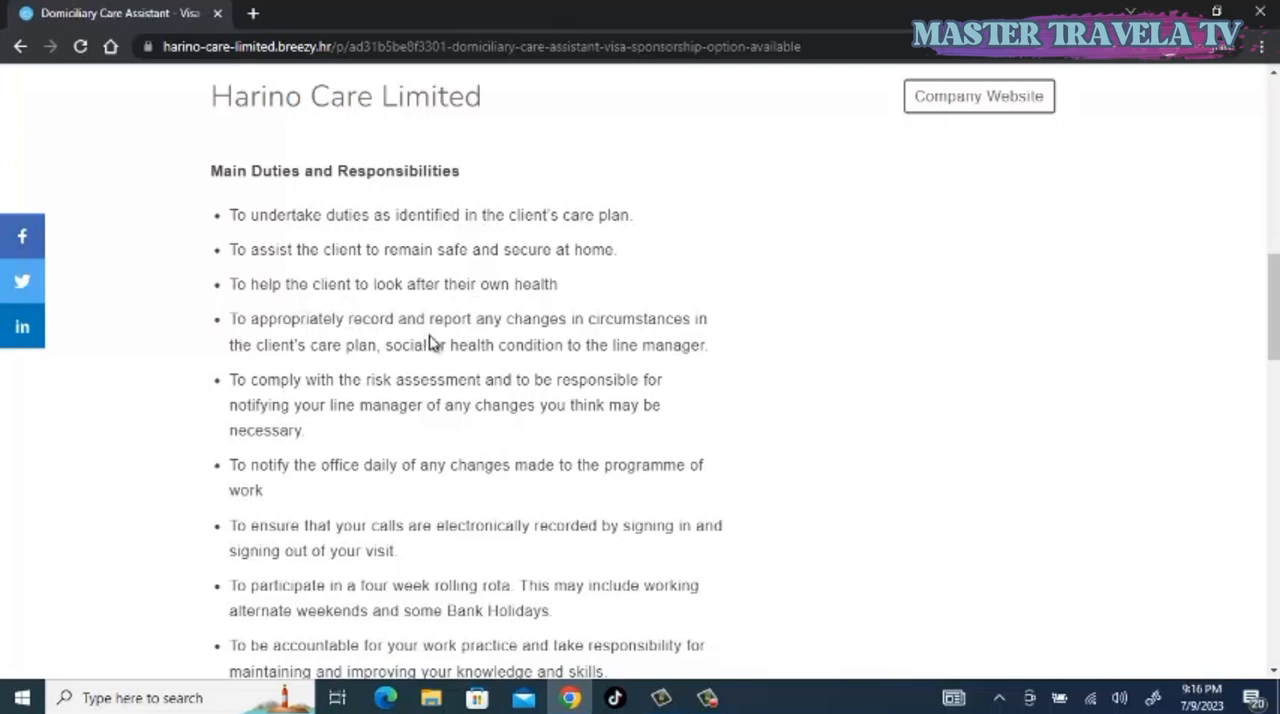
mouse_move(572, 328)
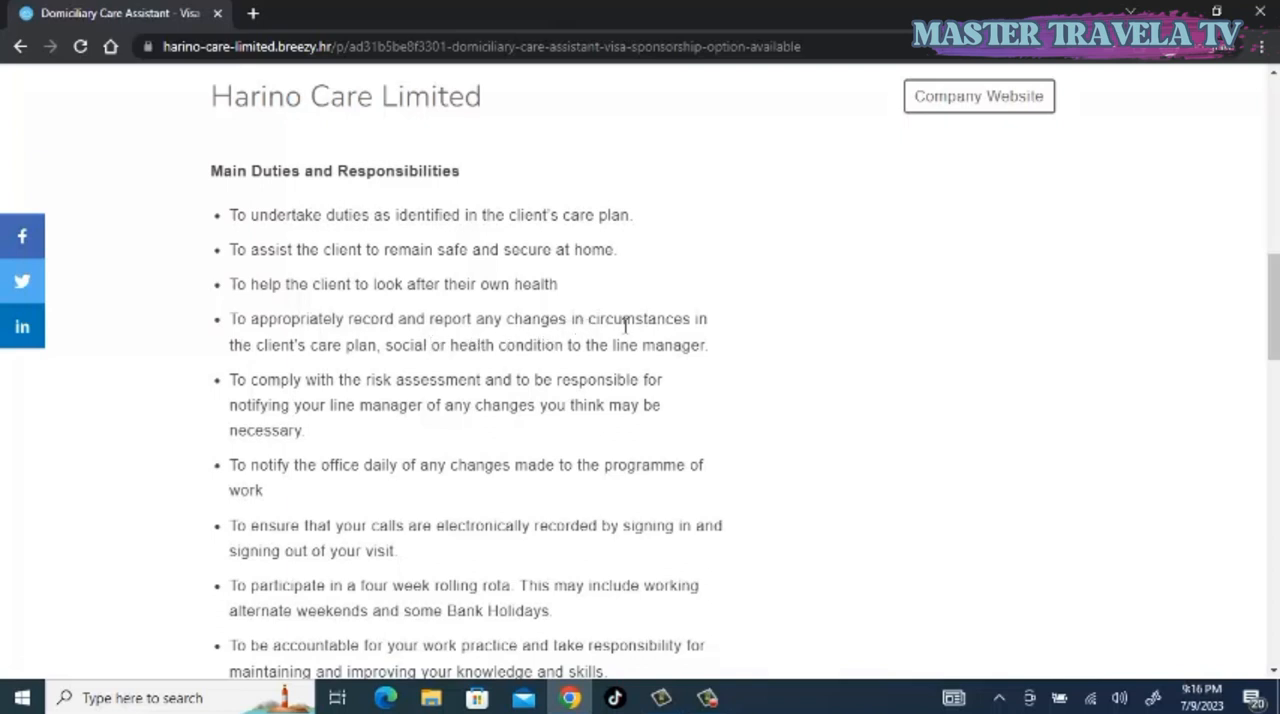
mouse_move(282, 344)
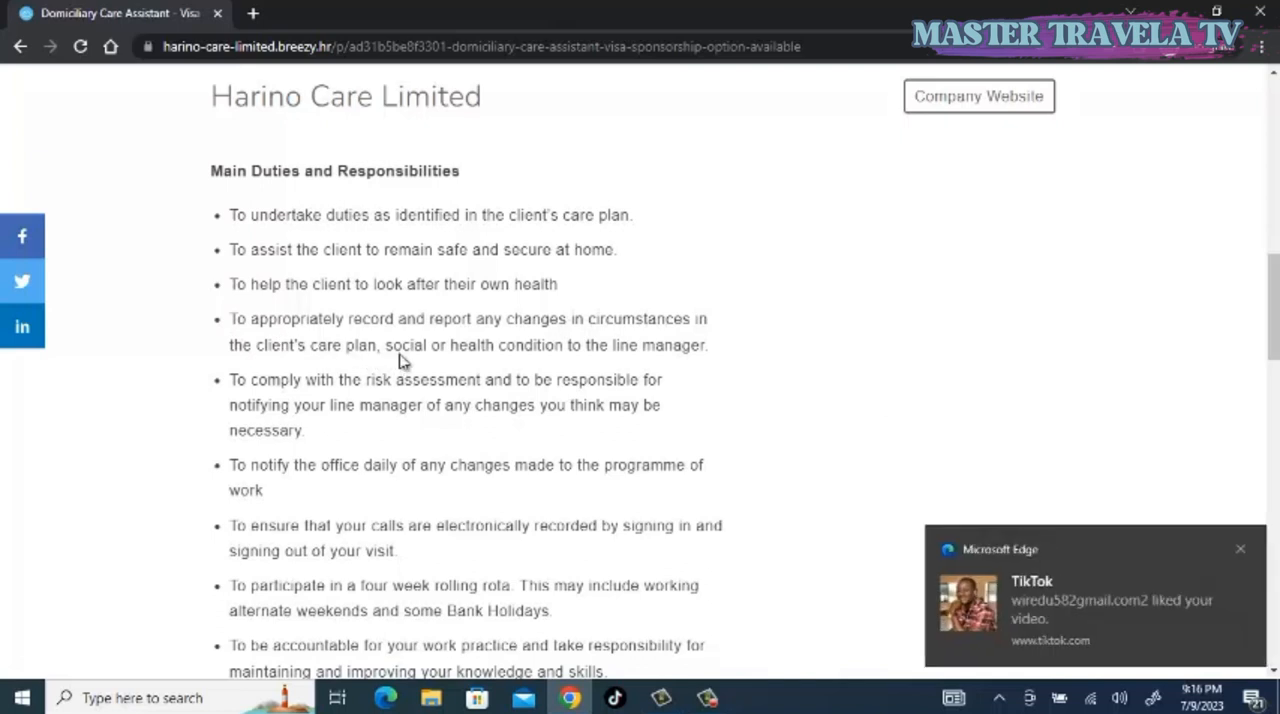
mouse_move(452, 352)
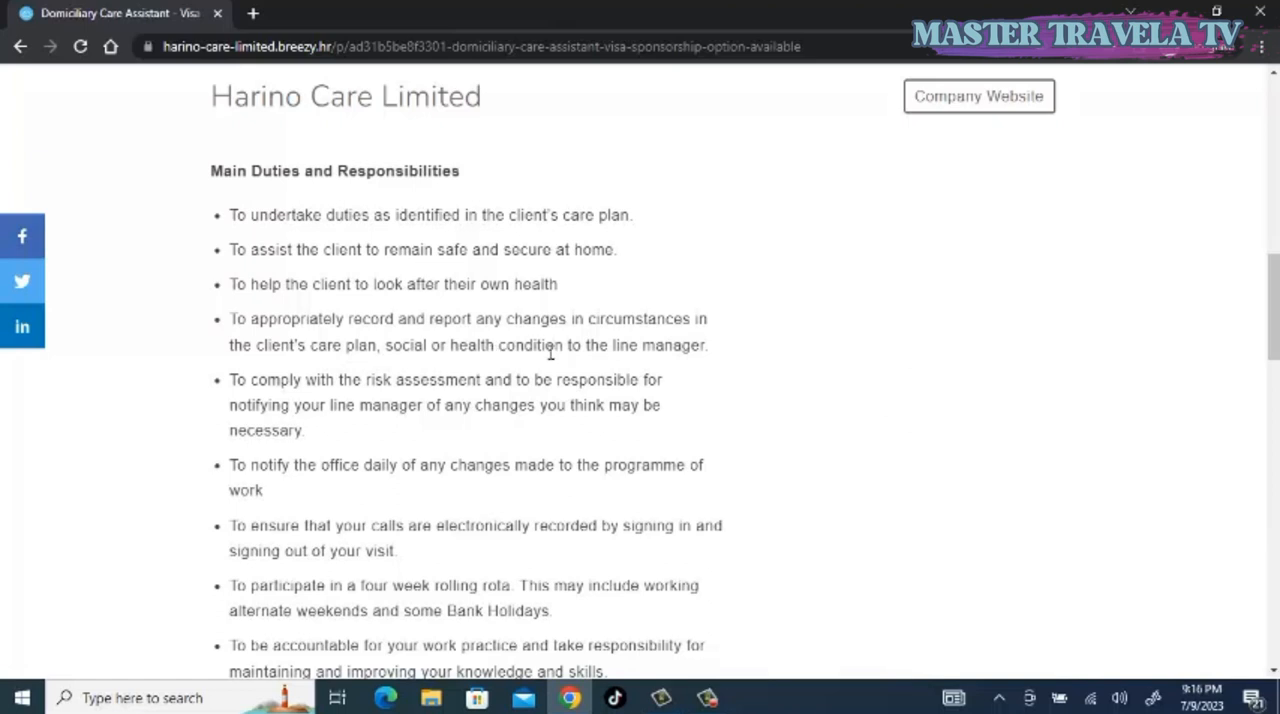
mouse_move(628, 344)
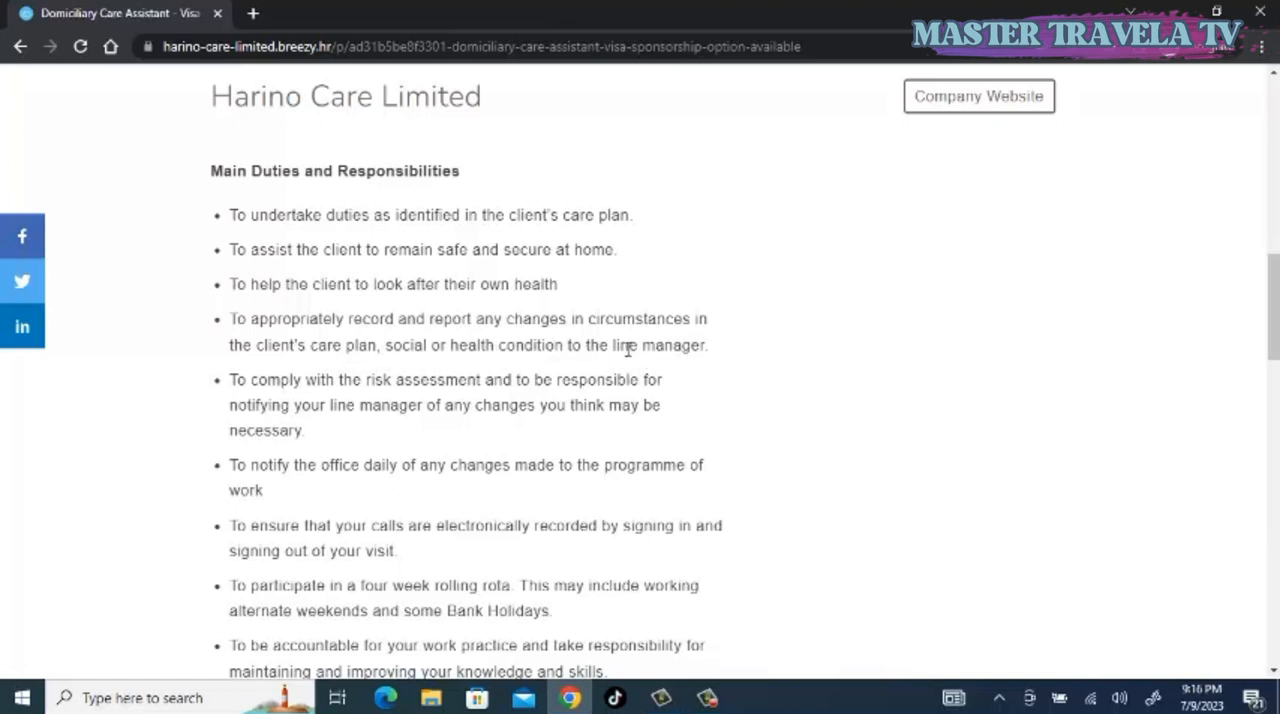
mouse_move(284, 388)
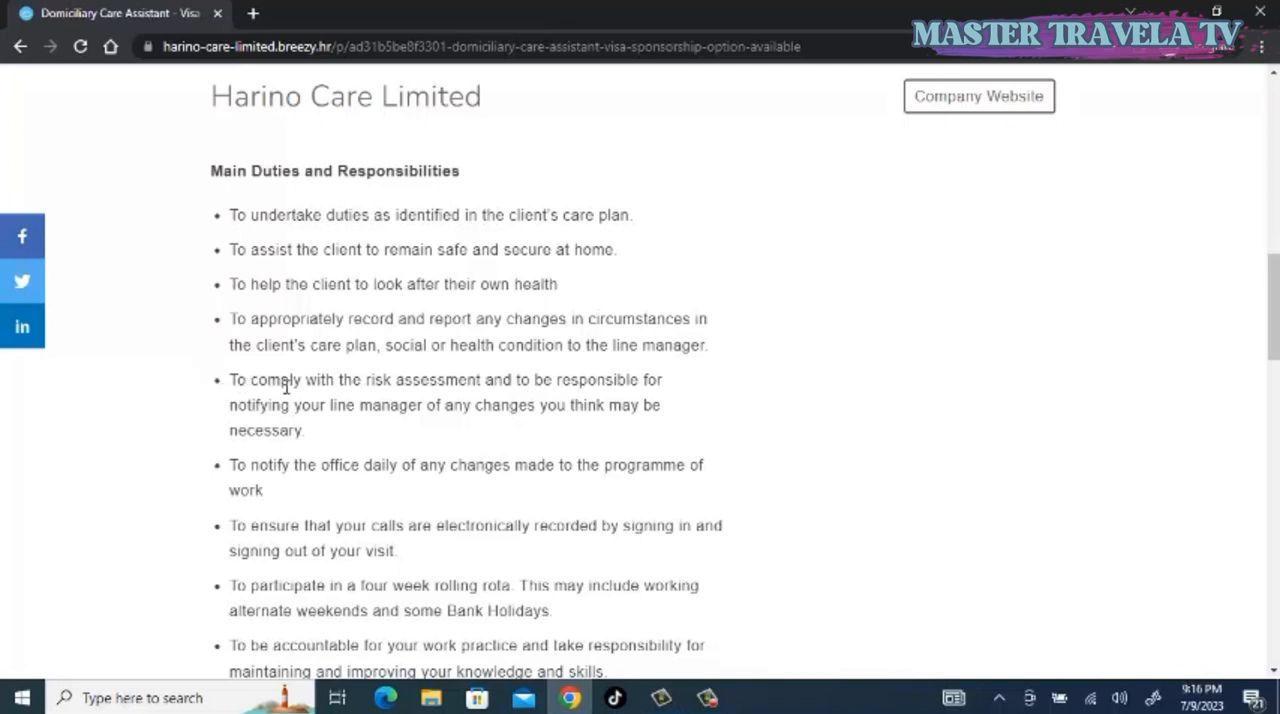
mouse_move(428, 388)
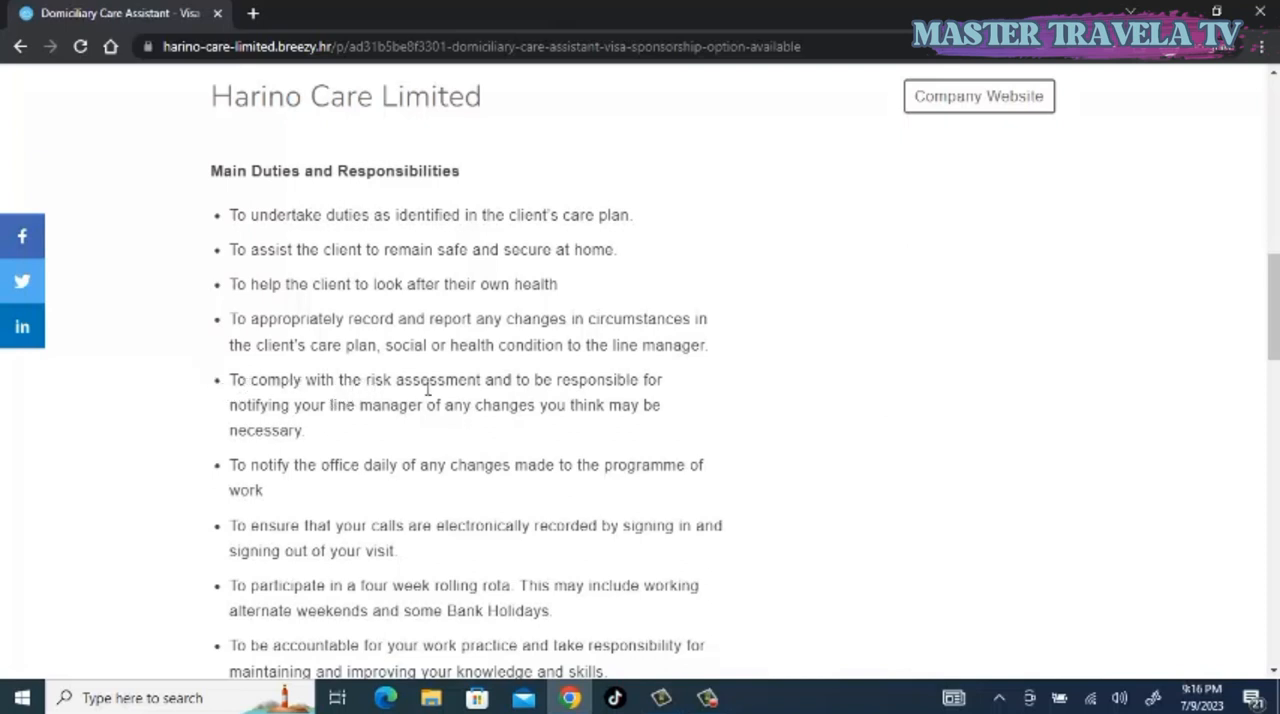
mouse_move(436, 388)
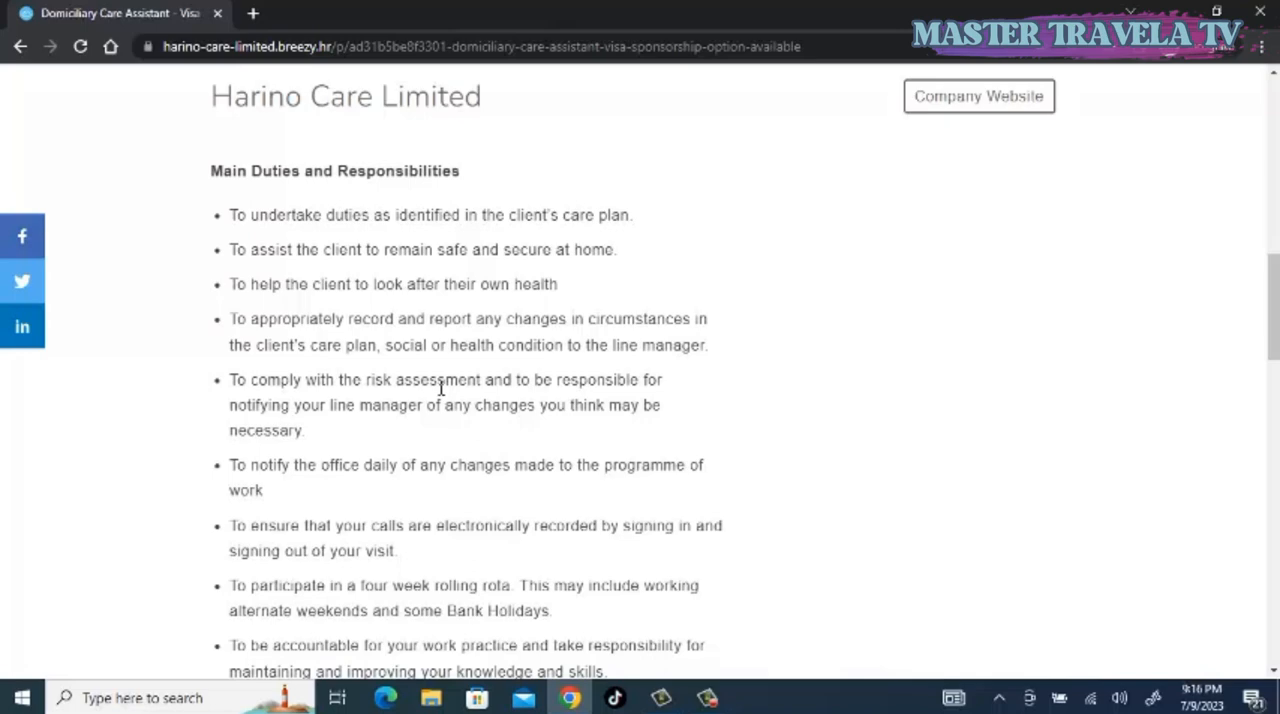
scroll(down, 3)
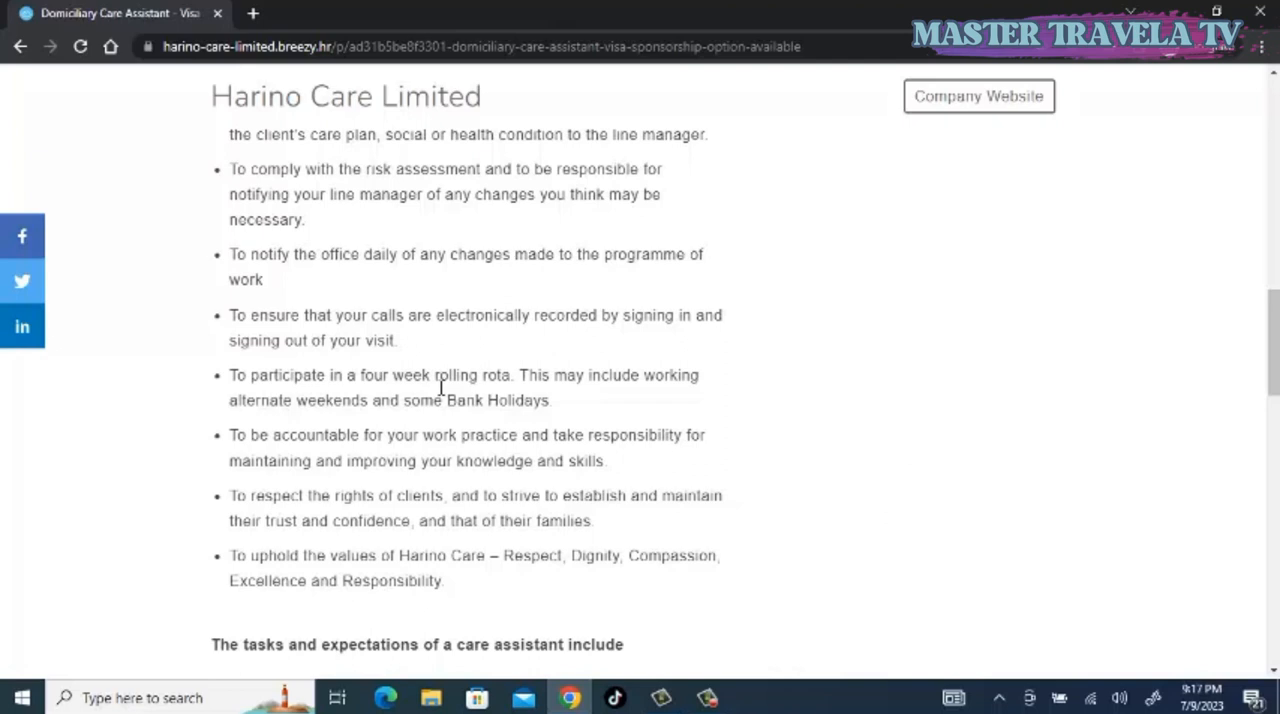
- Scroll through the care assistant tasks and expectations list to the Benefits heading and pay rate
scroll(down, 3)
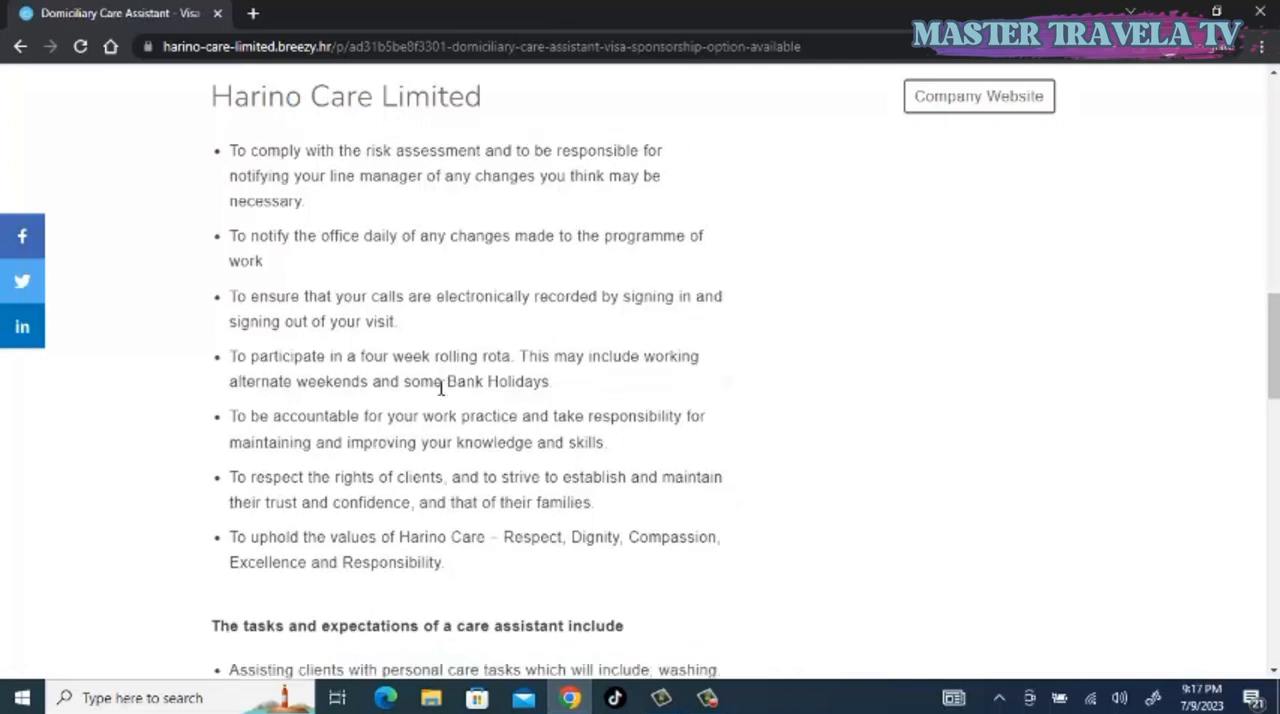
scroll(down, 3)
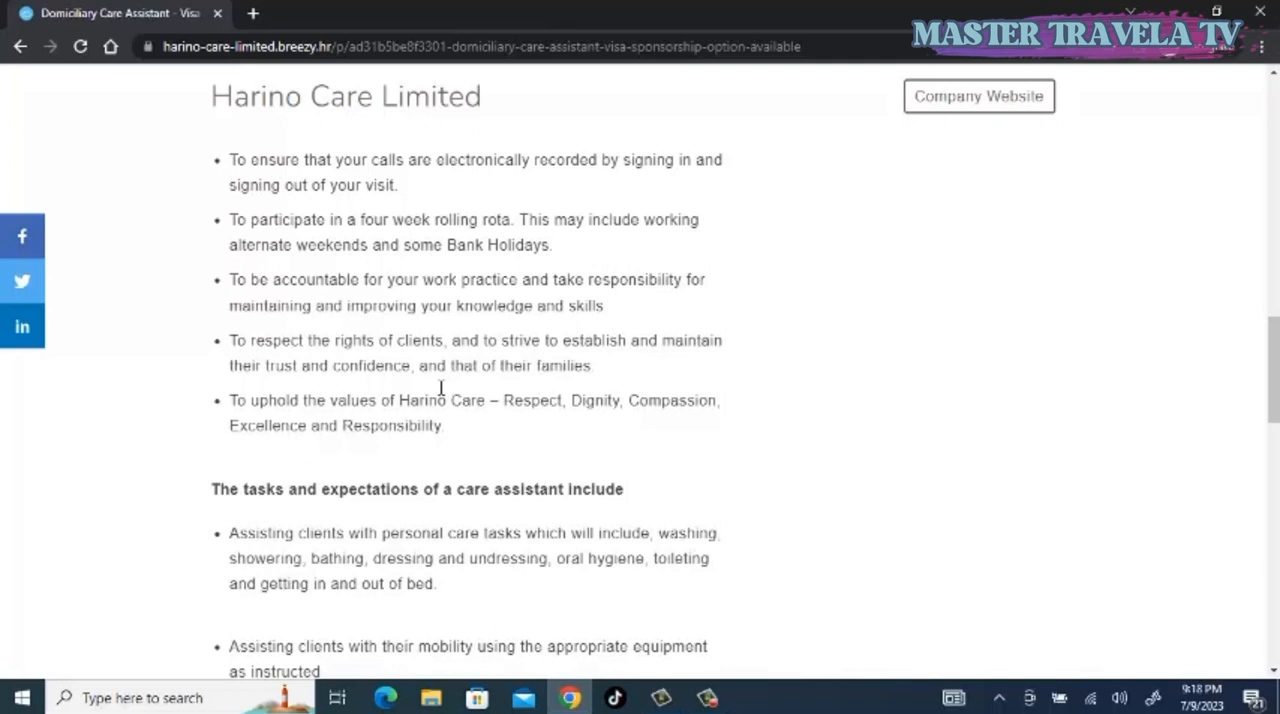
scroll(down, 3)
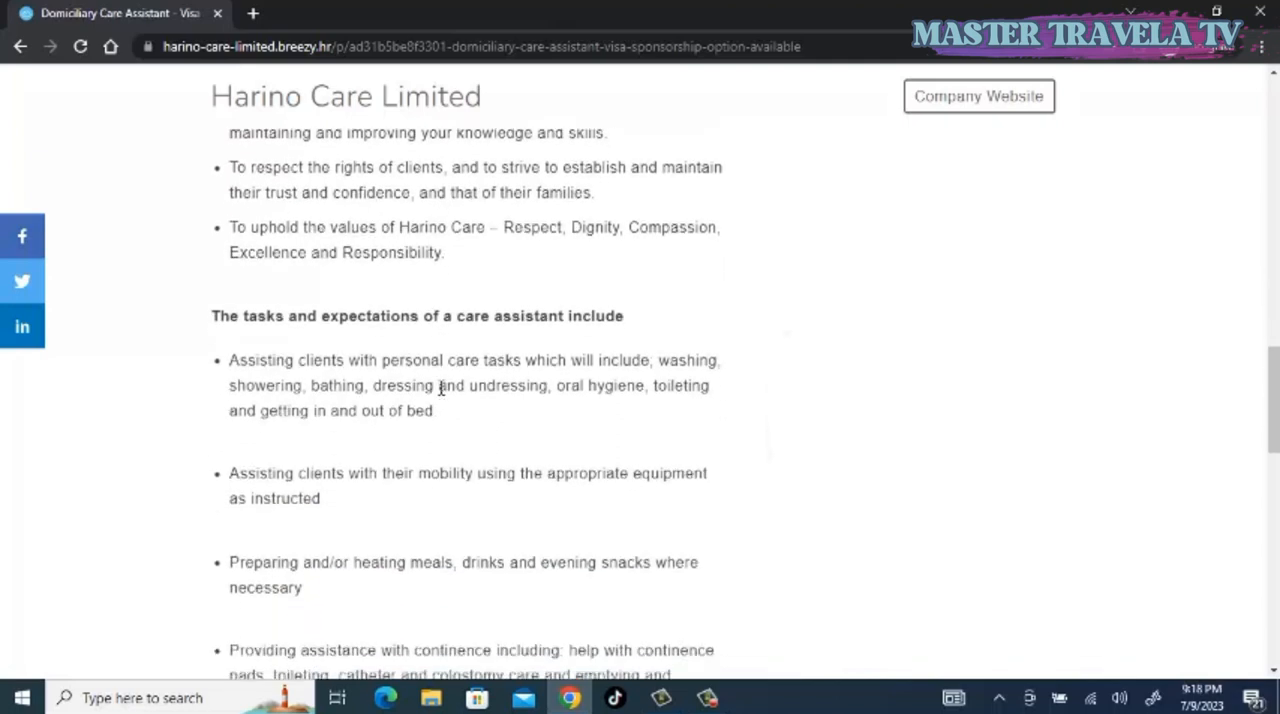
scroll(down, 3)
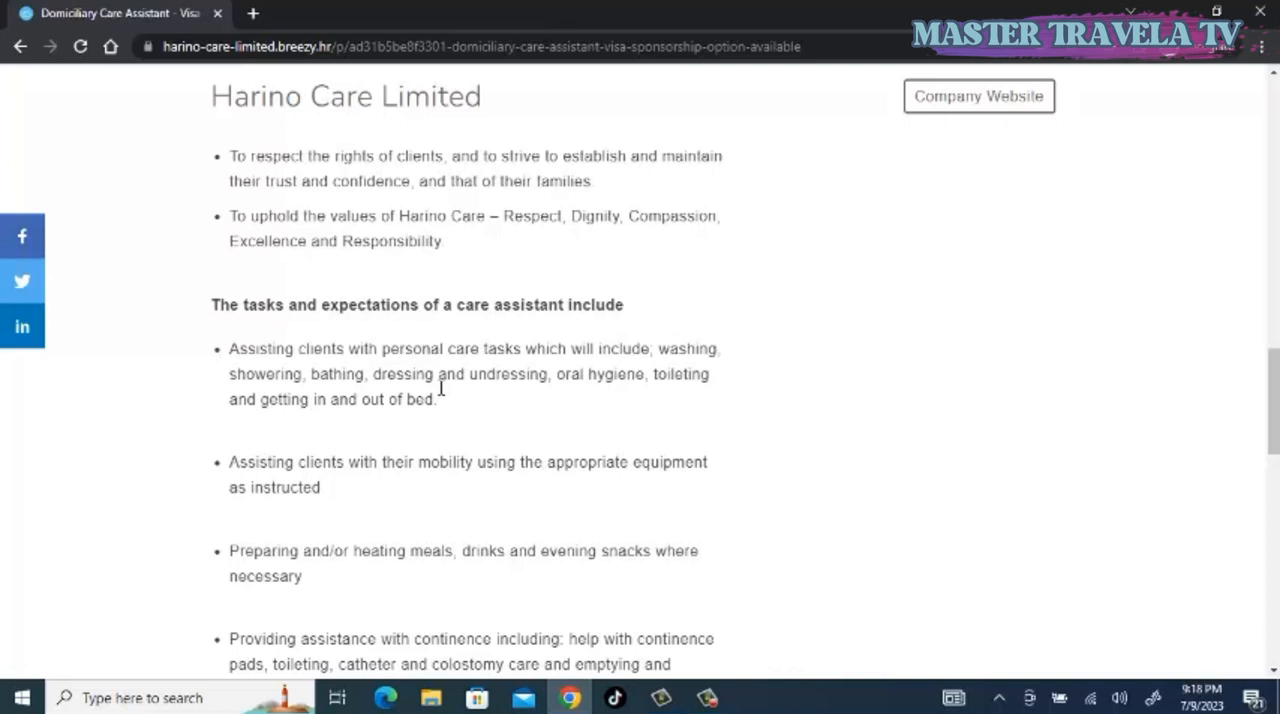
scroll(down, 3)
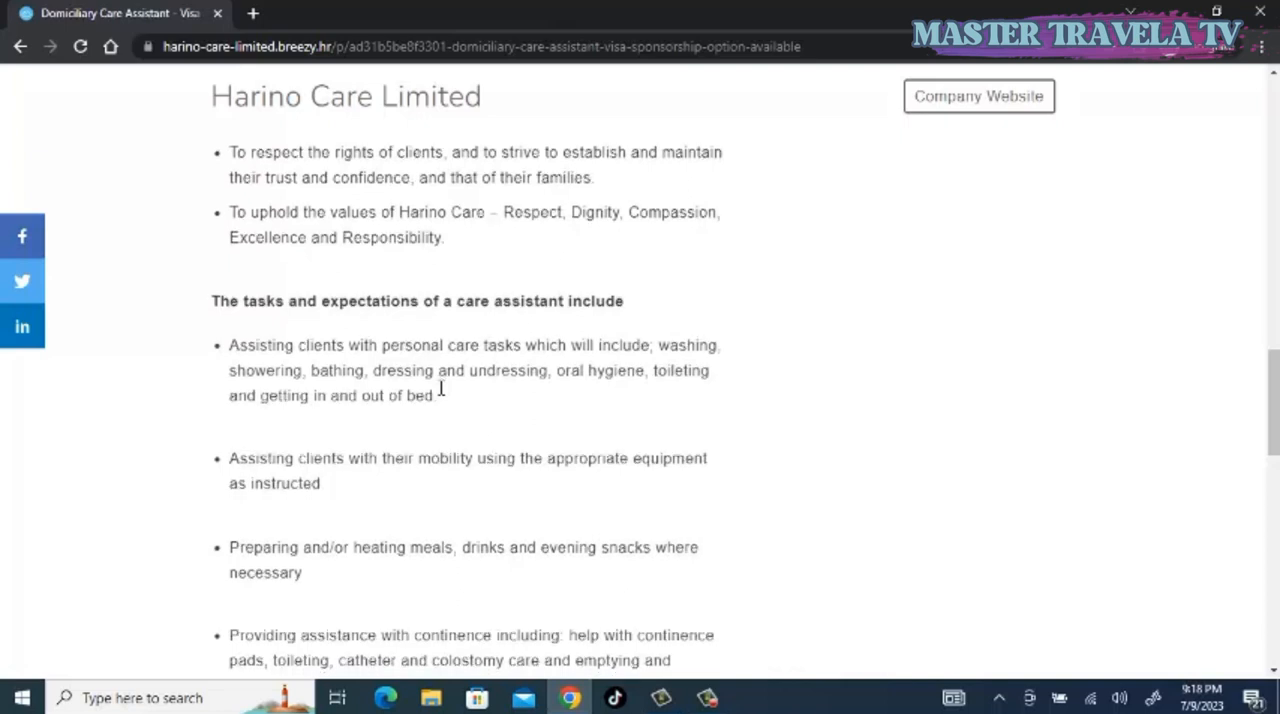
scroll(down, 3)
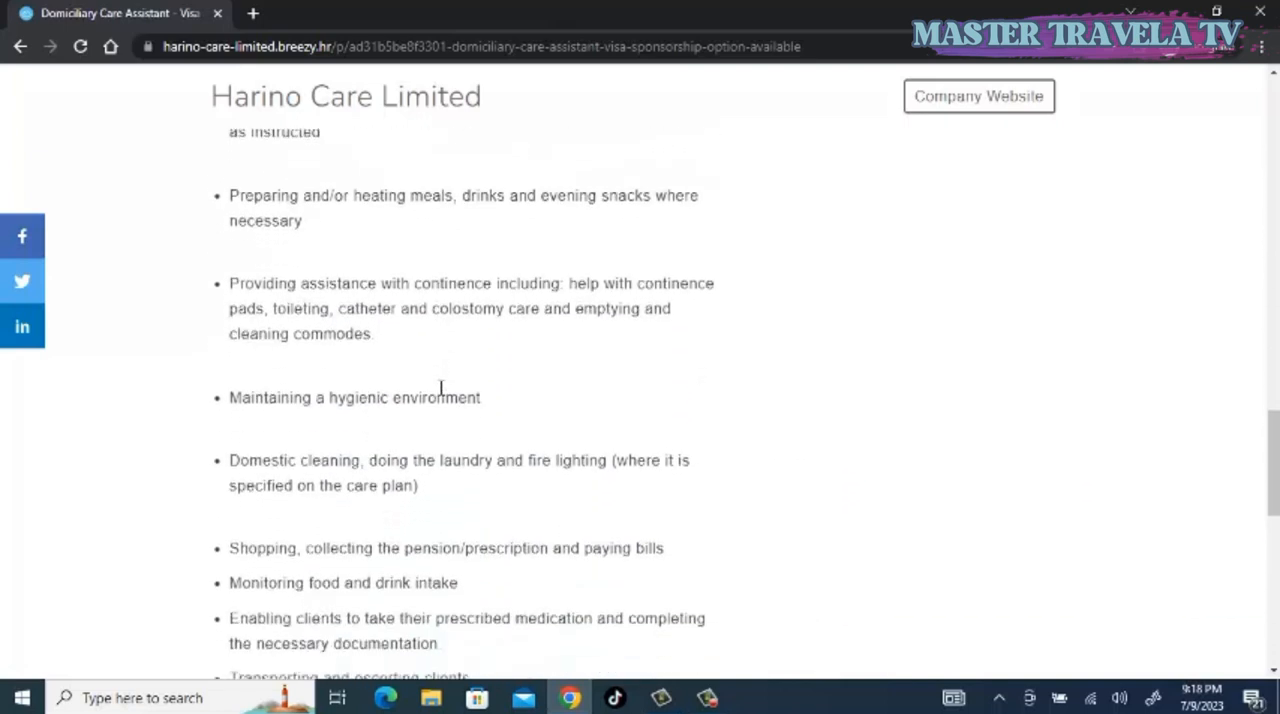
scroll(down, 3)
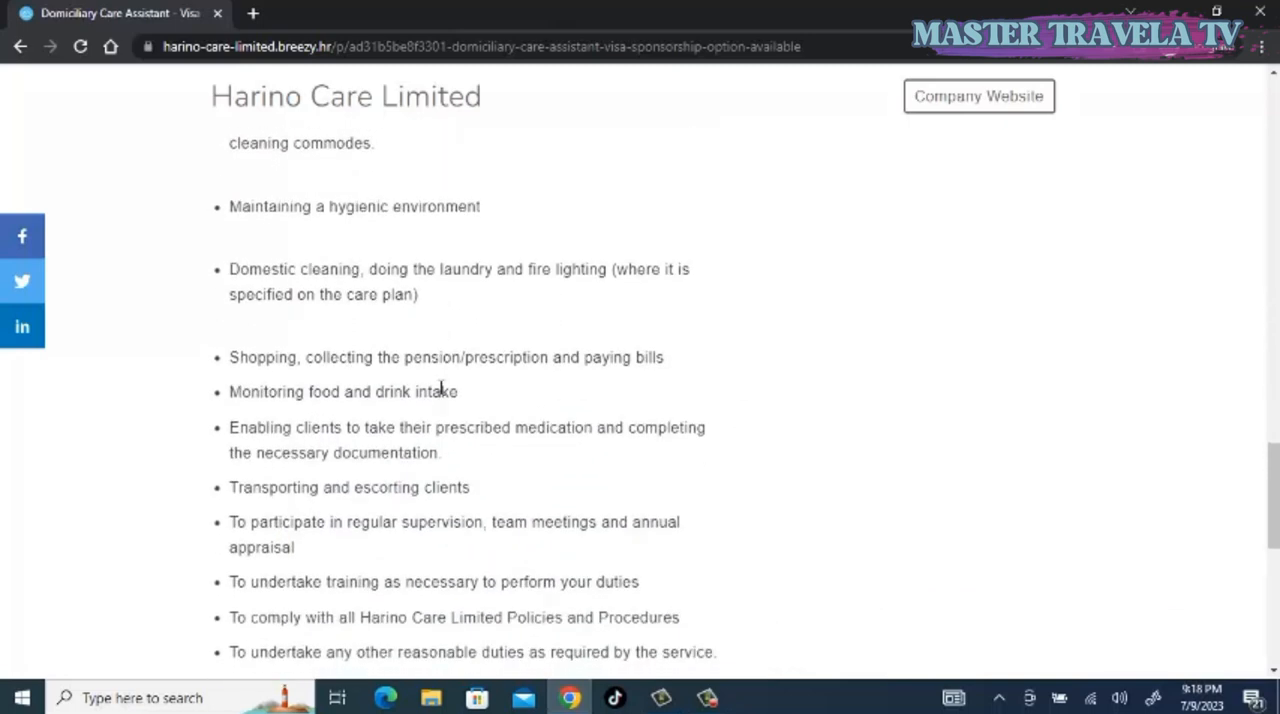
scroll(down, 3)
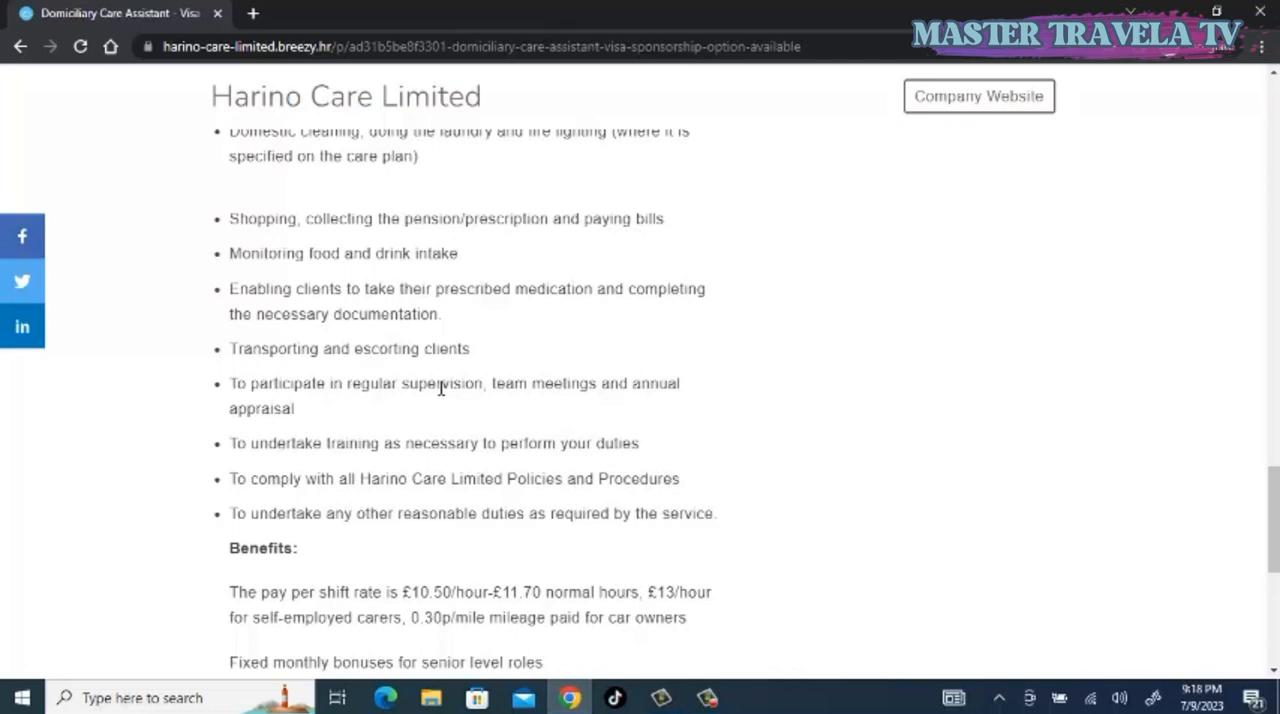
- Highlight the Tier 2 Health & Care Visa sponsorship benefit and scroll to the 'Powered by breezy' footer
scroll(down, 3)
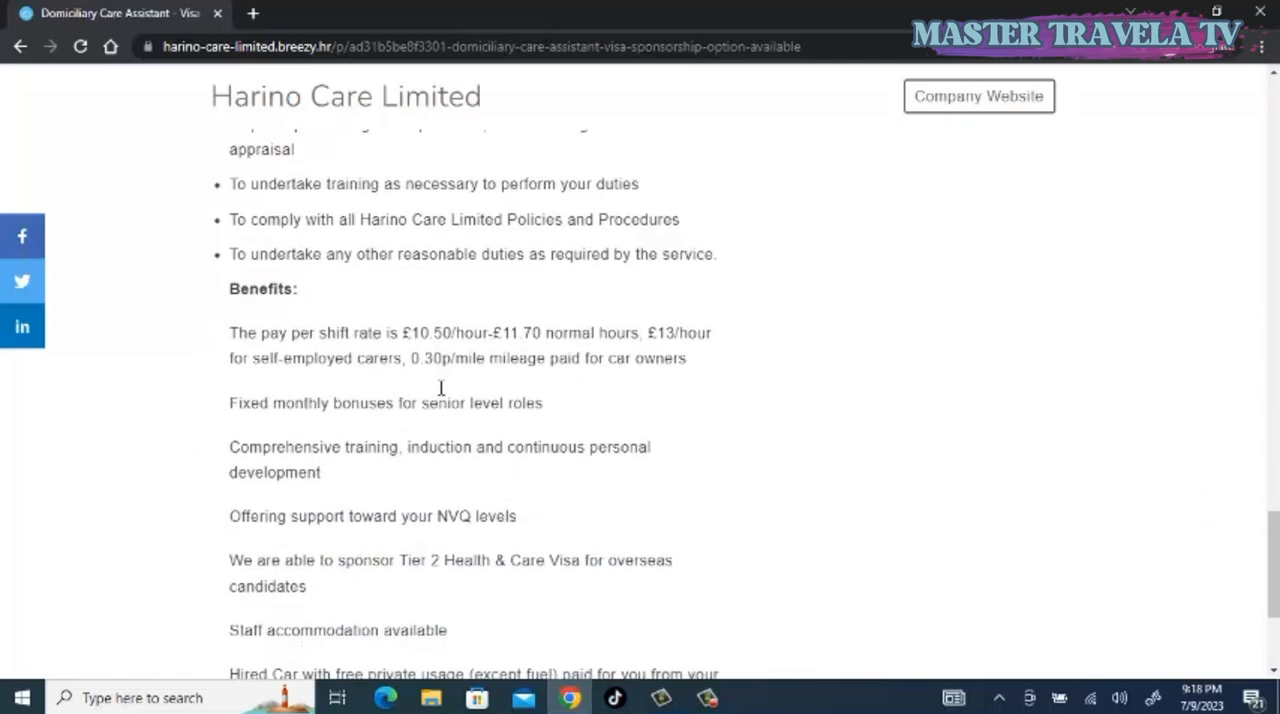
scroll(down, 3)
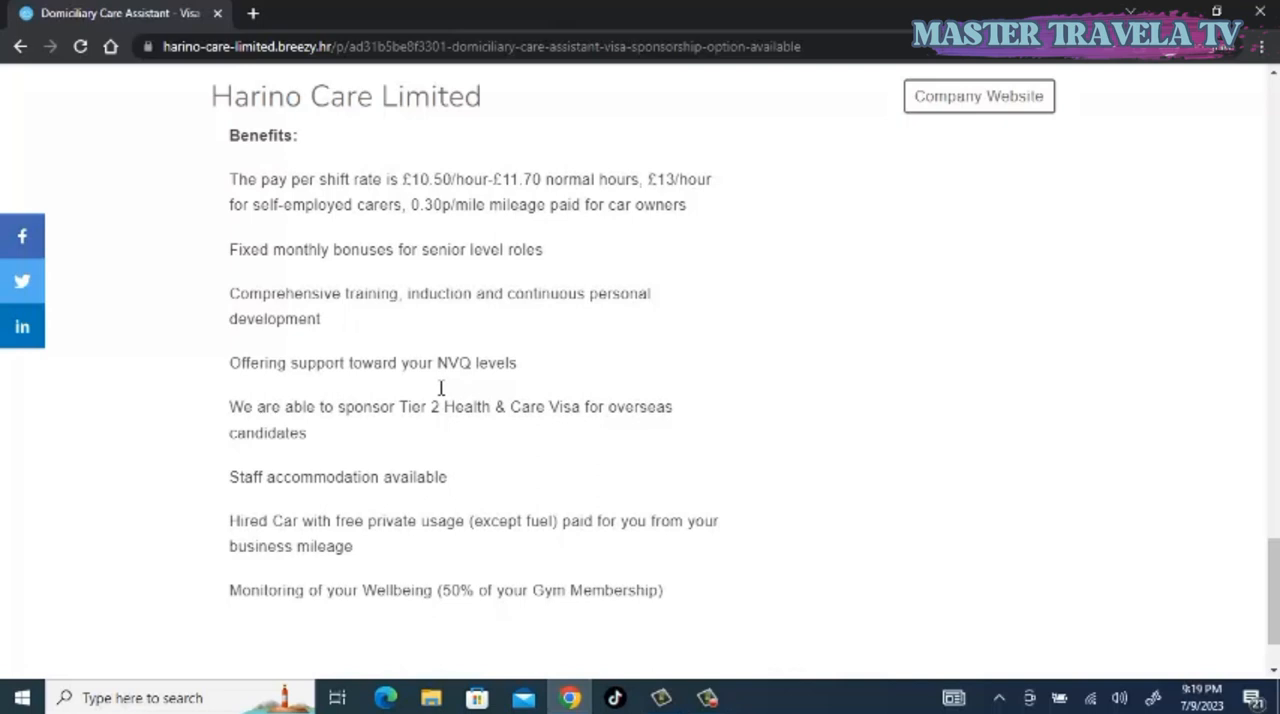
mouse_move(228, 420)
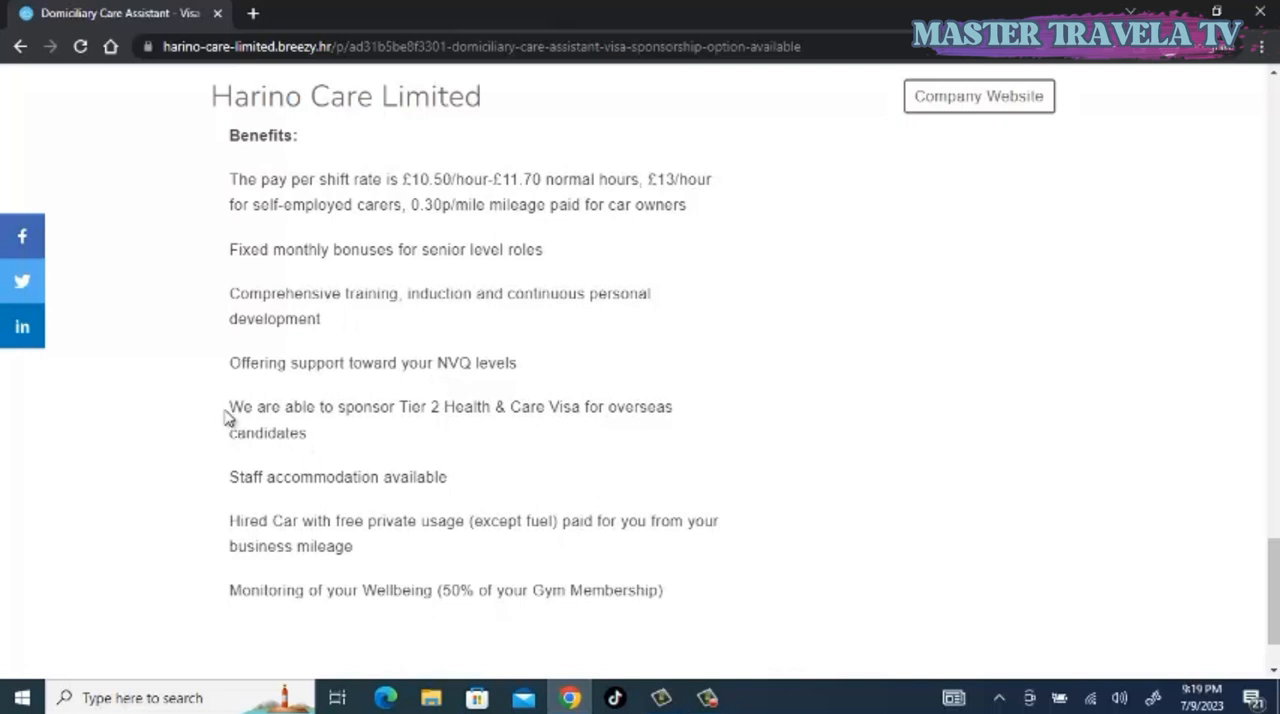
drag(228, 406, 308, 432)
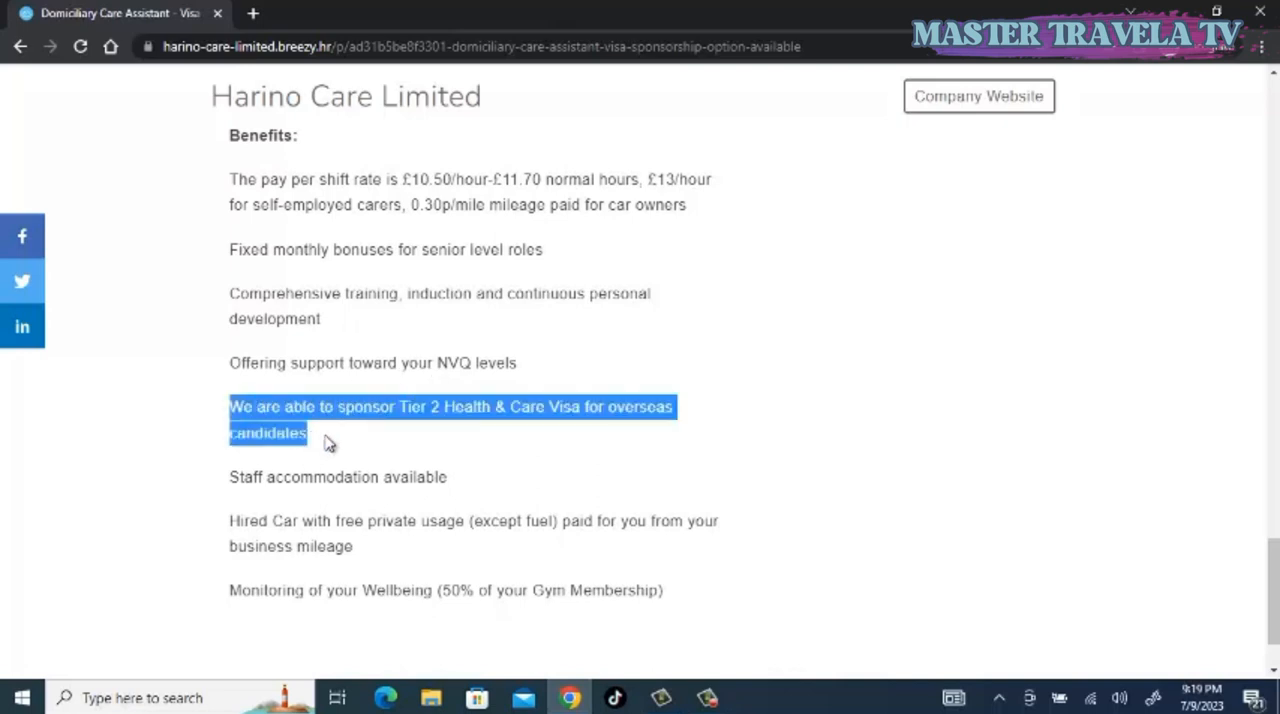
mouse_move(416, 428)
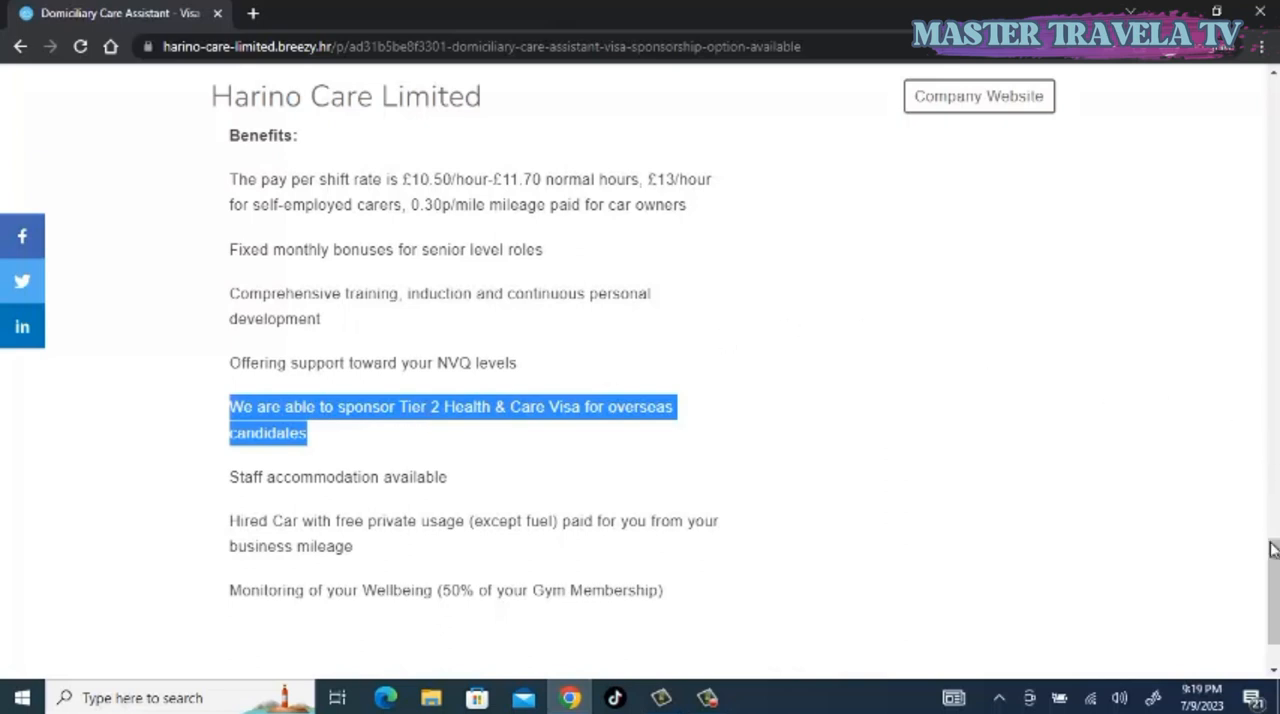
scroll(down, 3)
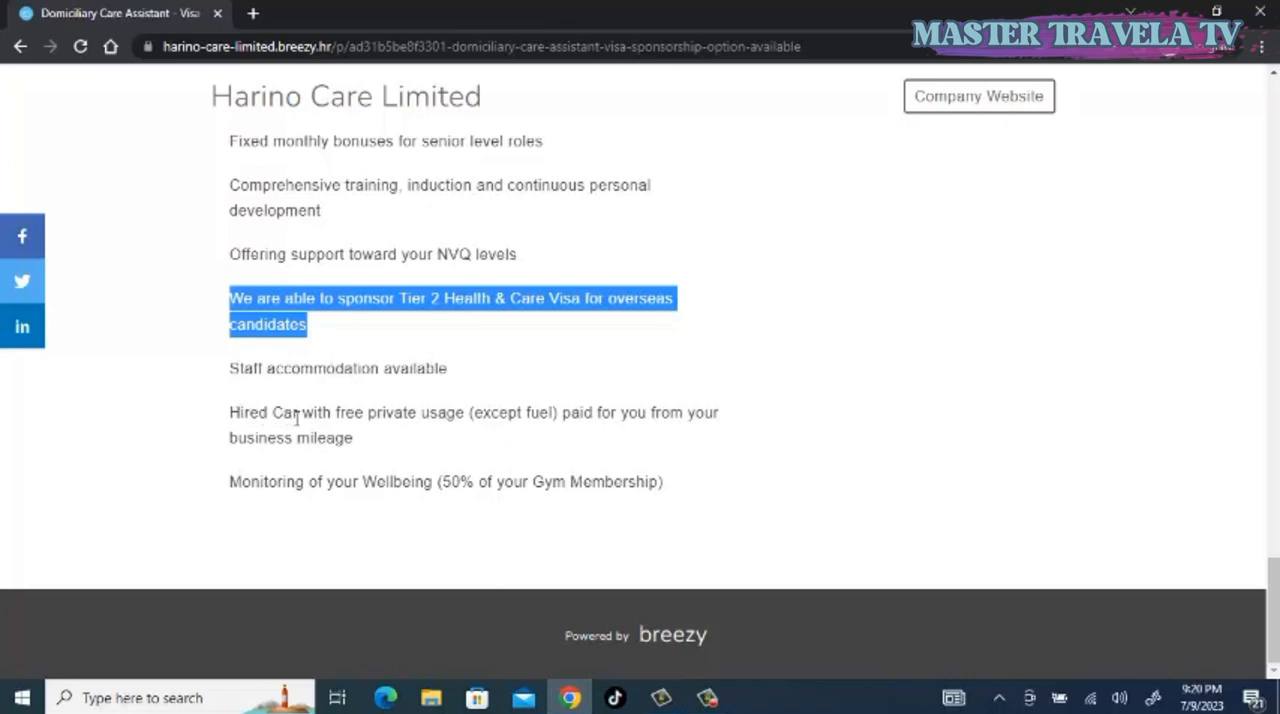
mouse_move(378, 420)
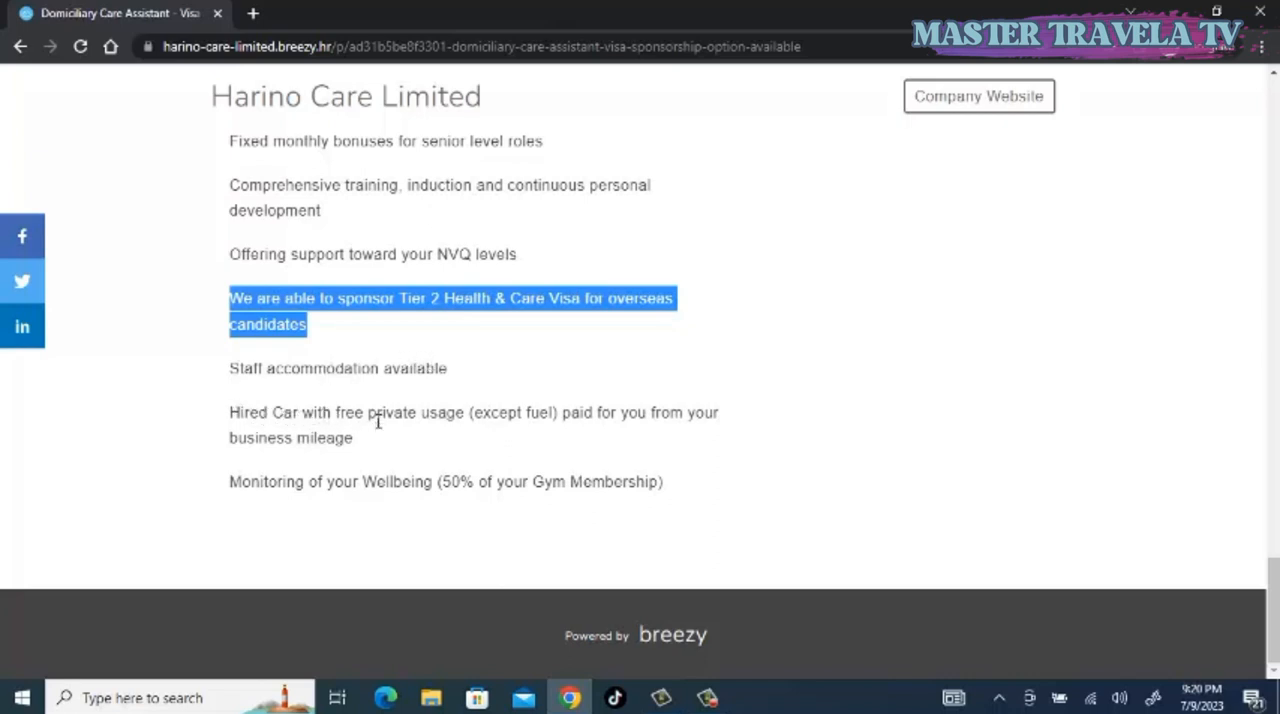
mouse_move(544, 418)
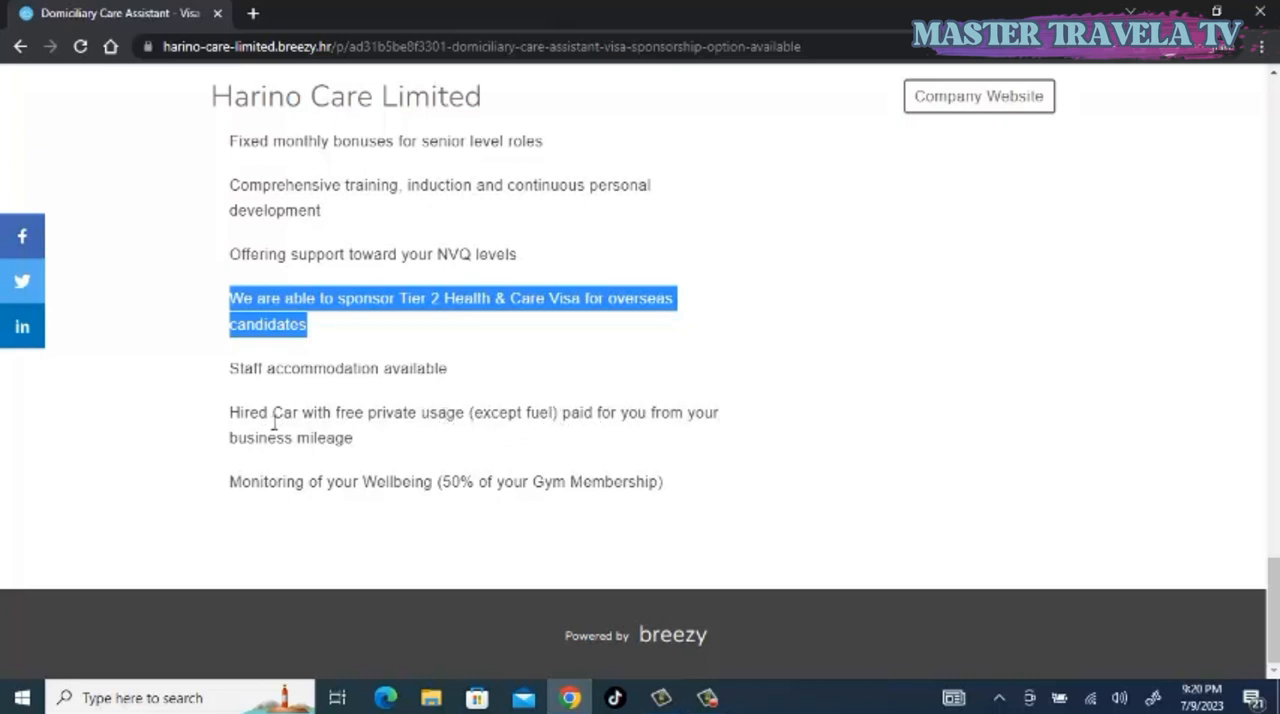
mouse_move(292, 506)
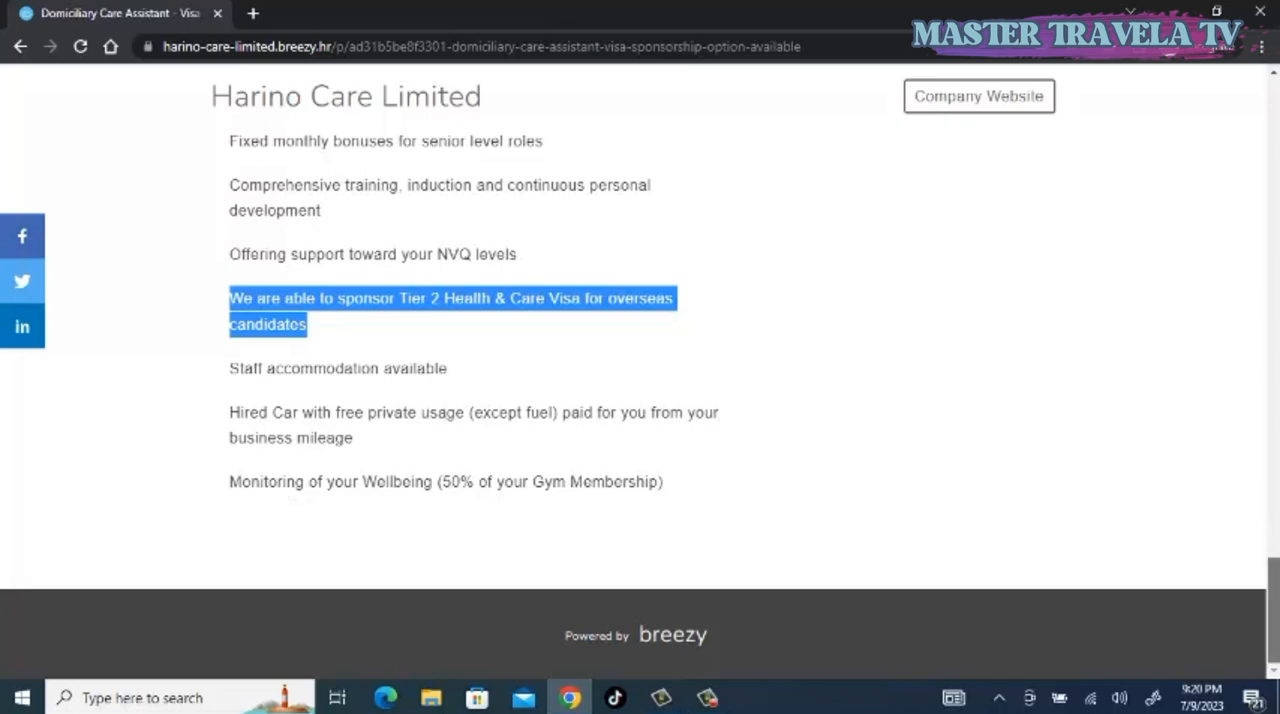
- Scroll back to the Job Description, Job Purpose list and Apply To Position button near the top
scroll(down, 3)
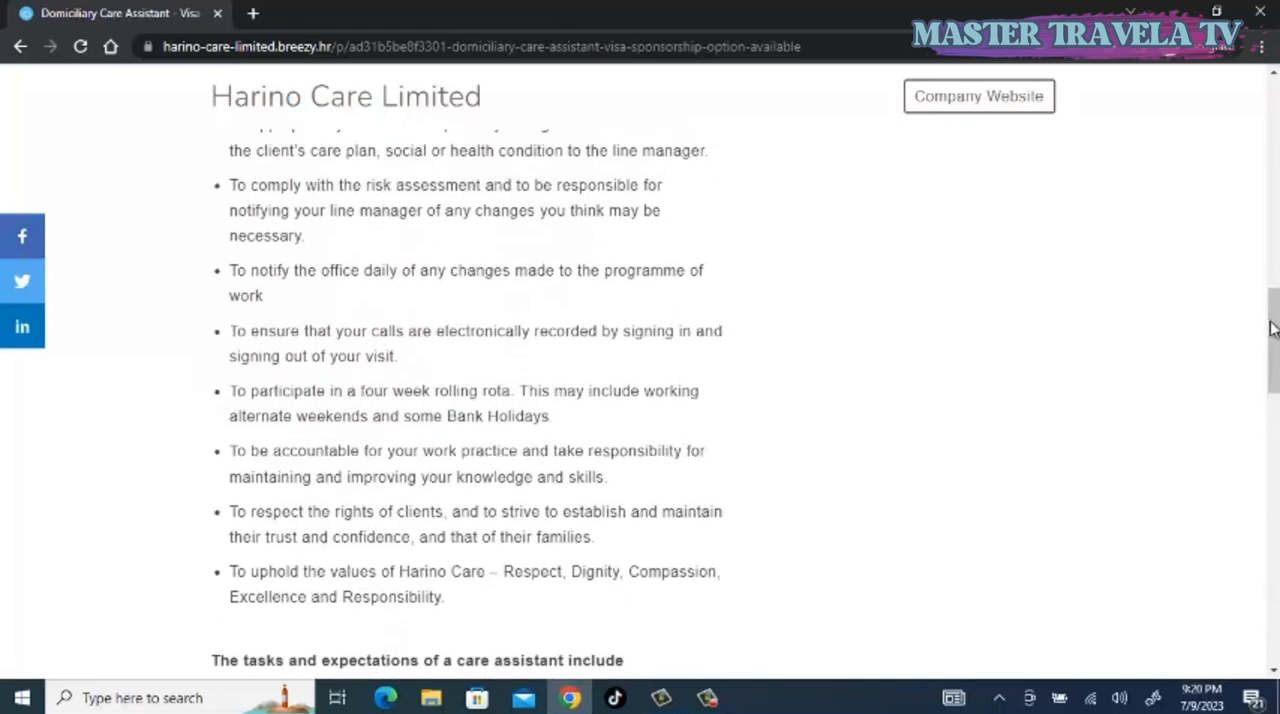
scroll(up, 3)
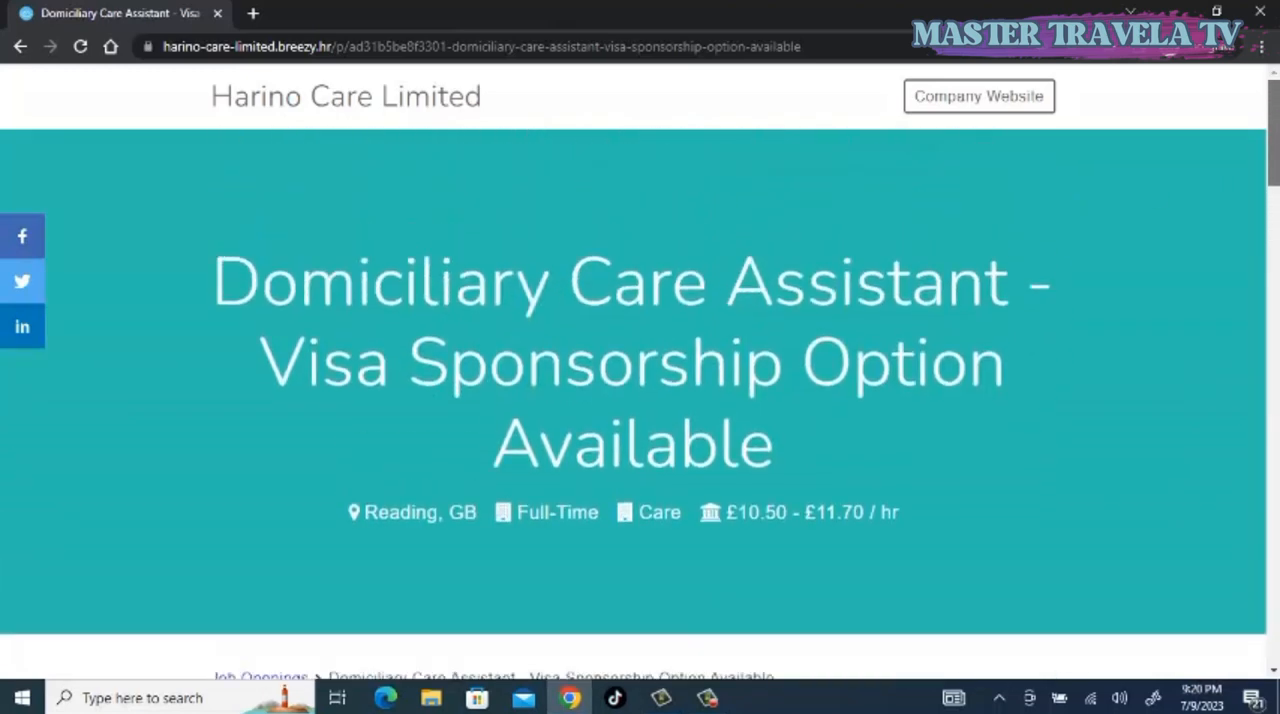
scroll(down, 3)
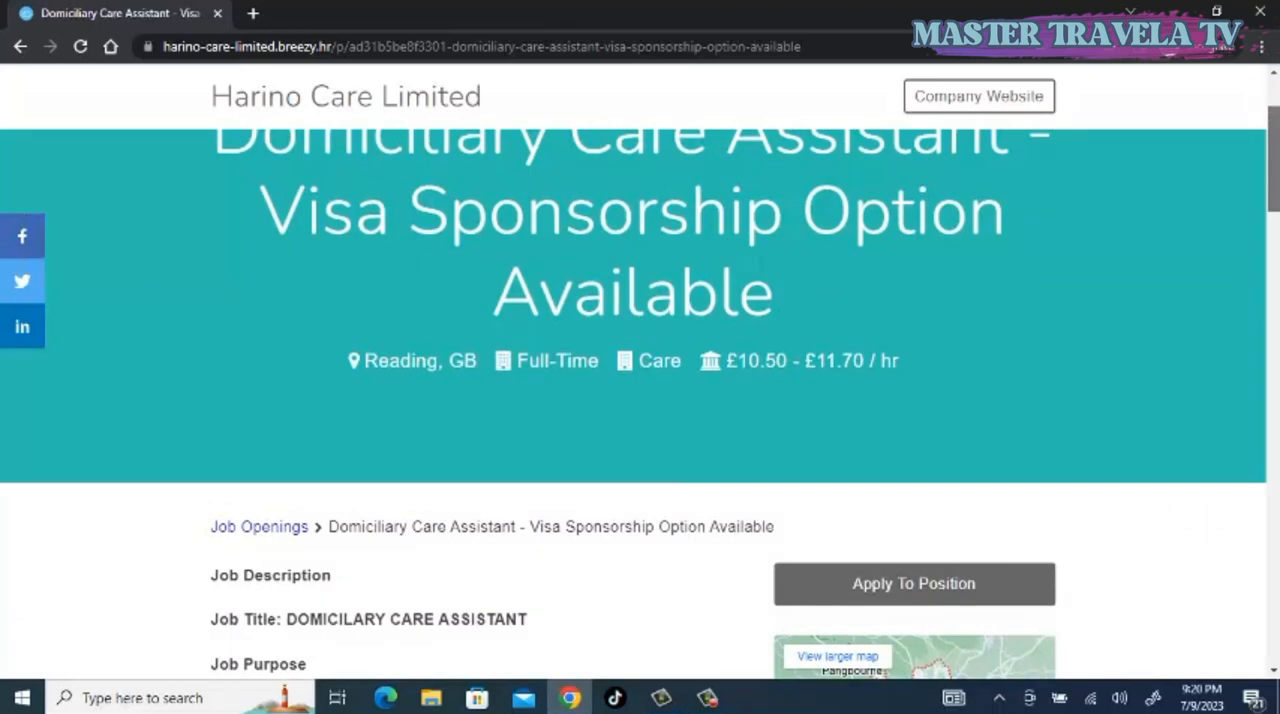
scroll(down, 3)
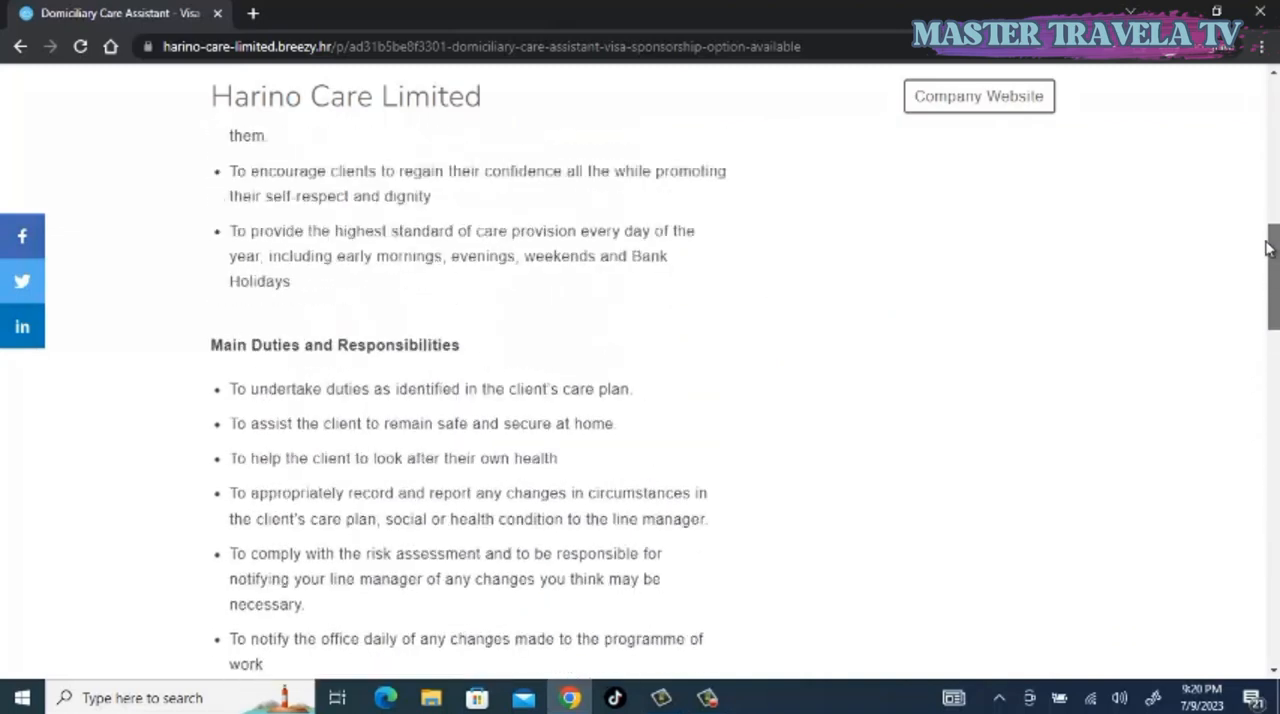
scroll(up, 3)
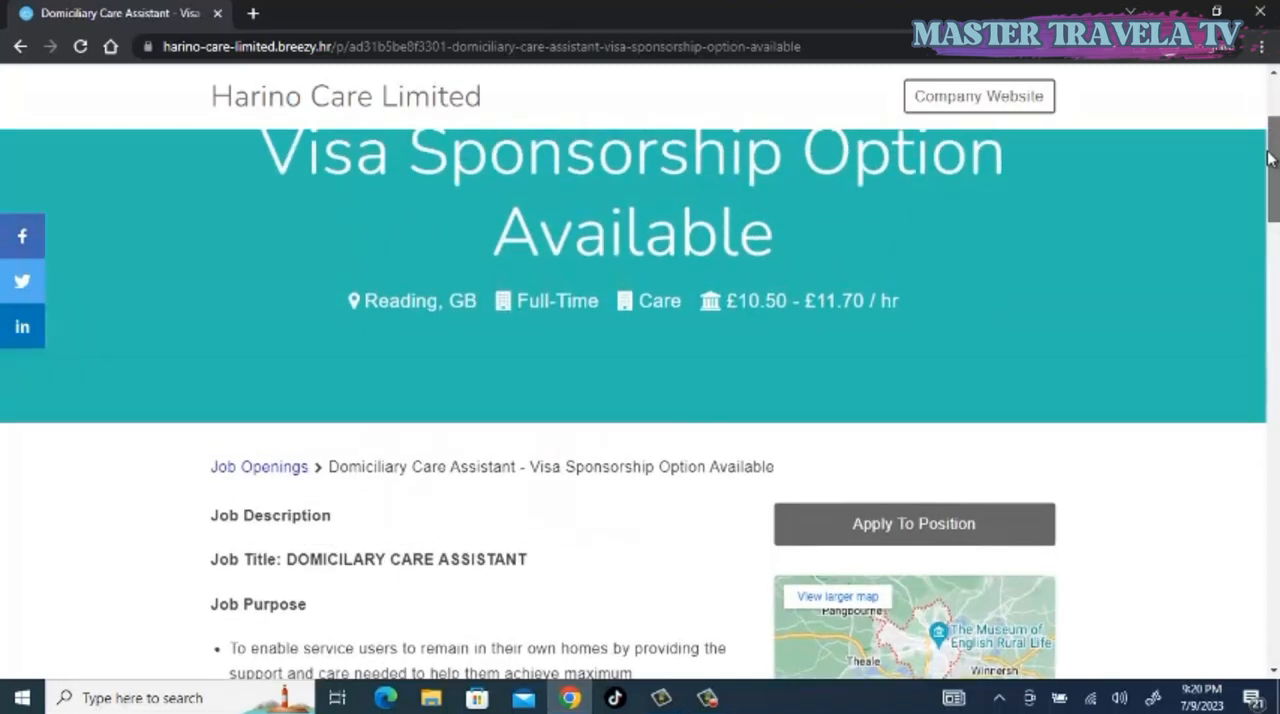
scroll(down, 3)
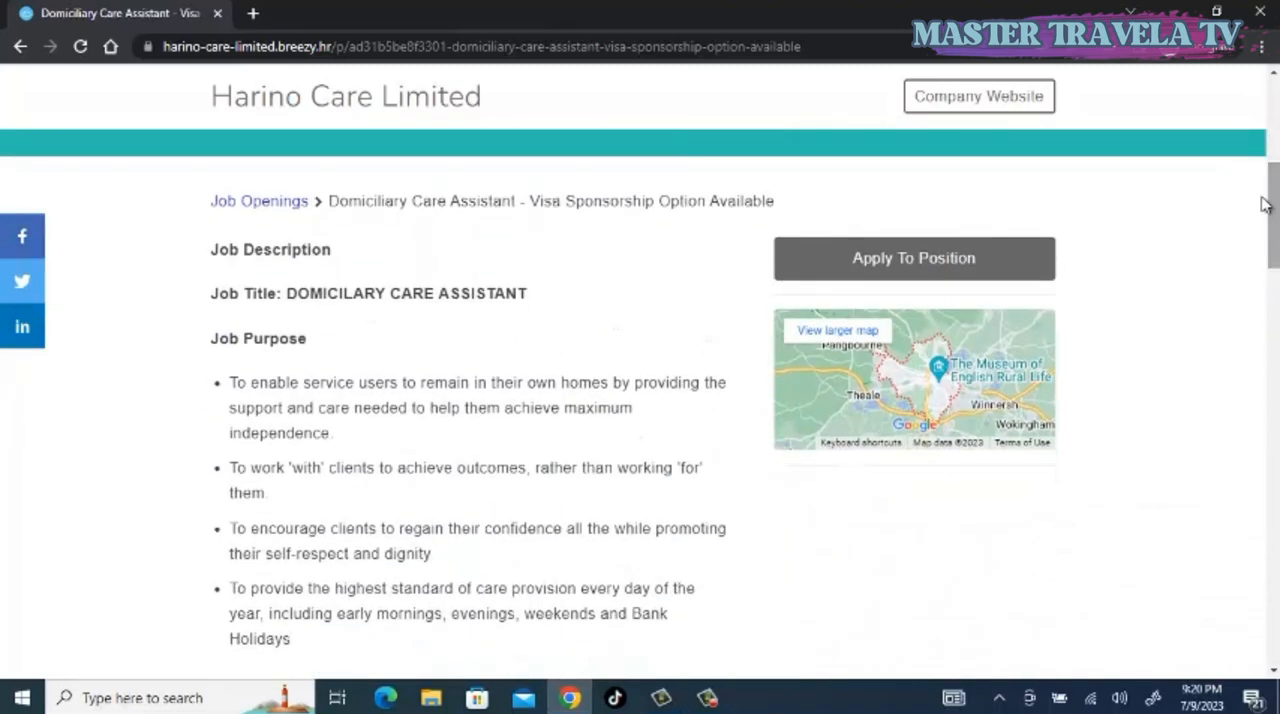
mouse_move(912, 258)
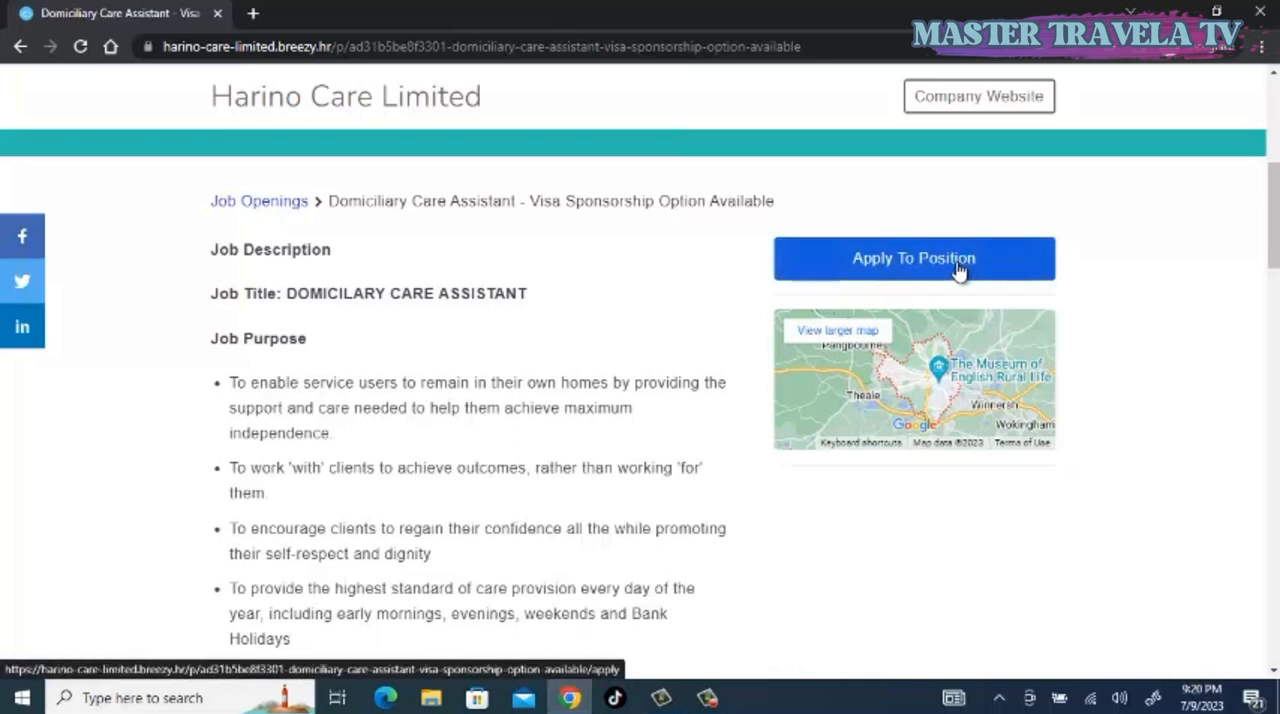
- Start the Domiciliary Care Assistant application and scroll past the job header to Personal Details
click(912, 258)
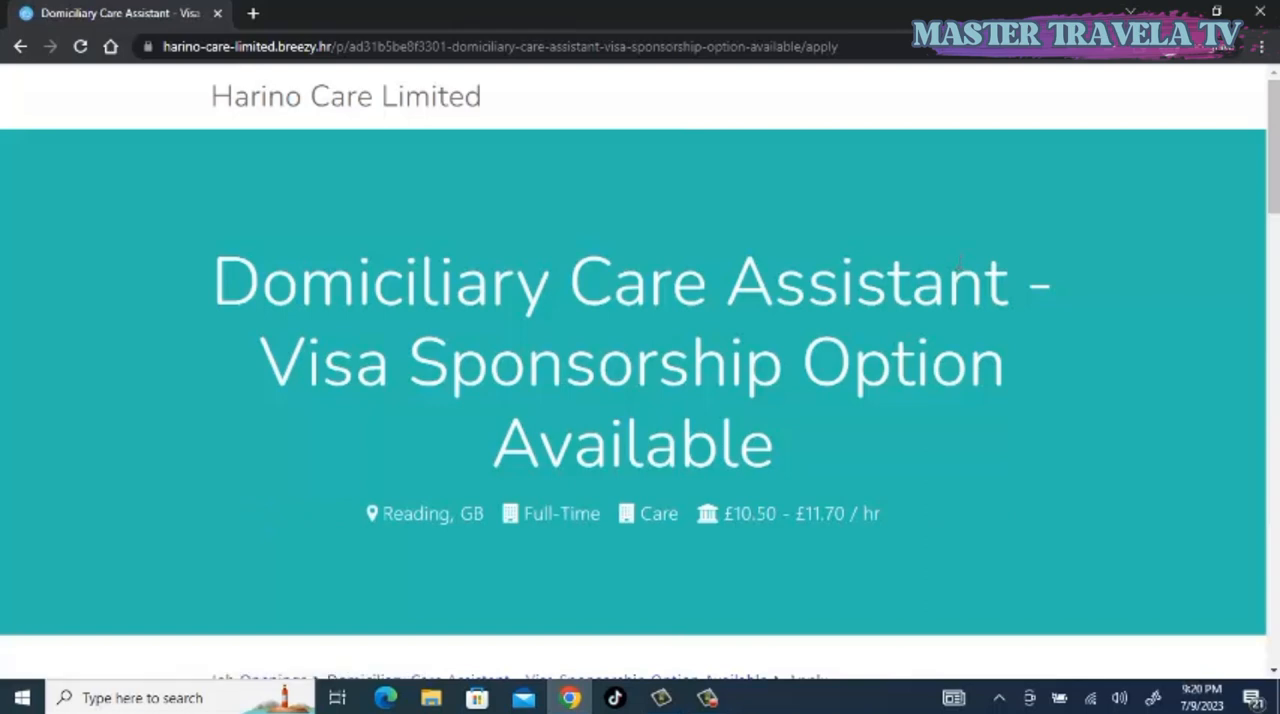
scroll(down, 3)
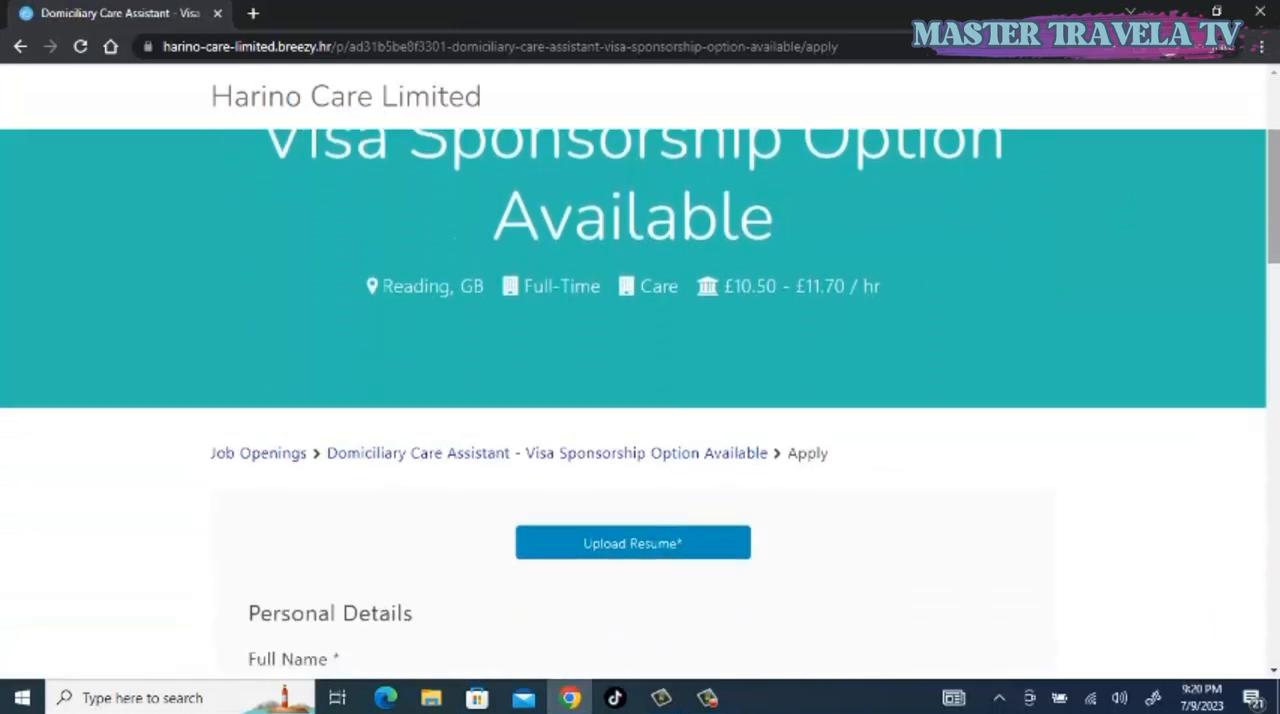
scroll(down, 3)
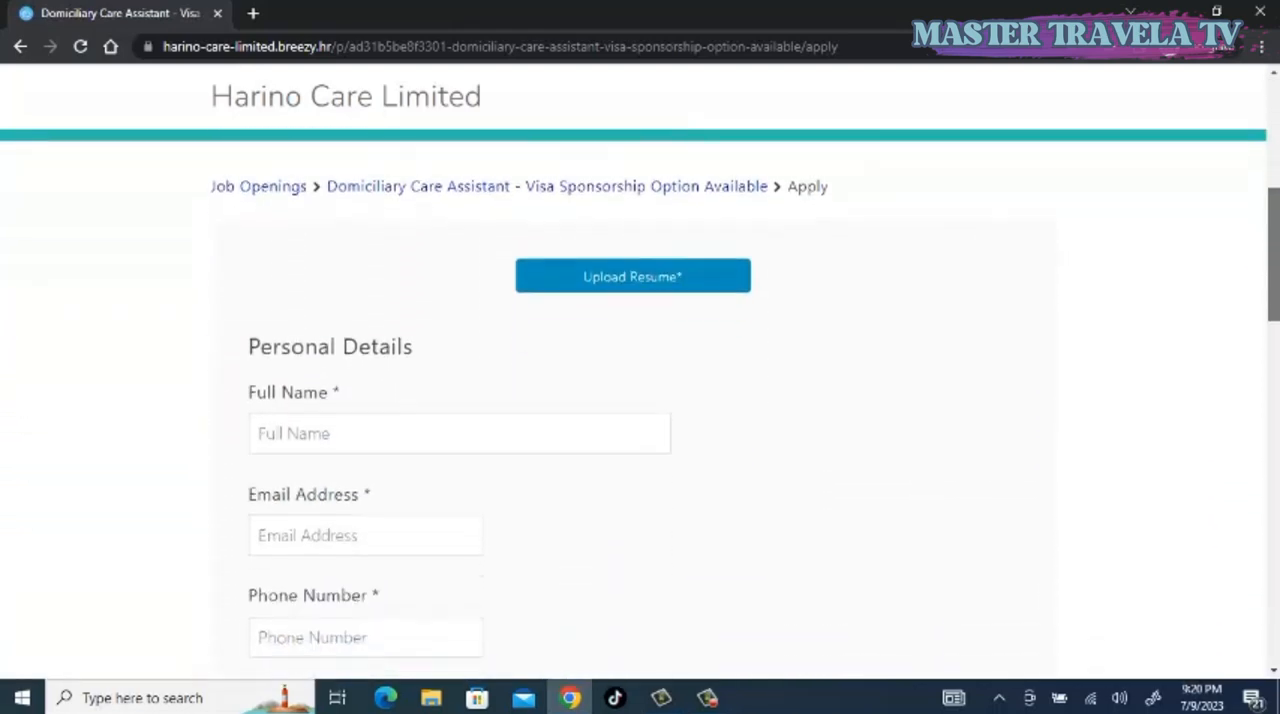
scroll(down, 3)
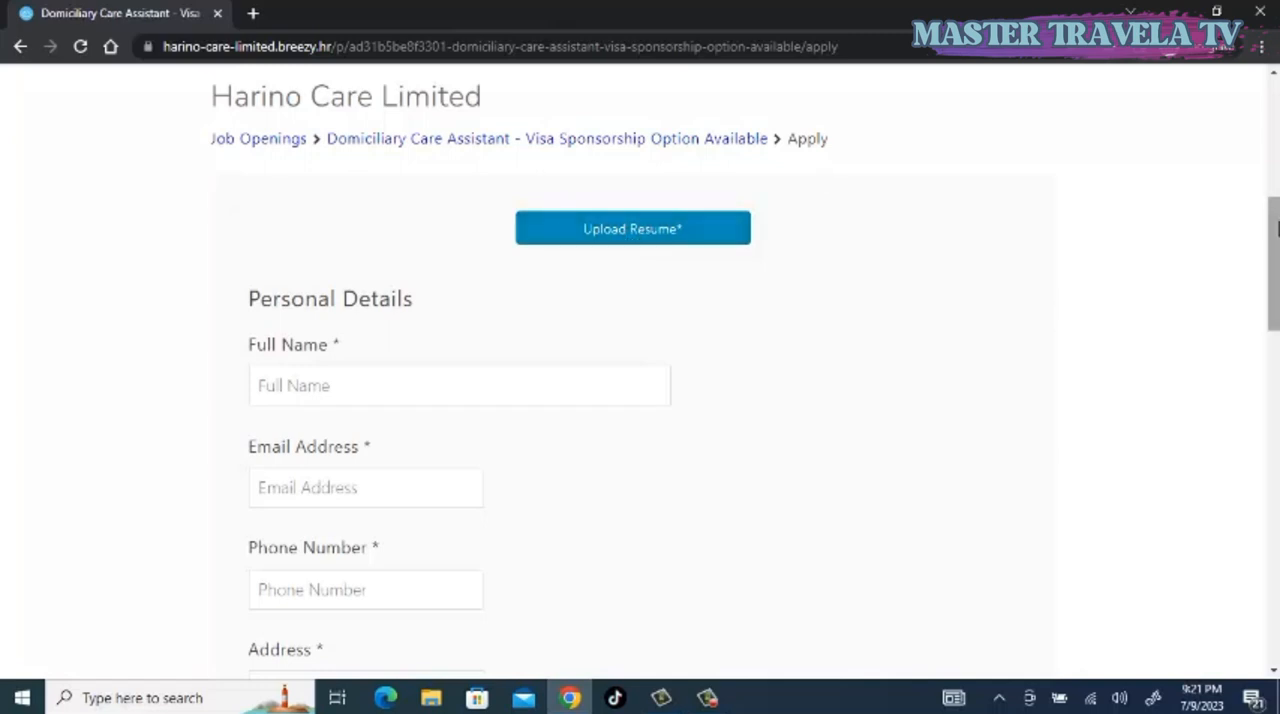
scroll(down, 3)
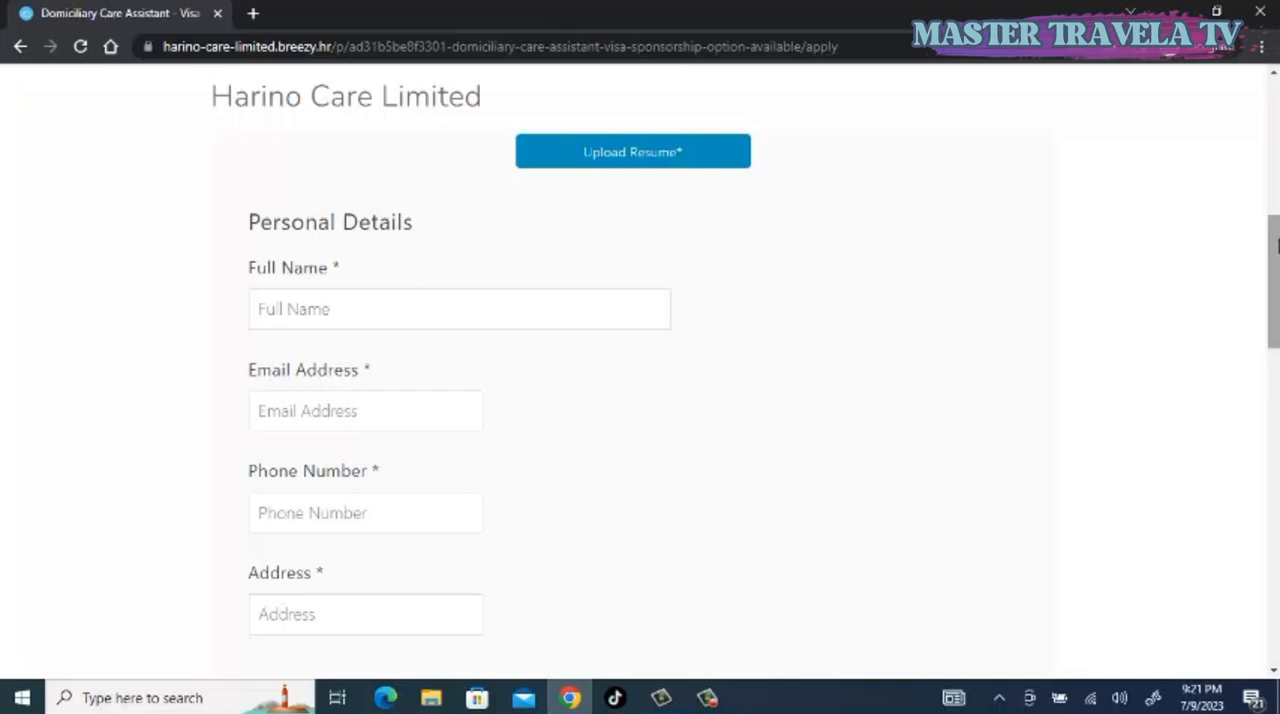
- Scroll to the contact fields and place the cursor in the Phone Number field
scroll(down, 3)
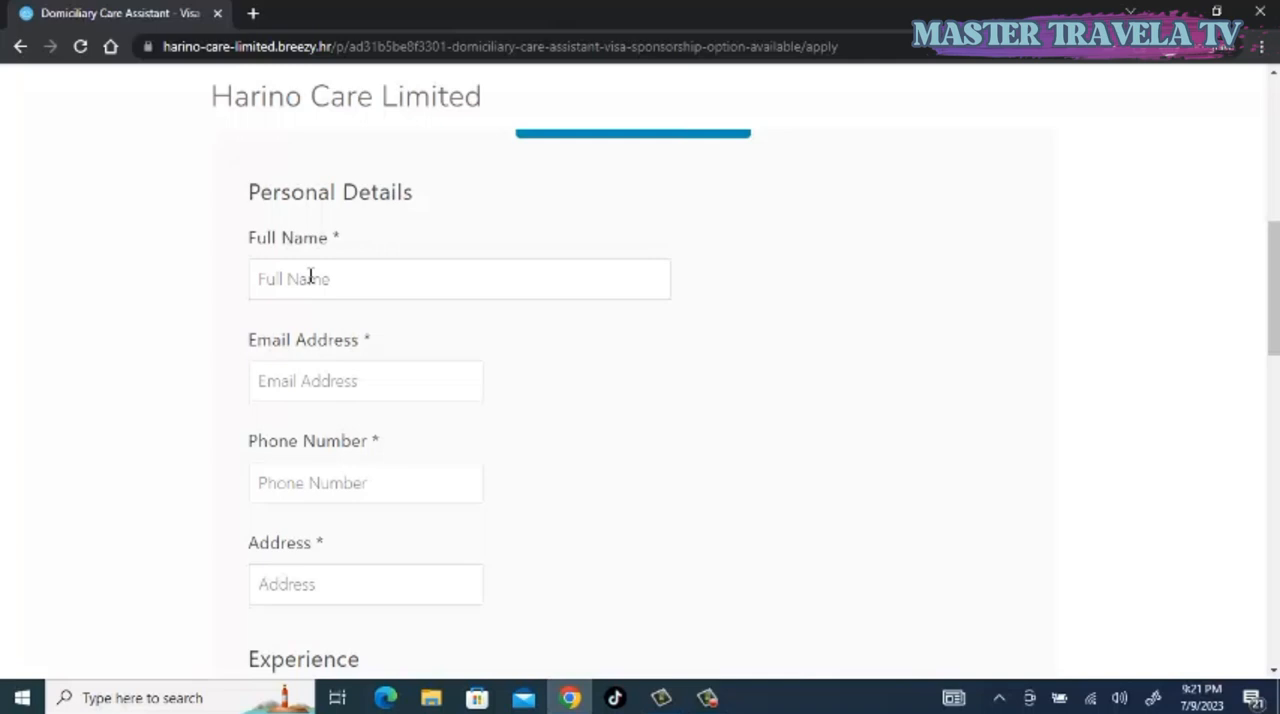
mouse_move(312, 364)
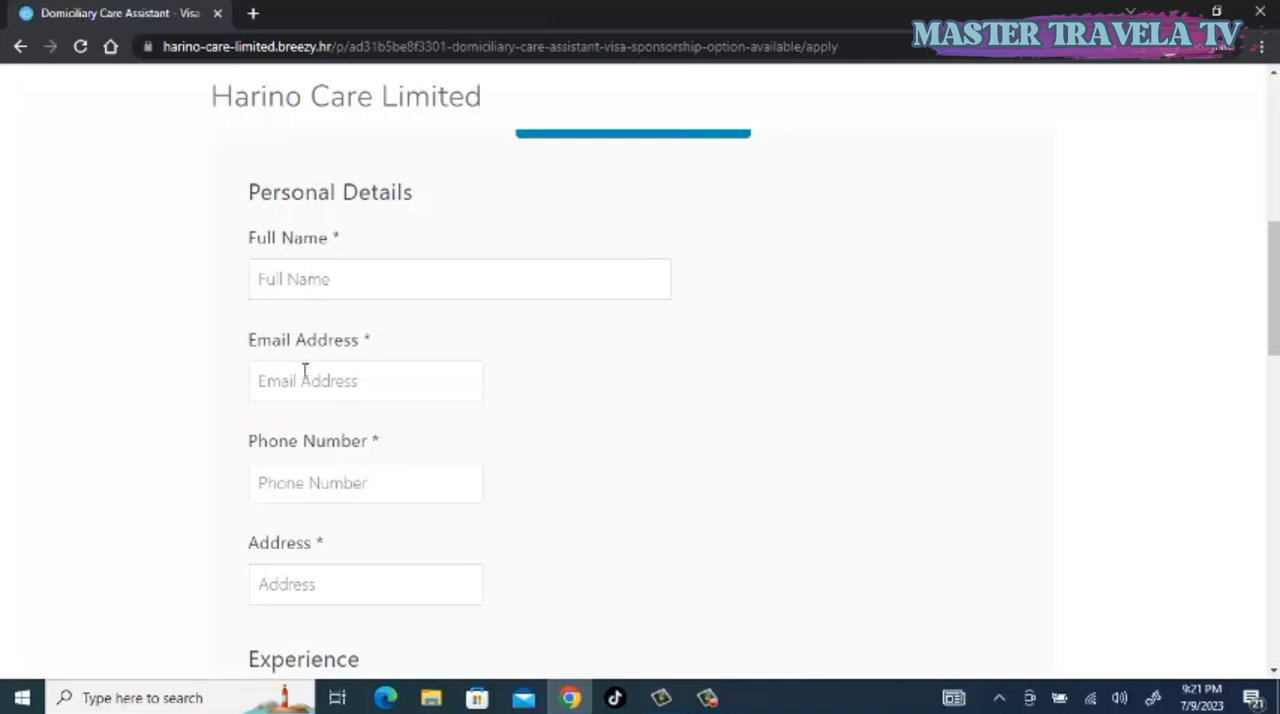
mouse_move(1130, 226)
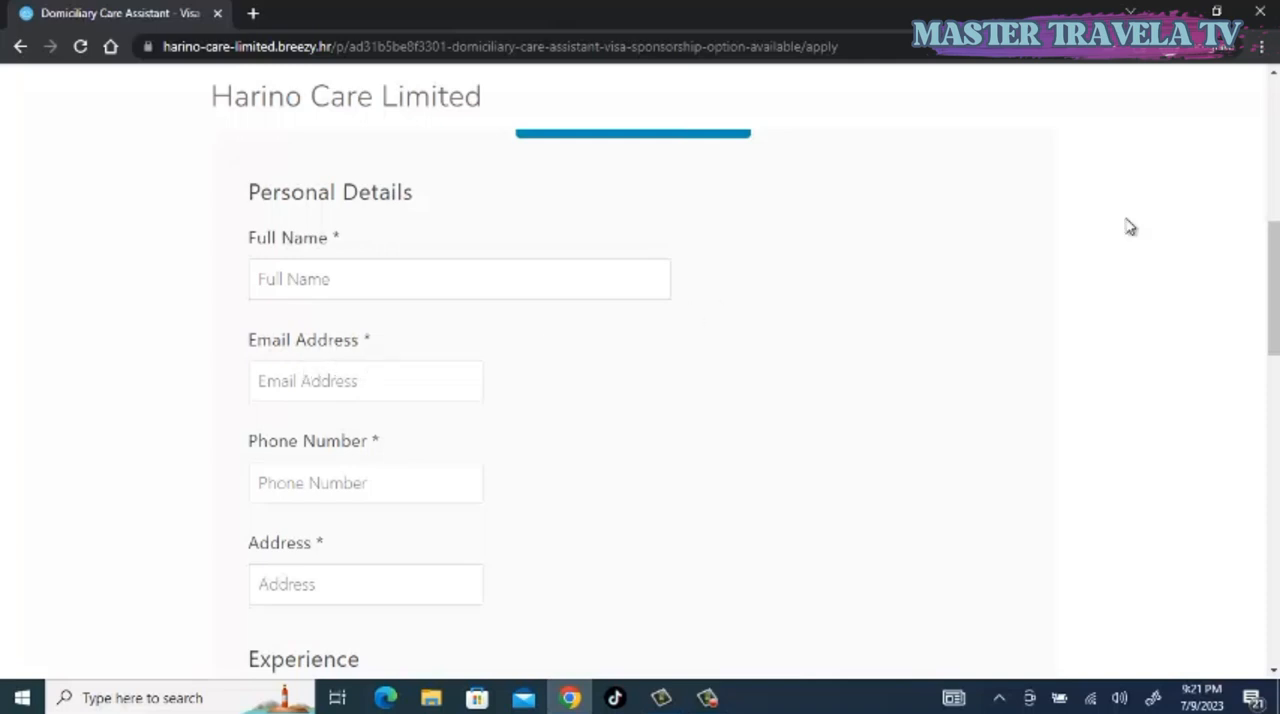
scroll(down, 3)
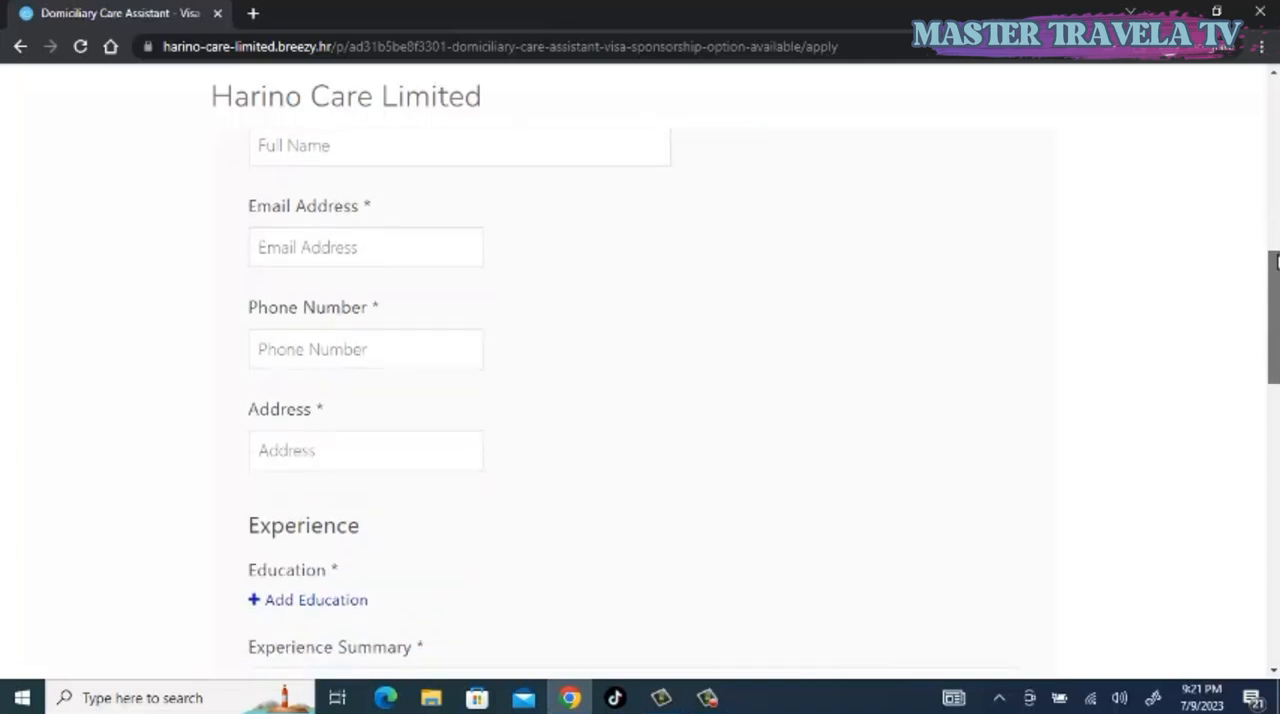
click(364, 268)
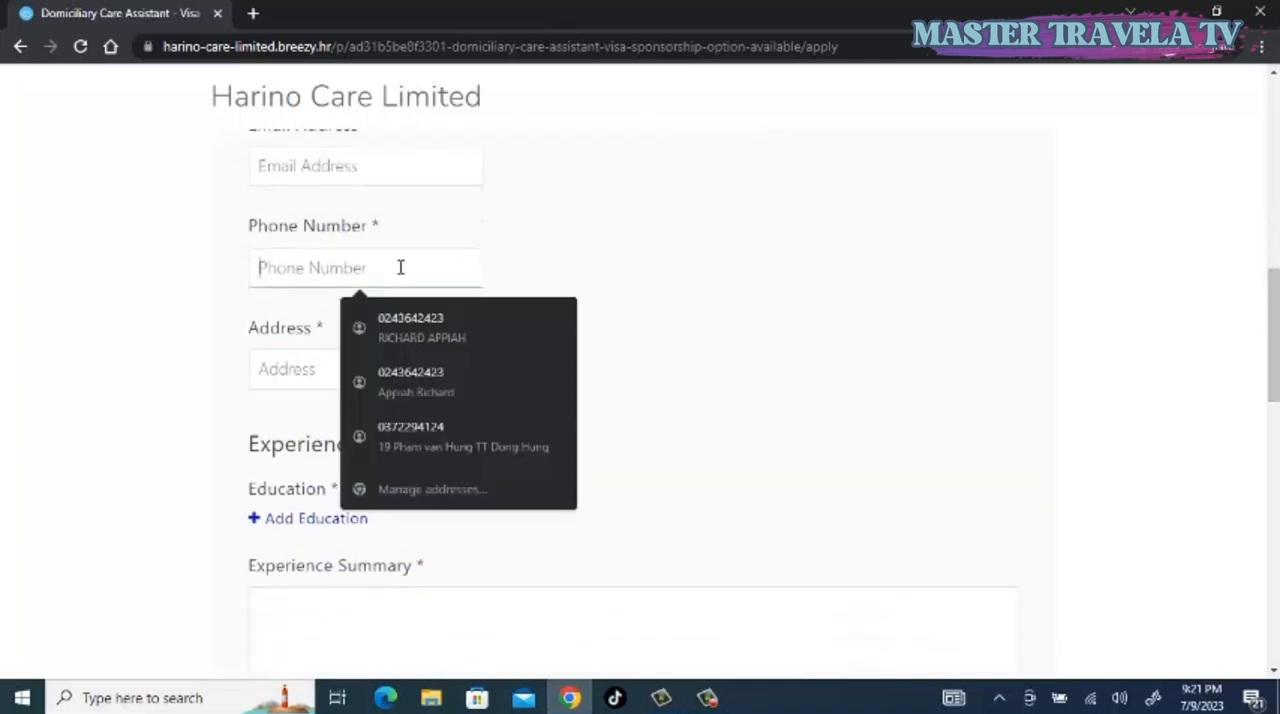
mouse_move(416, 168)
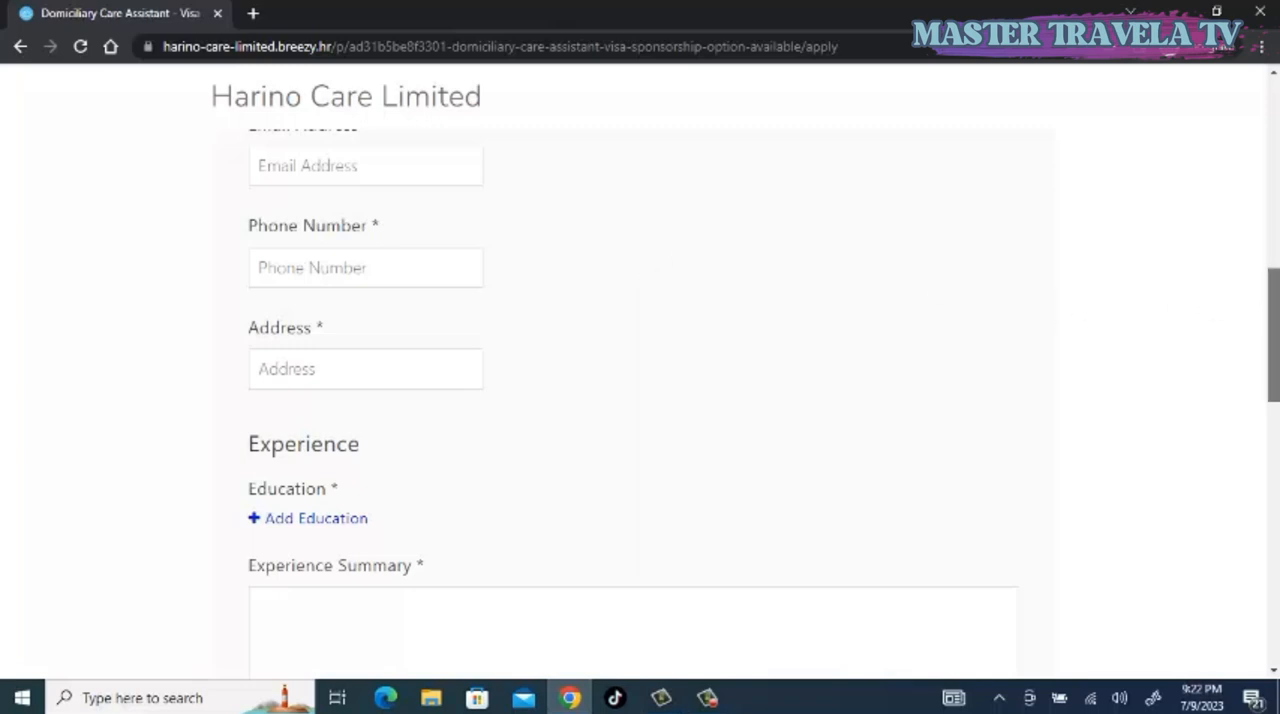
- Scroll past the new education entry's School, Field of Study and Summary fields to Experience Summary
scroll(down, 3)
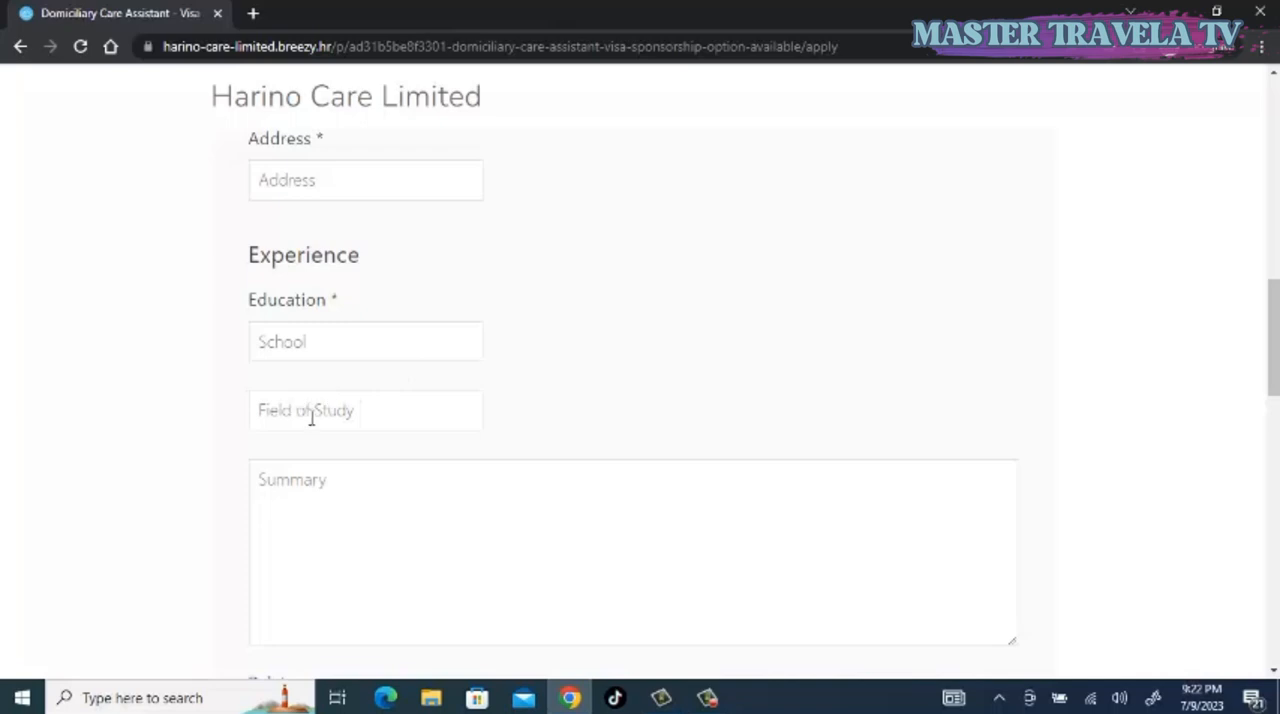
scroll(down, 3)
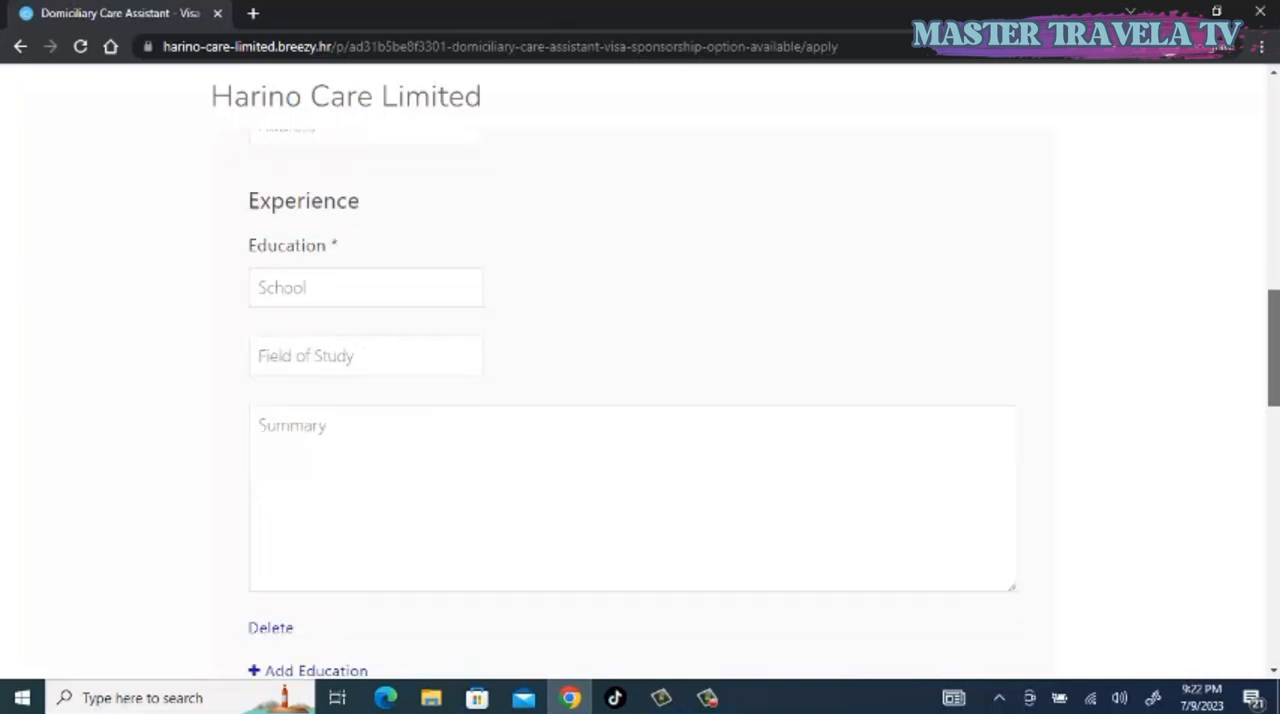
scroll(down, 3)
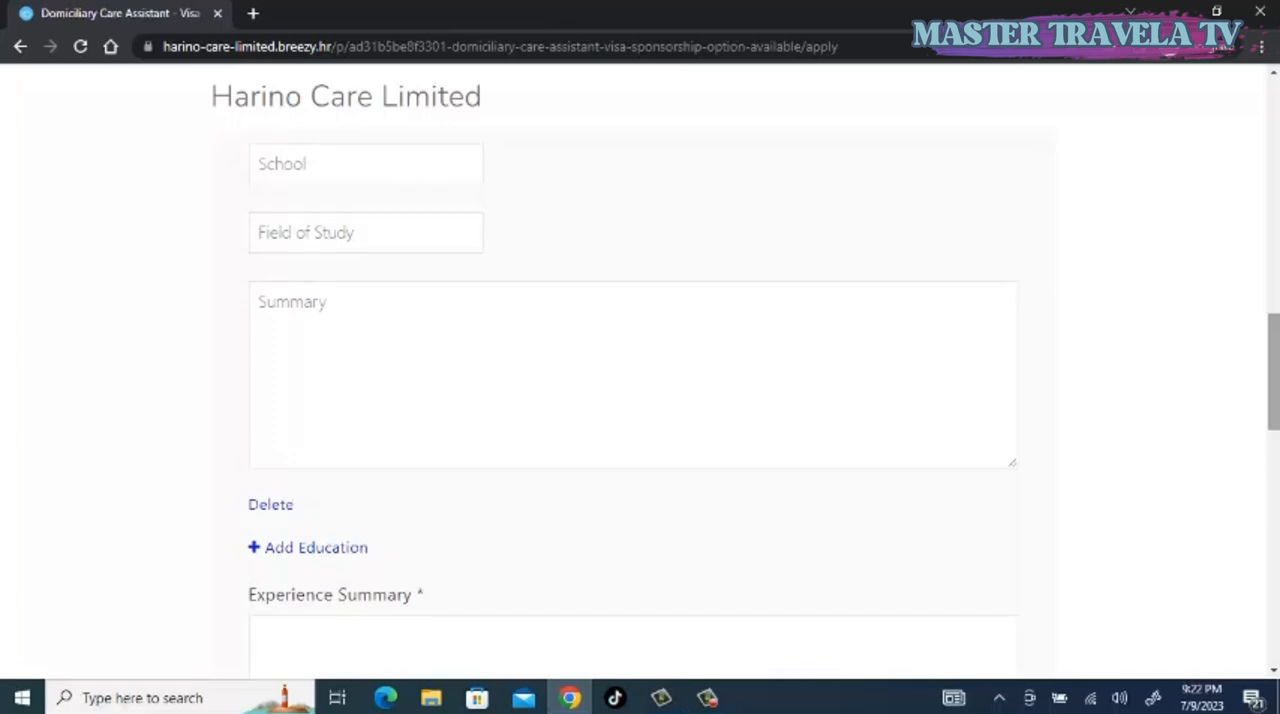
scroll(down, 3)
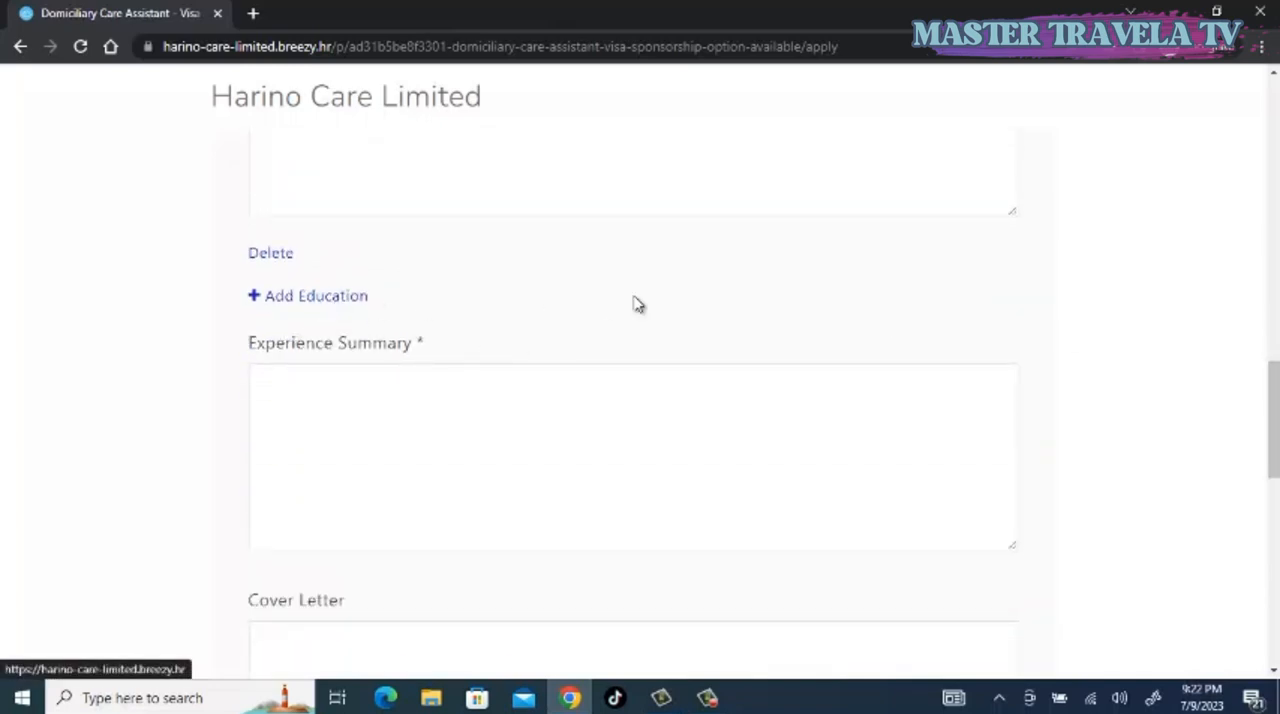
- Scroll past Experience Summary to the Cover Letter box and International Driving License dropdown
scroll(down, 3)
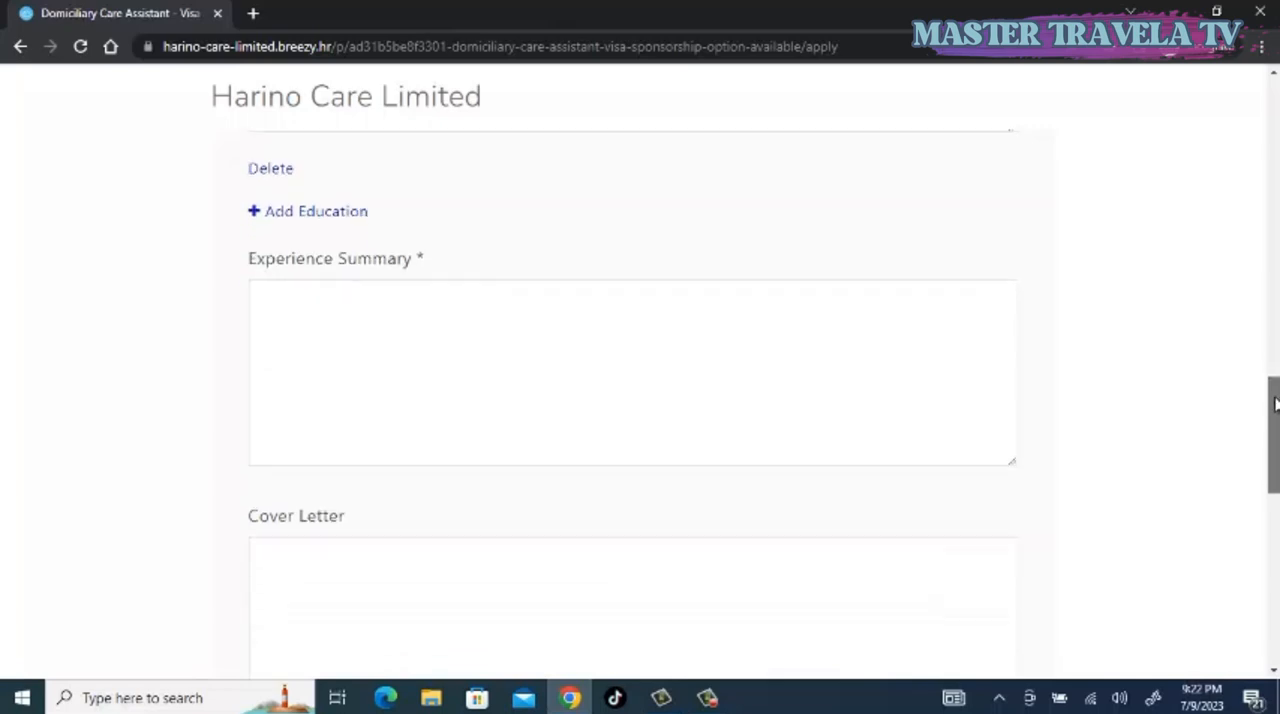
scroll(down, 3)
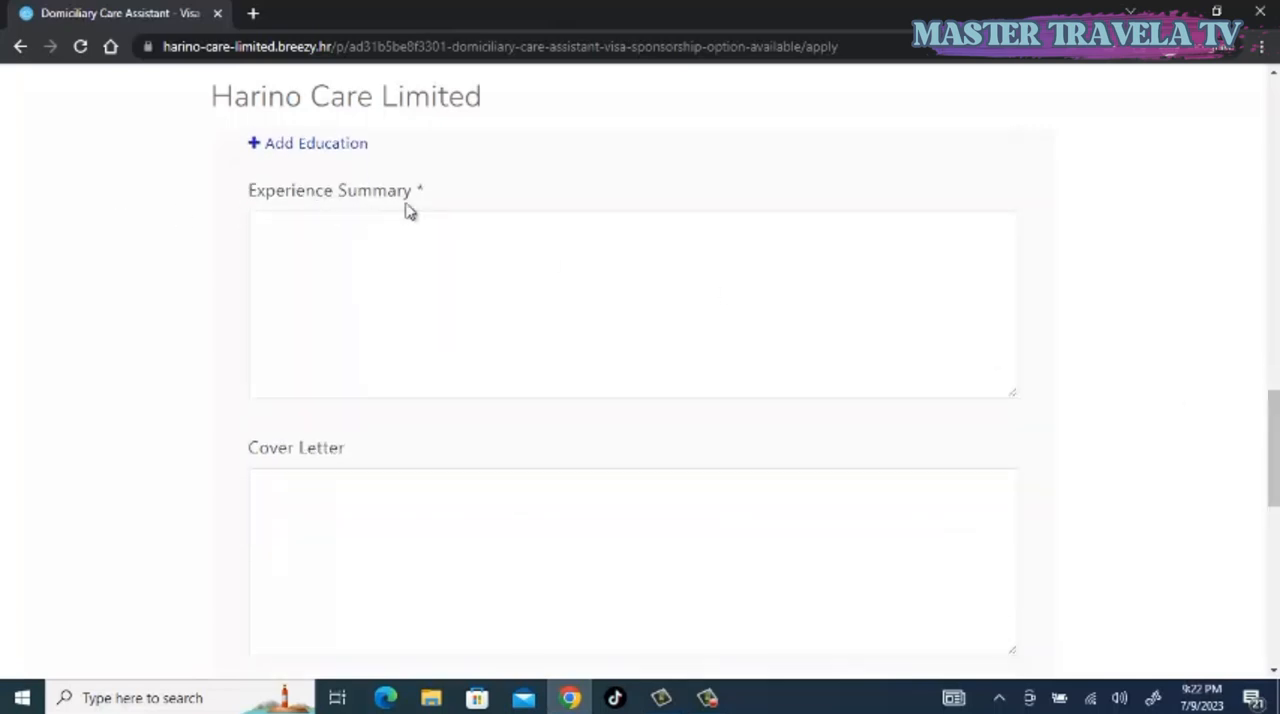
mouse_move(448, 210)
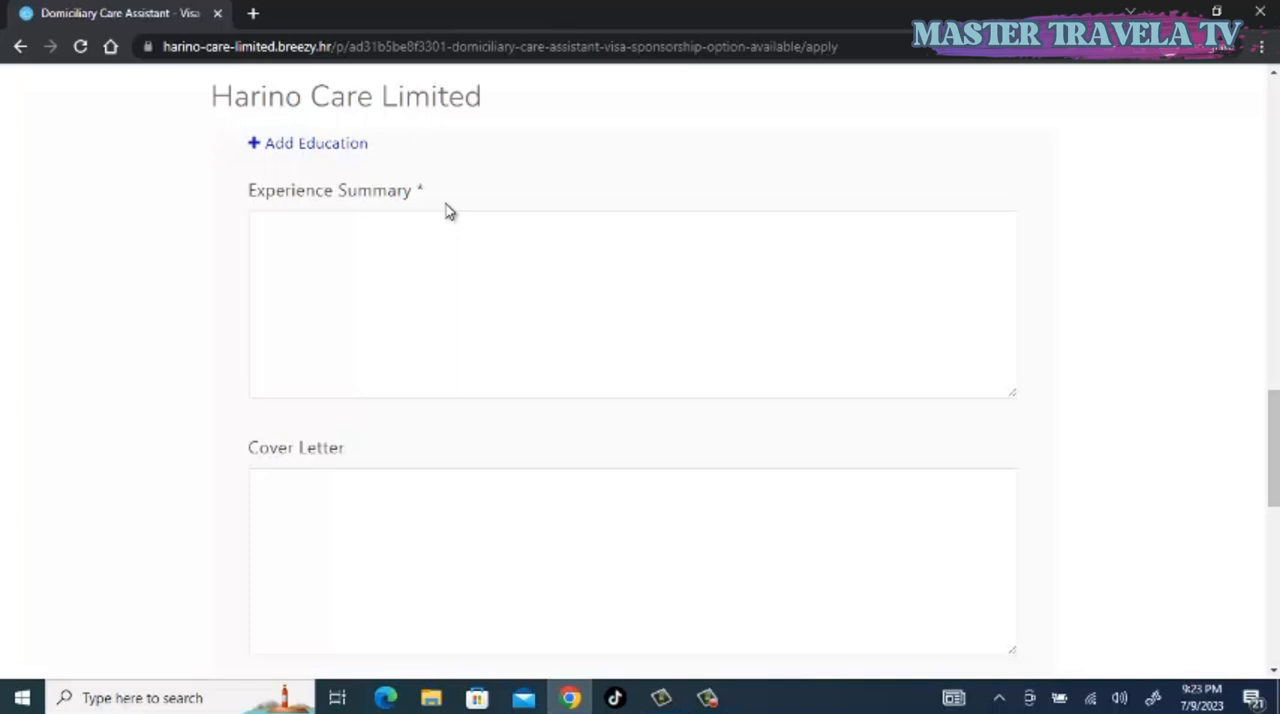
mouse_move(472, 208)
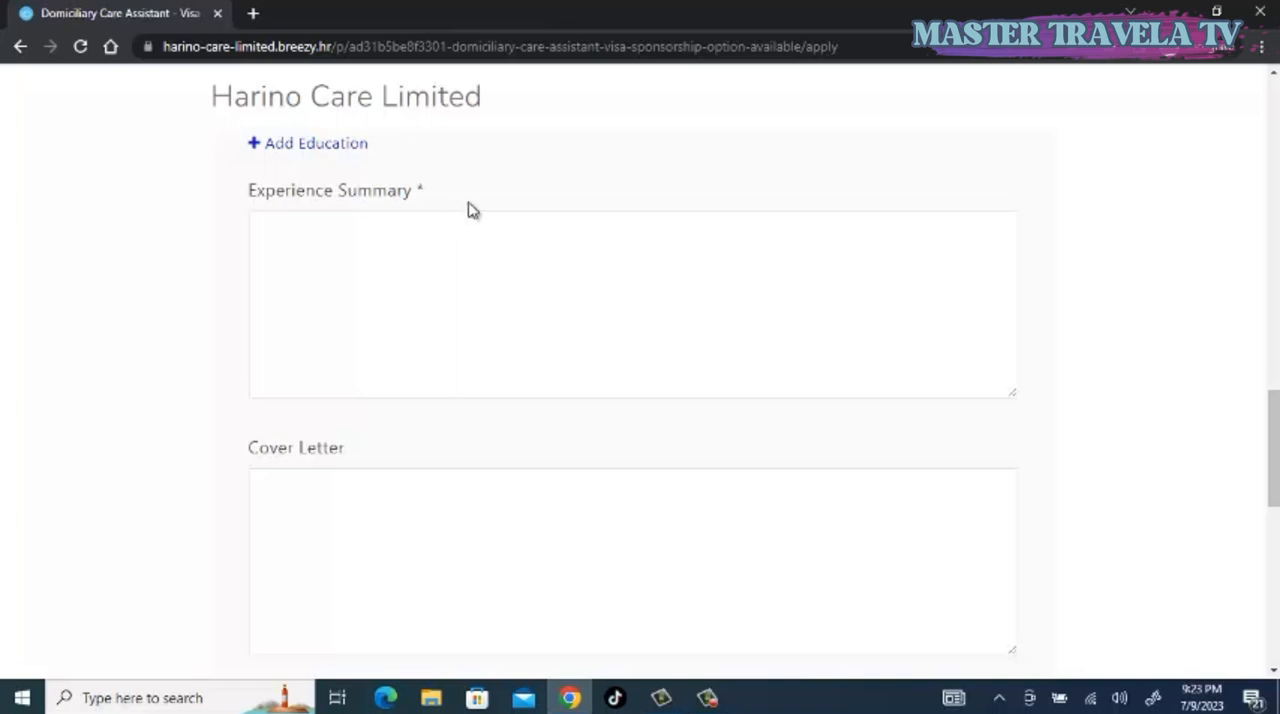
scroll(down, 3)
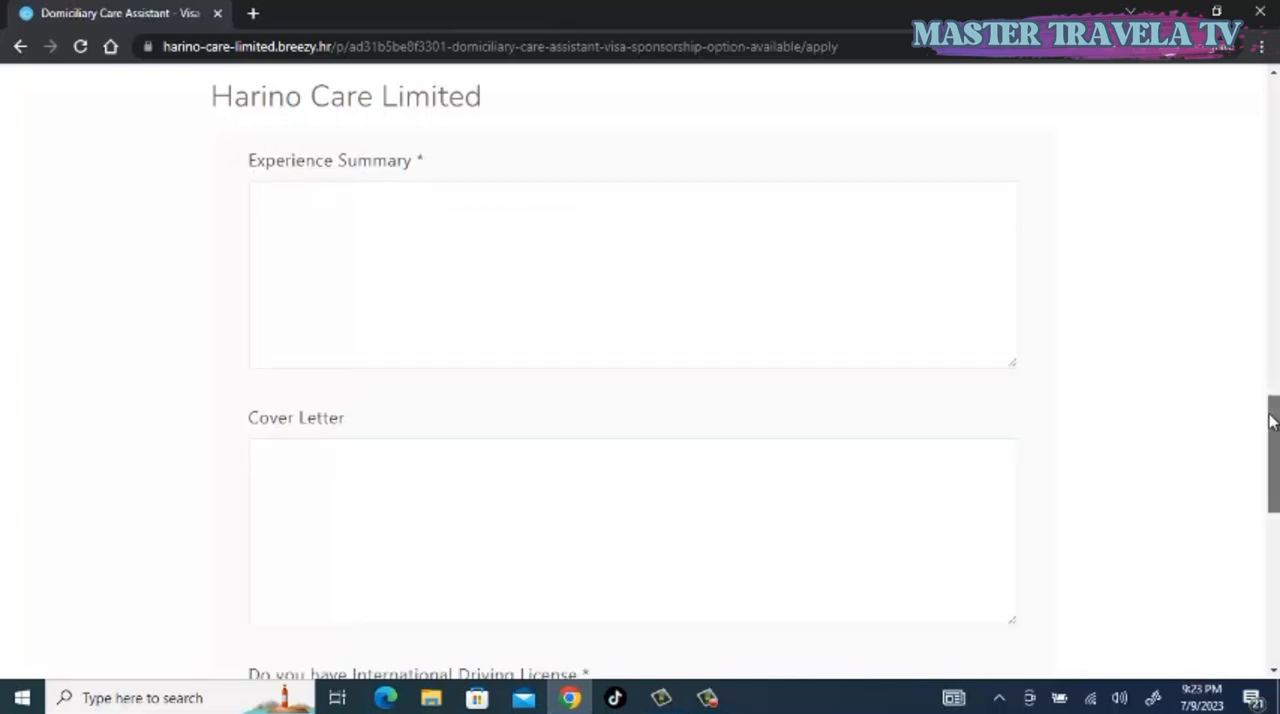
scroll(down, 3)
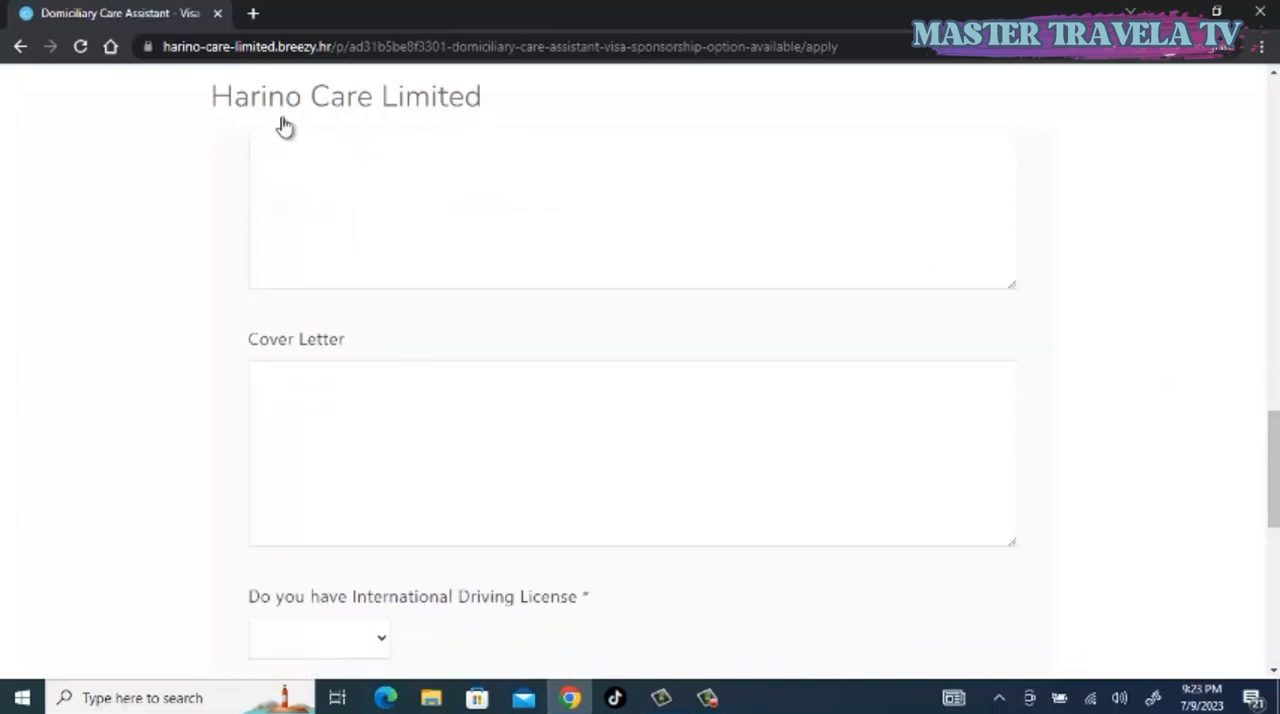
mouse_move(500, 120)
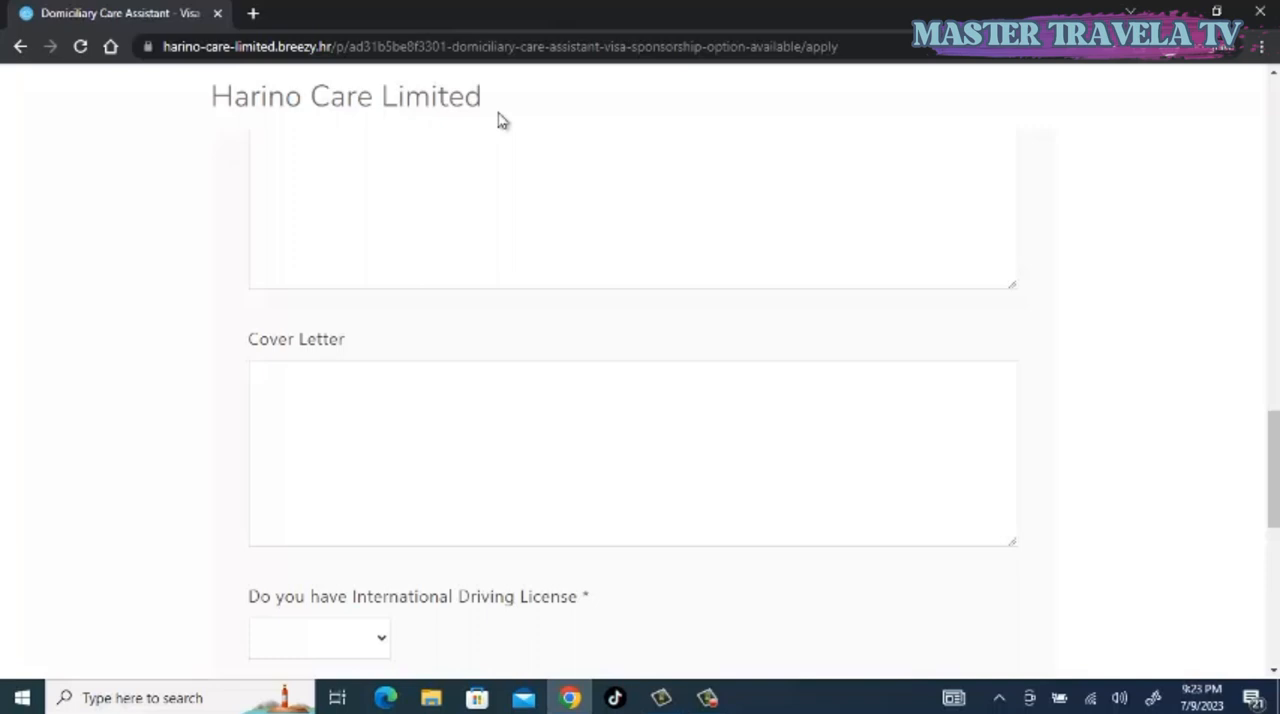
mouse_move(1236, 400)
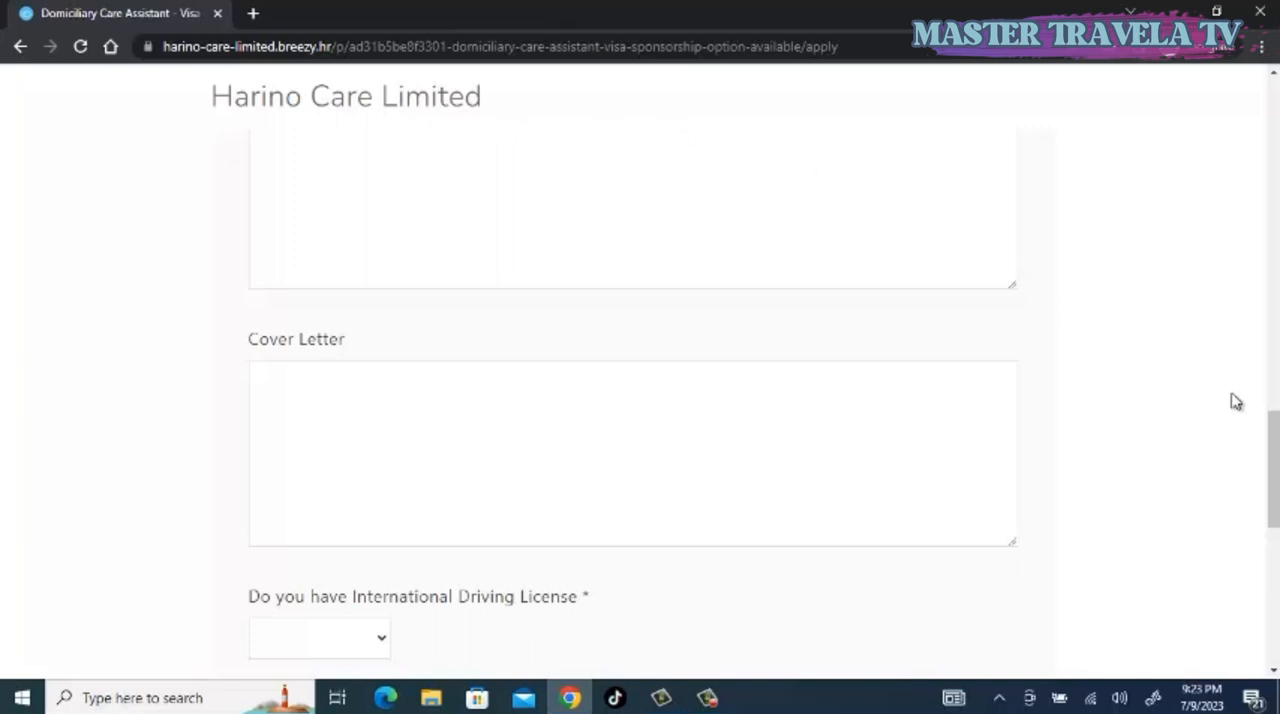
scroll(down, 3)
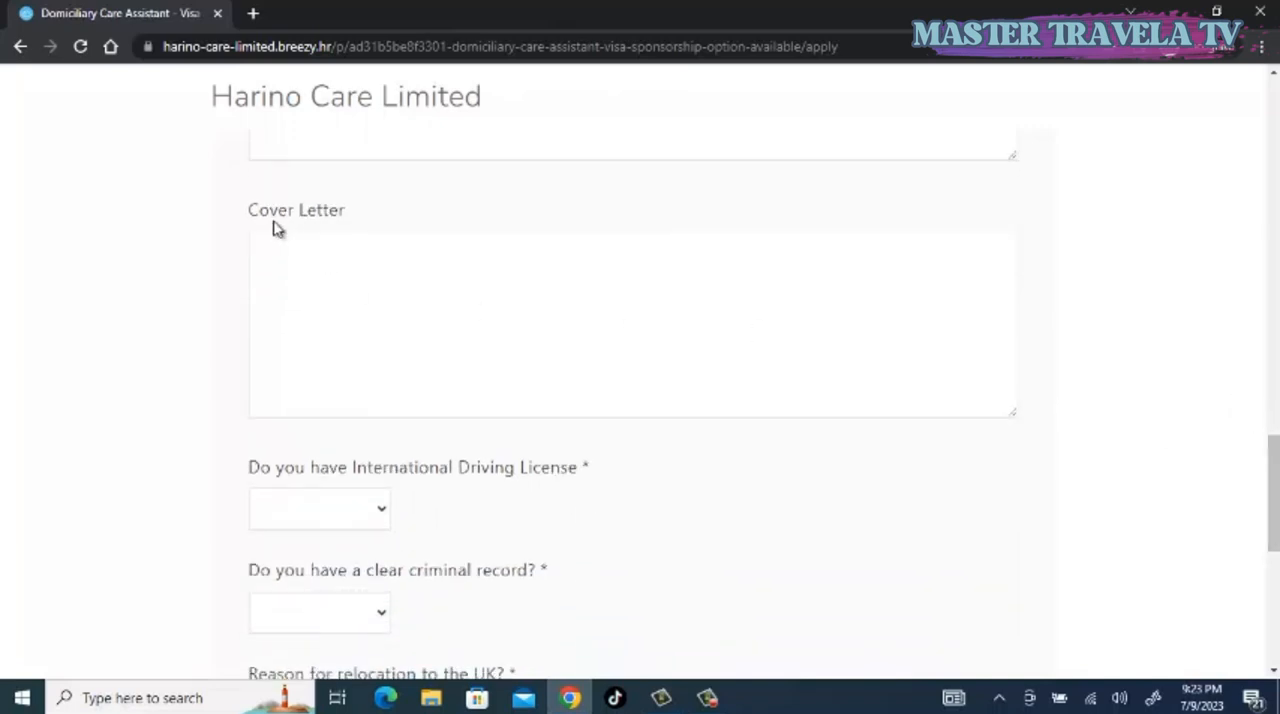
mouse_move(348, 224)
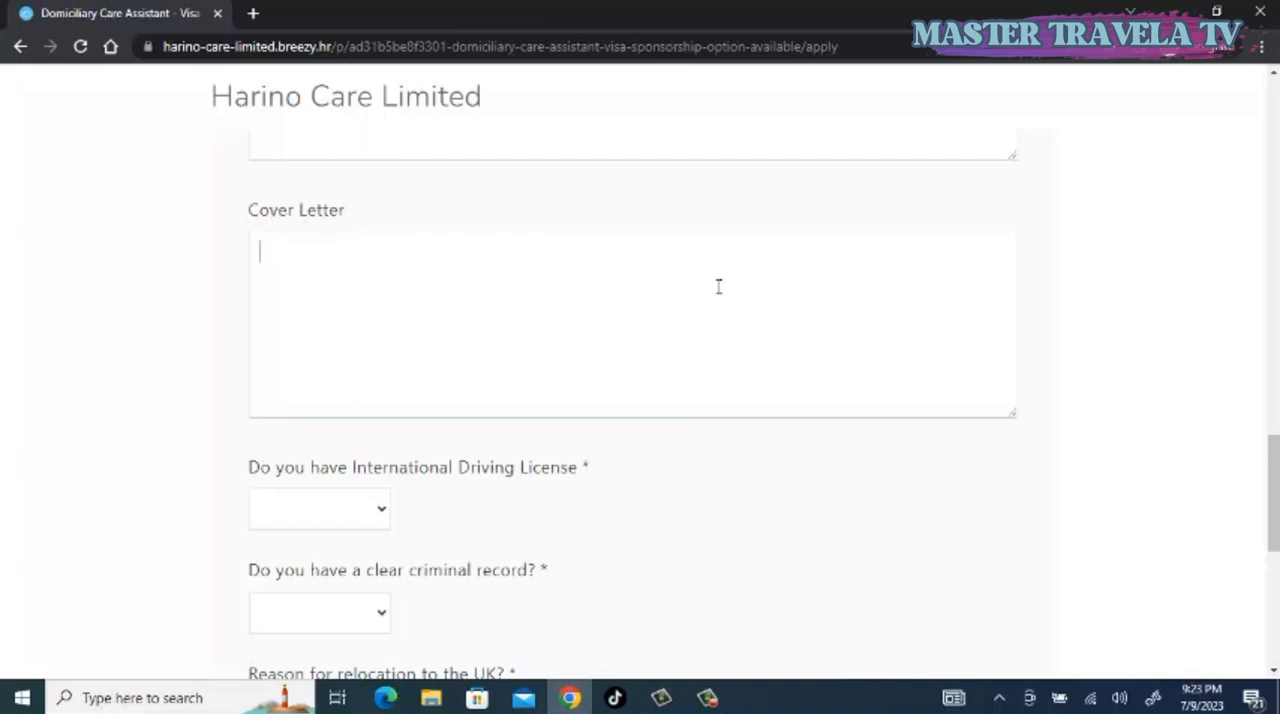
mouse_move(976, 336)
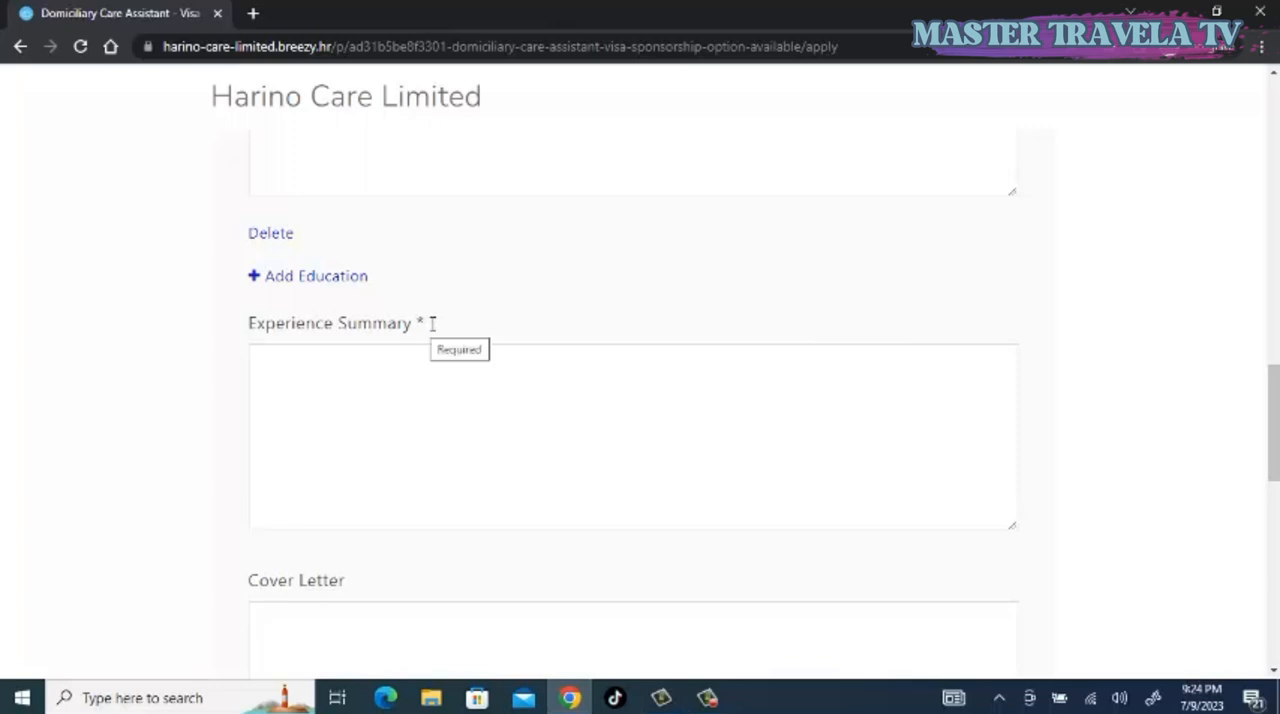
scroll(down, 3)
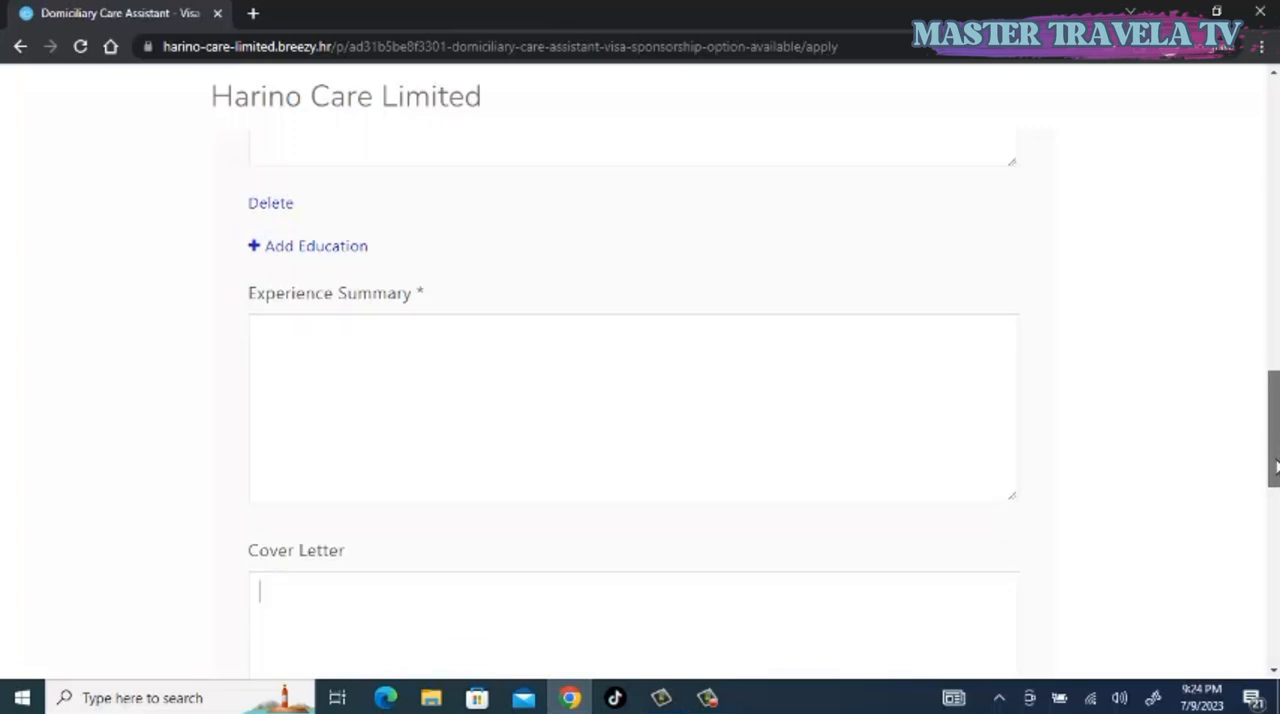
scroll(down, 3)
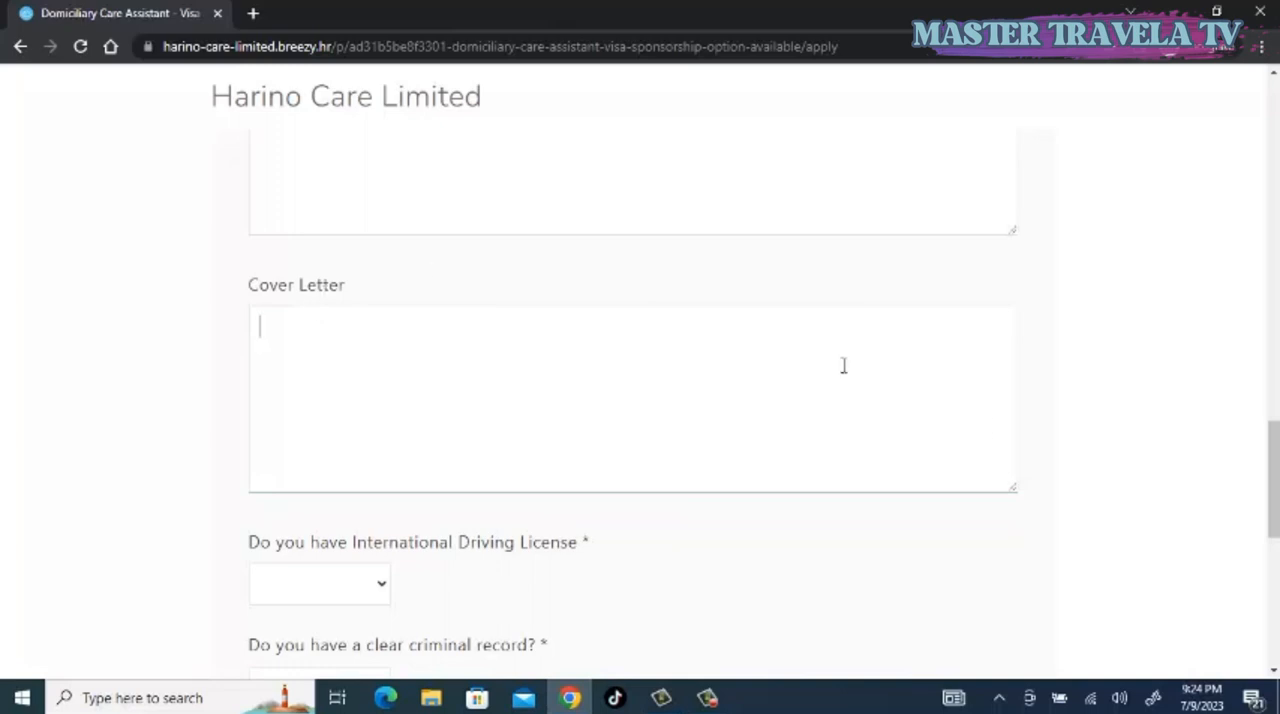
scroll(down, 3)
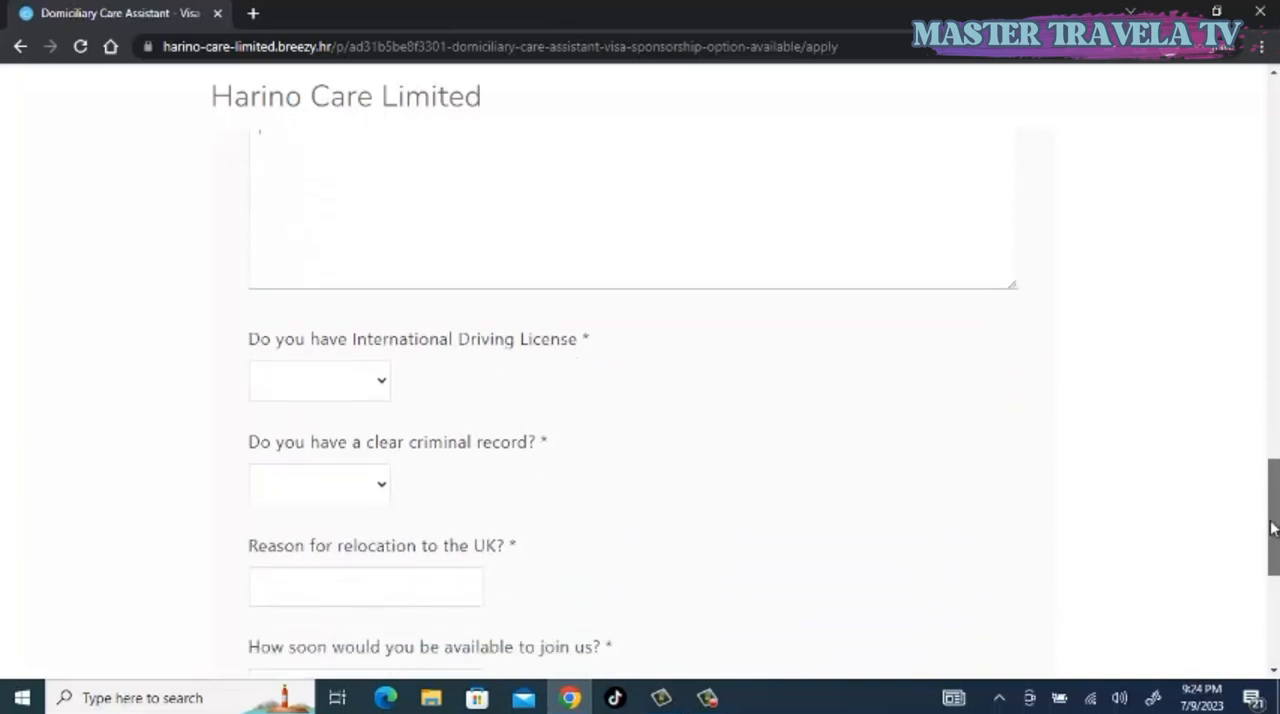
scroll(down, 3)
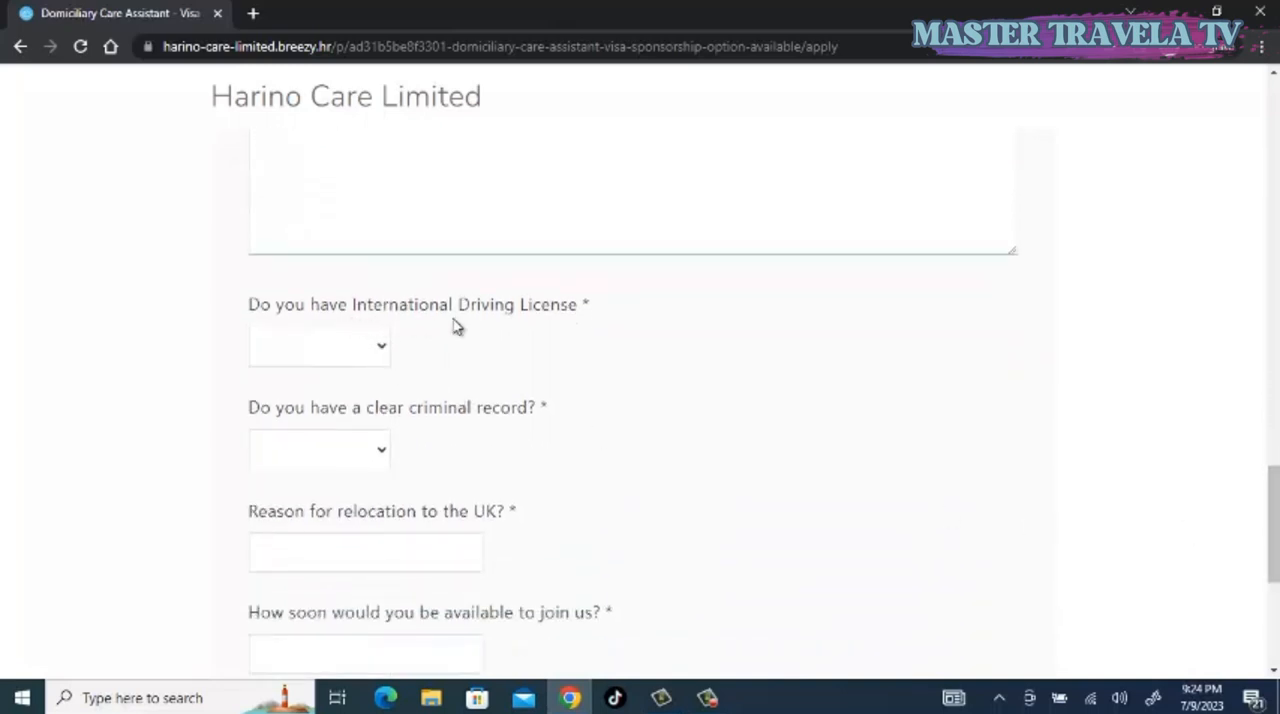
click(320, 344)
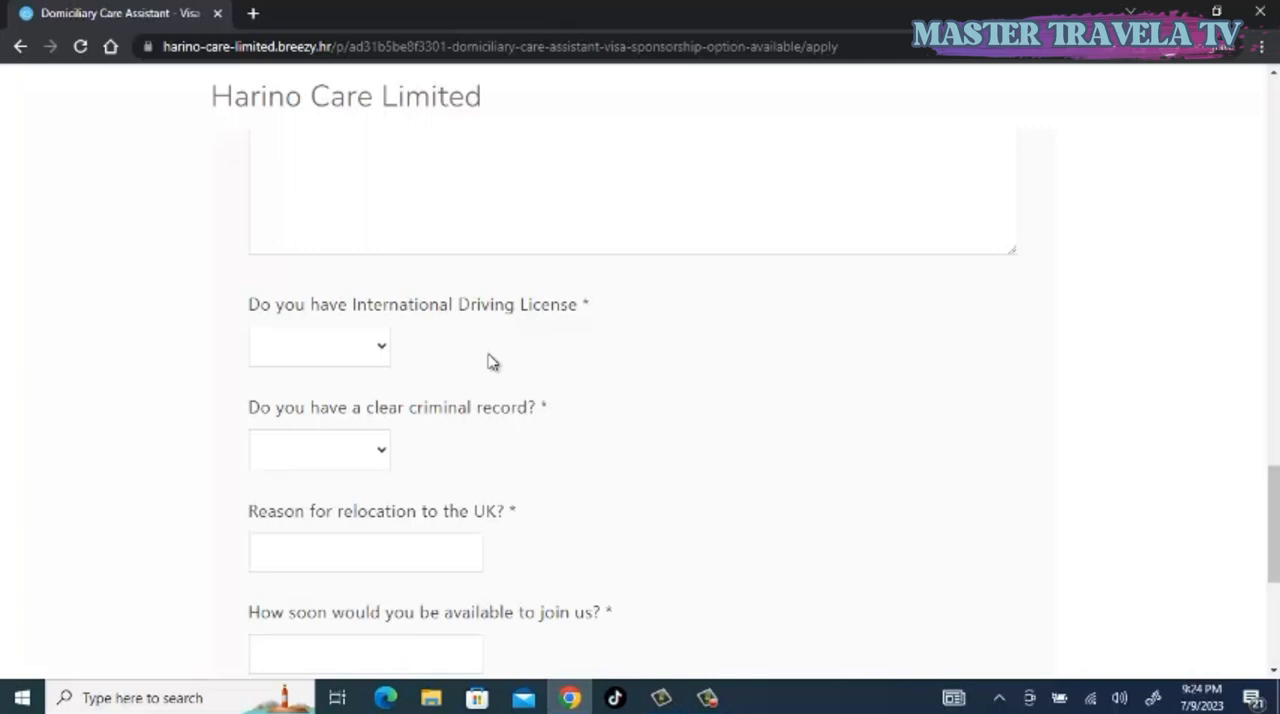
mouse_move(484, 362)
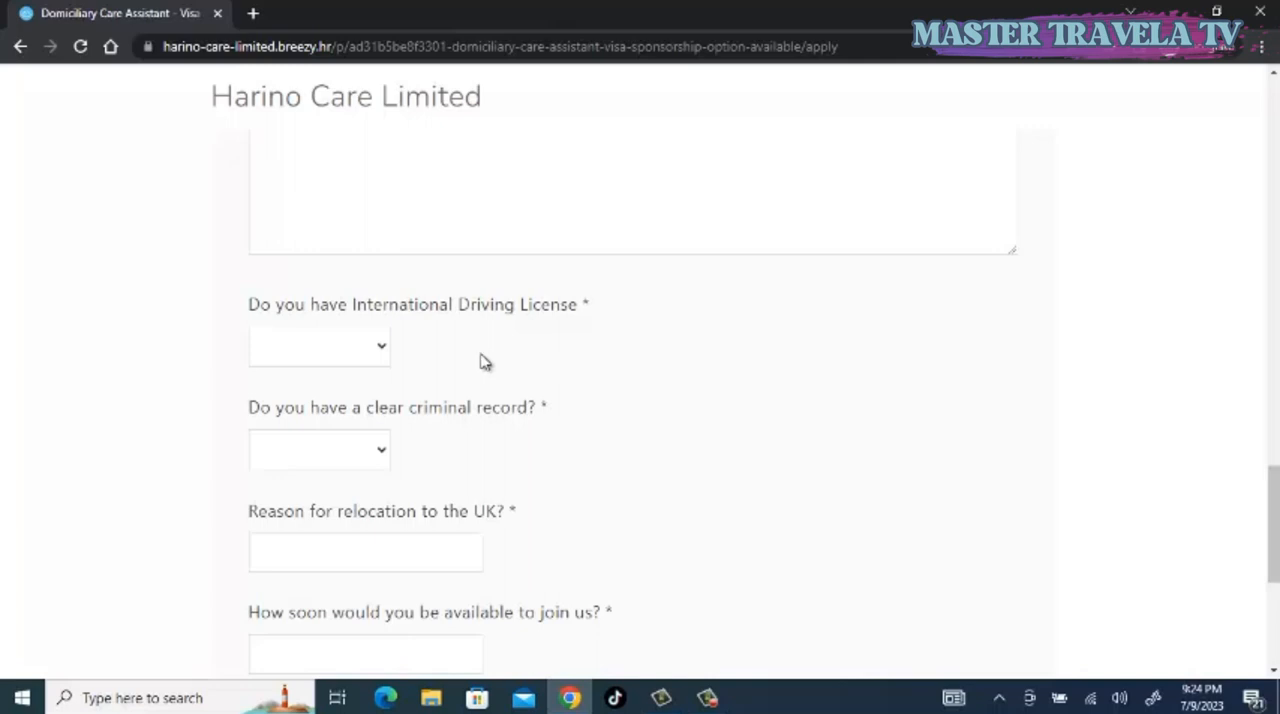
mouse_move(438, 378)
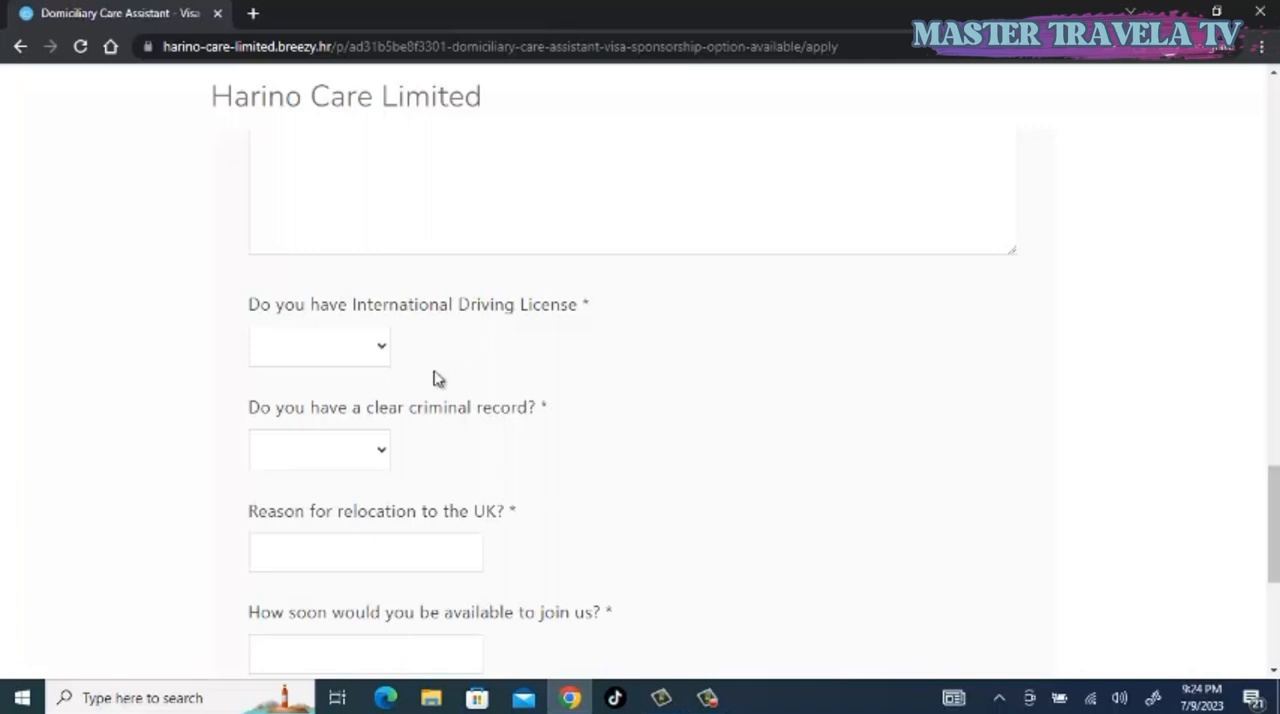
mouse_move(416, 416)
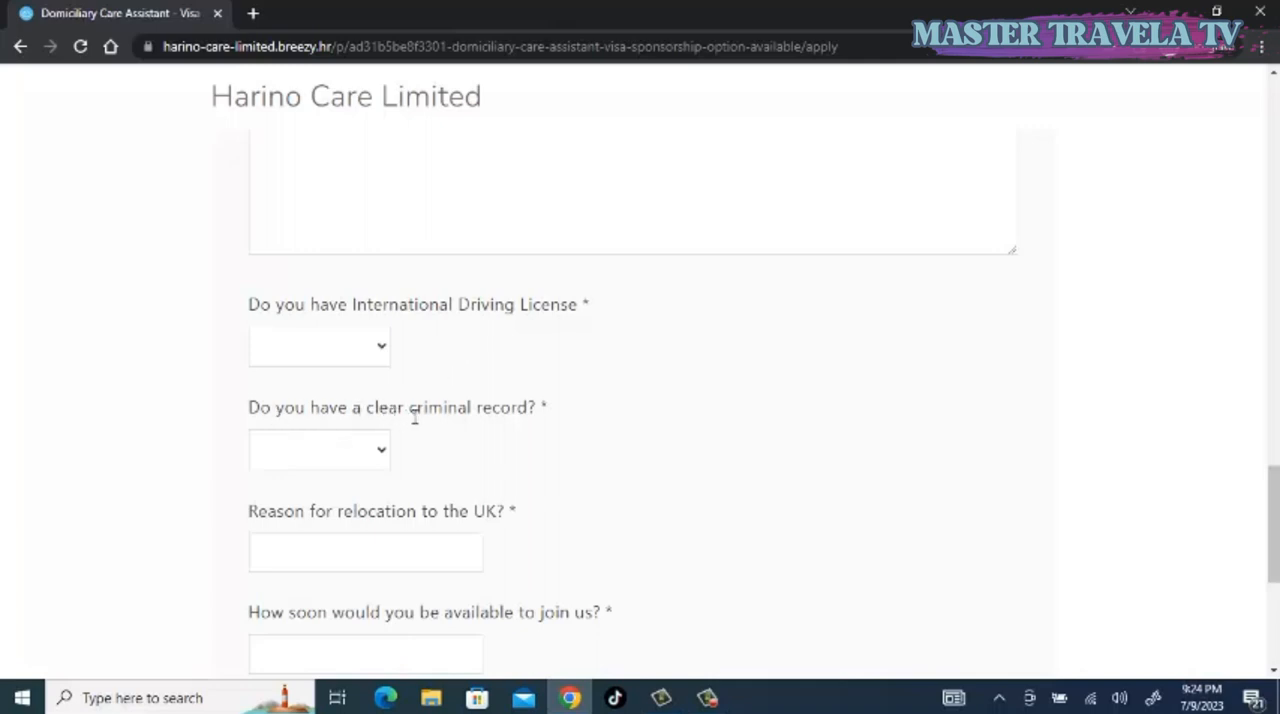
click(318, 448)
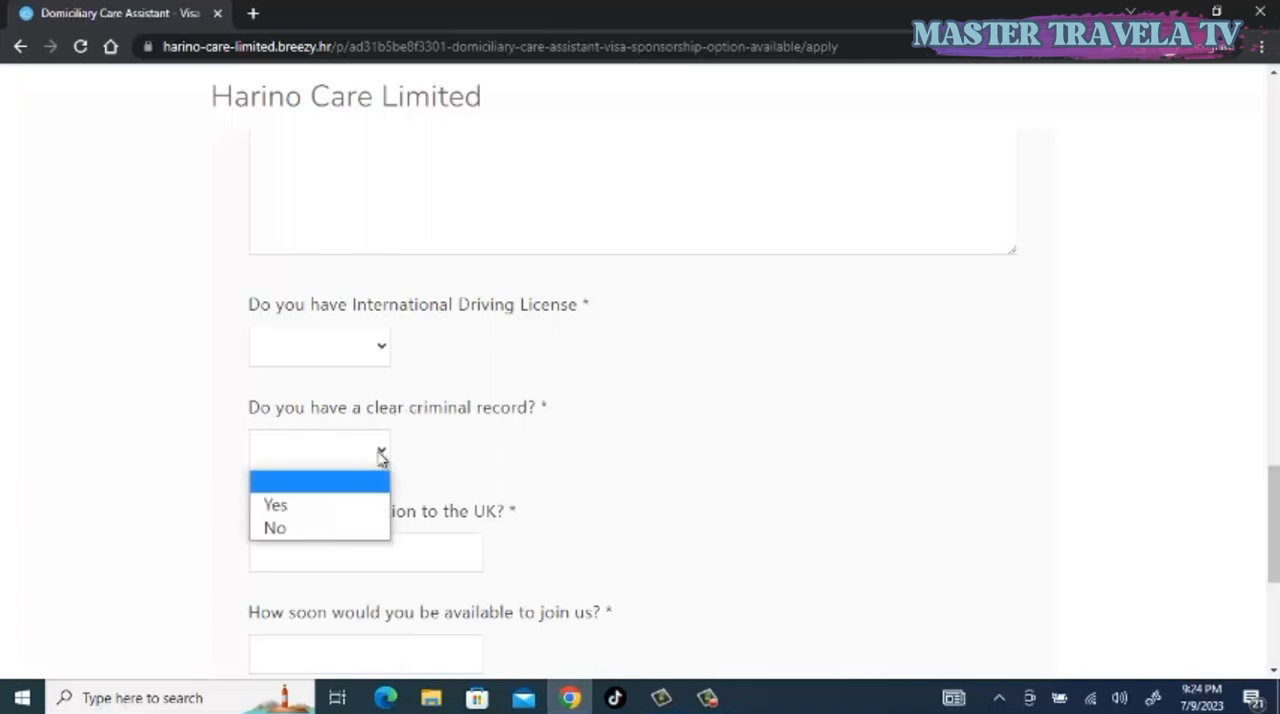
mouse_move(1272, 472)
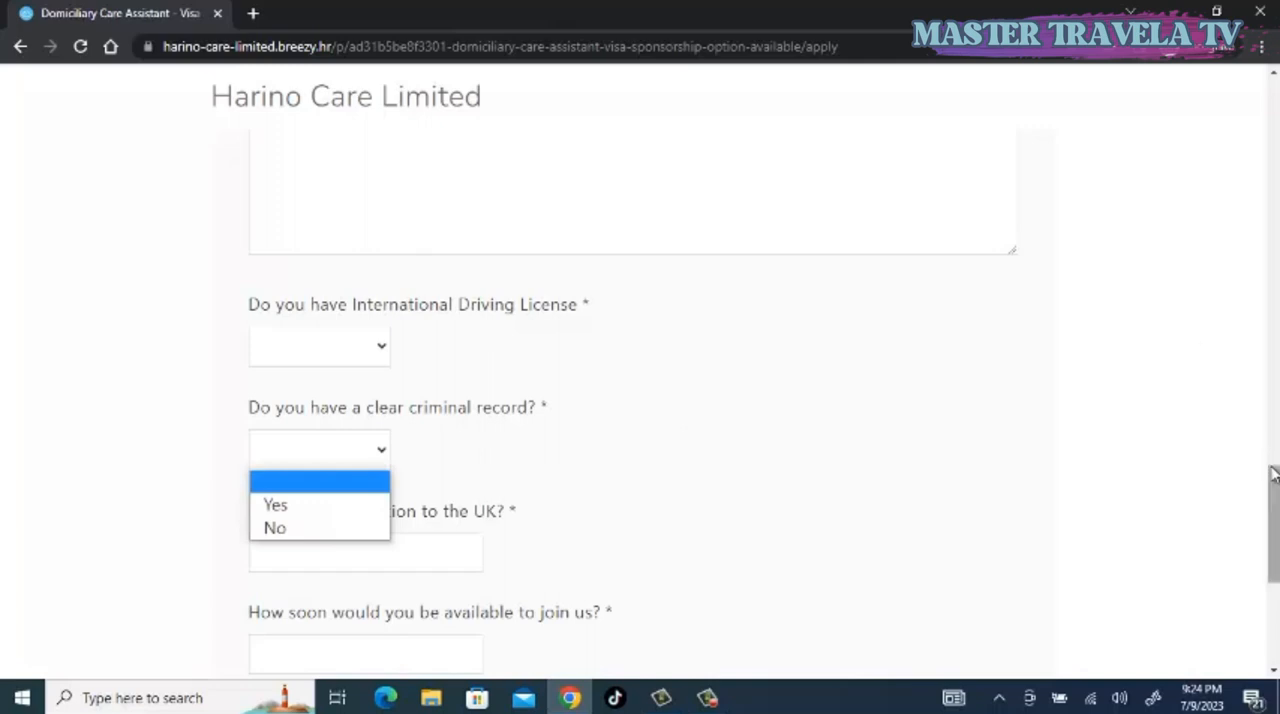
scroll(down, 3)
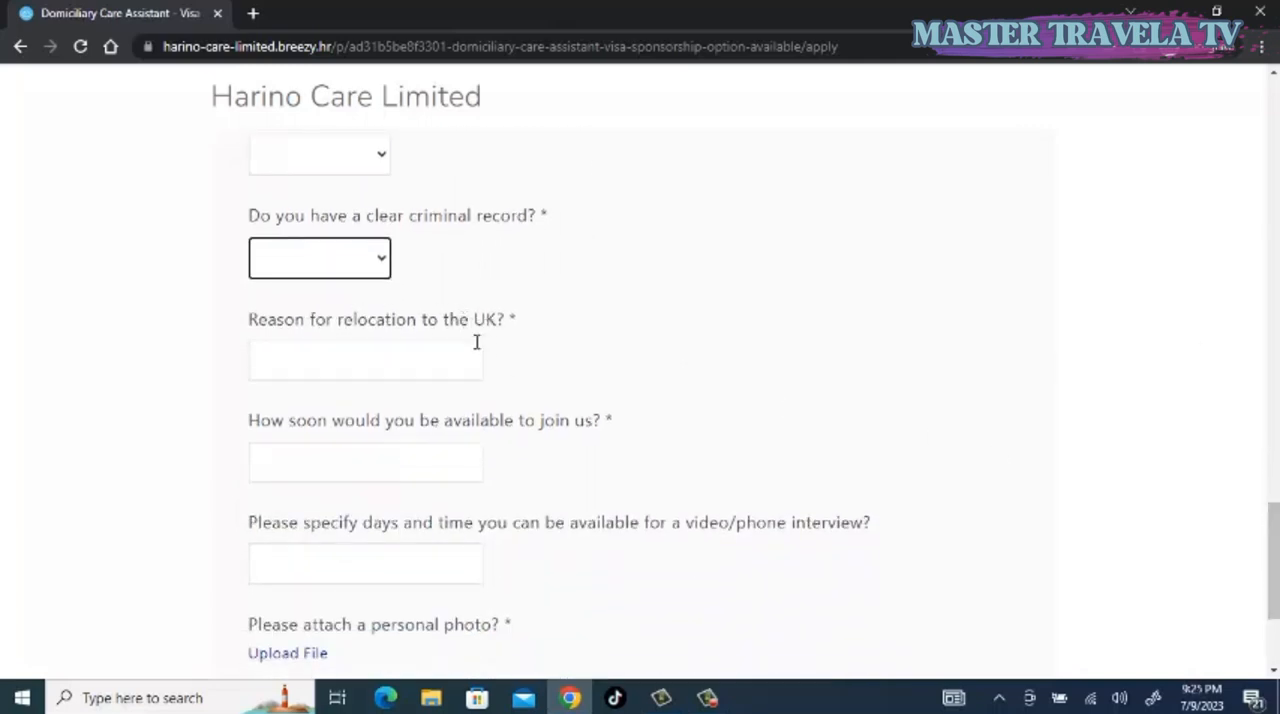
- Leave the criminal record question unanswered and activate the reason for relocation field
click(364, 360)
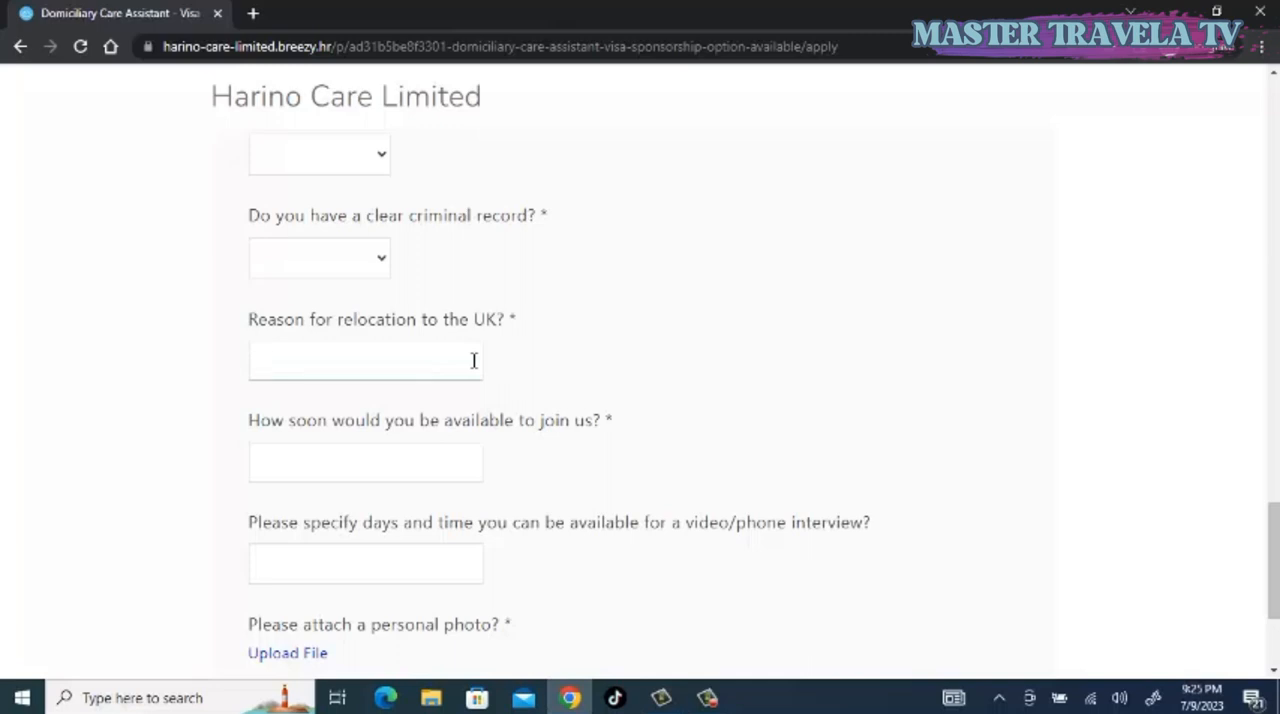
click(364, 360)
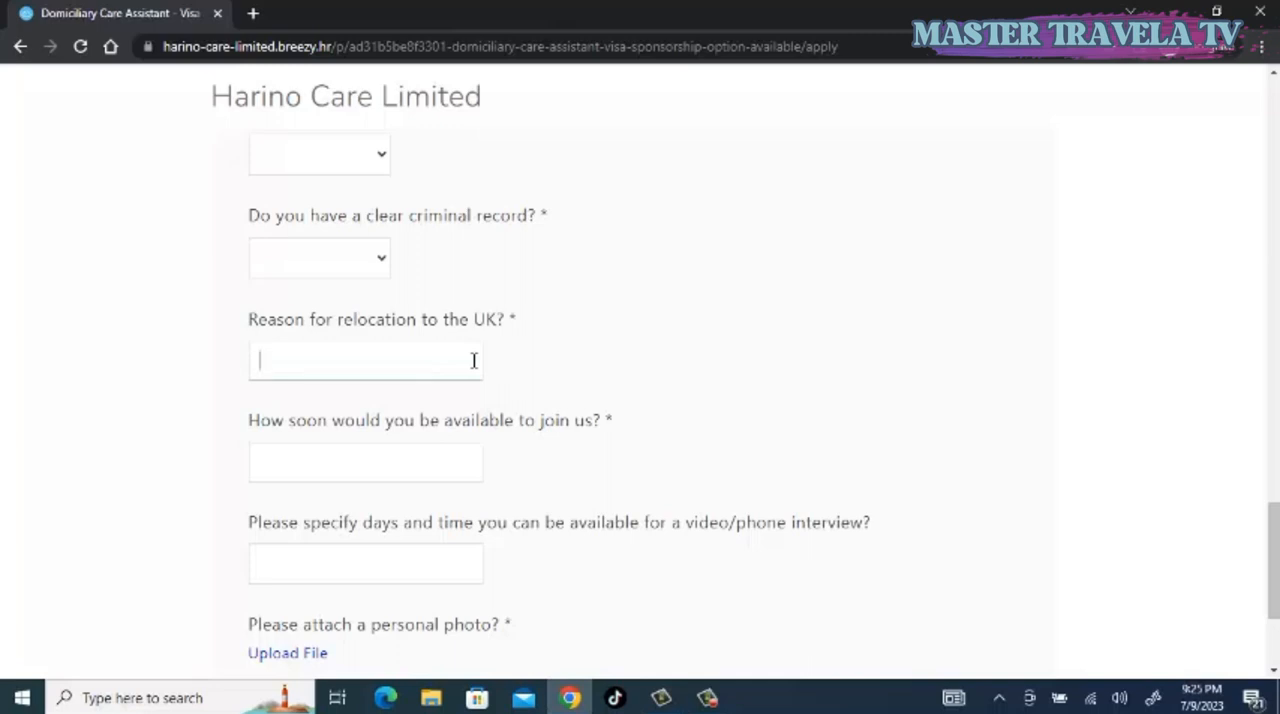
mouse_move(318, 416)
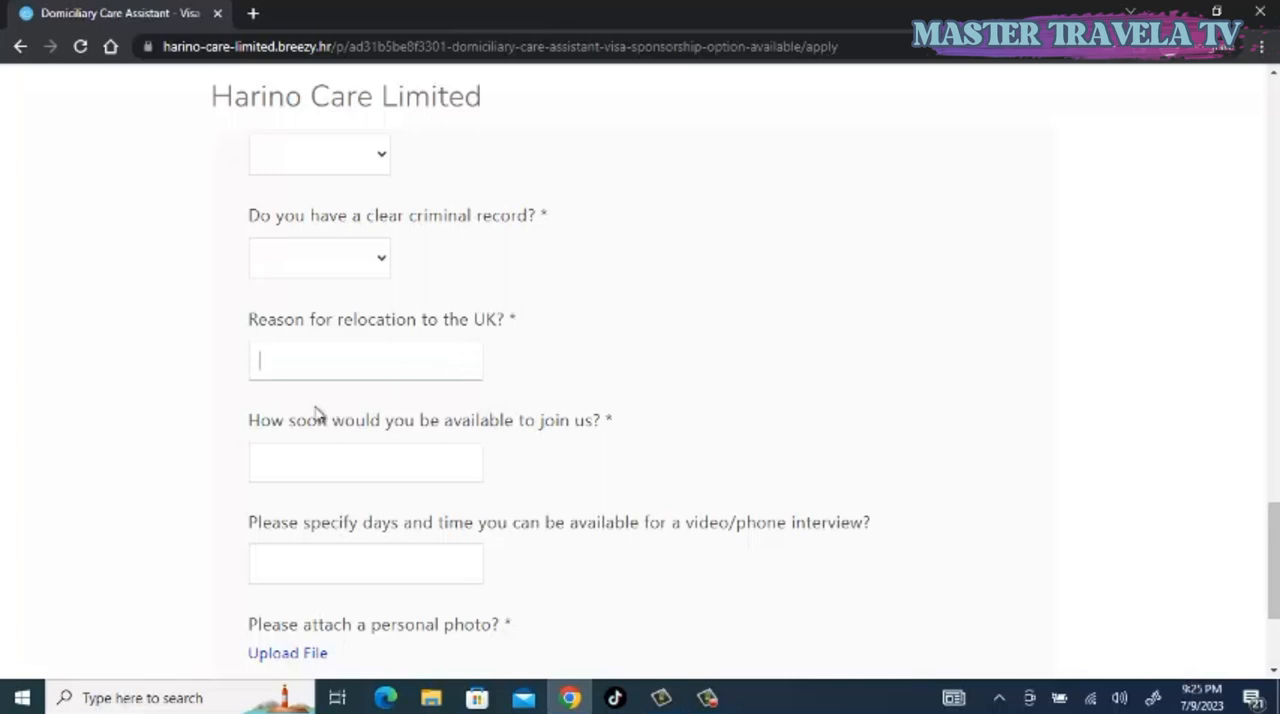
mouse_move(408, 442)
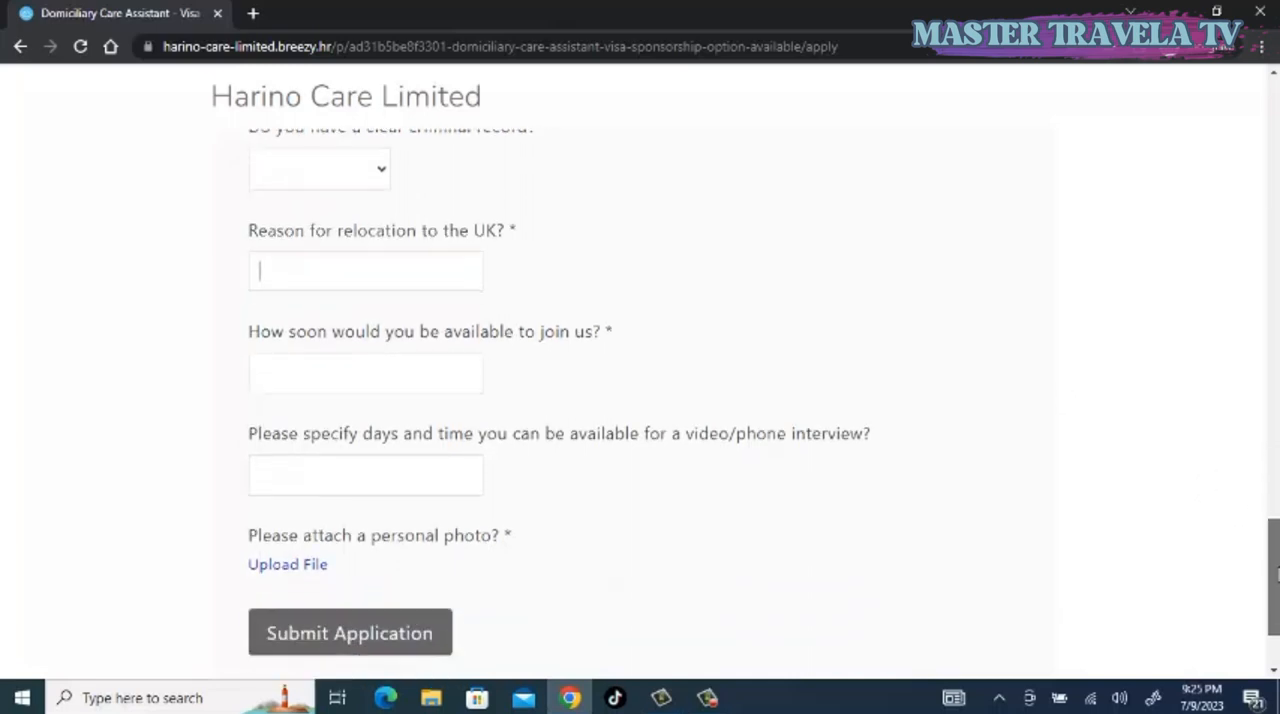
scroll(down, 3)
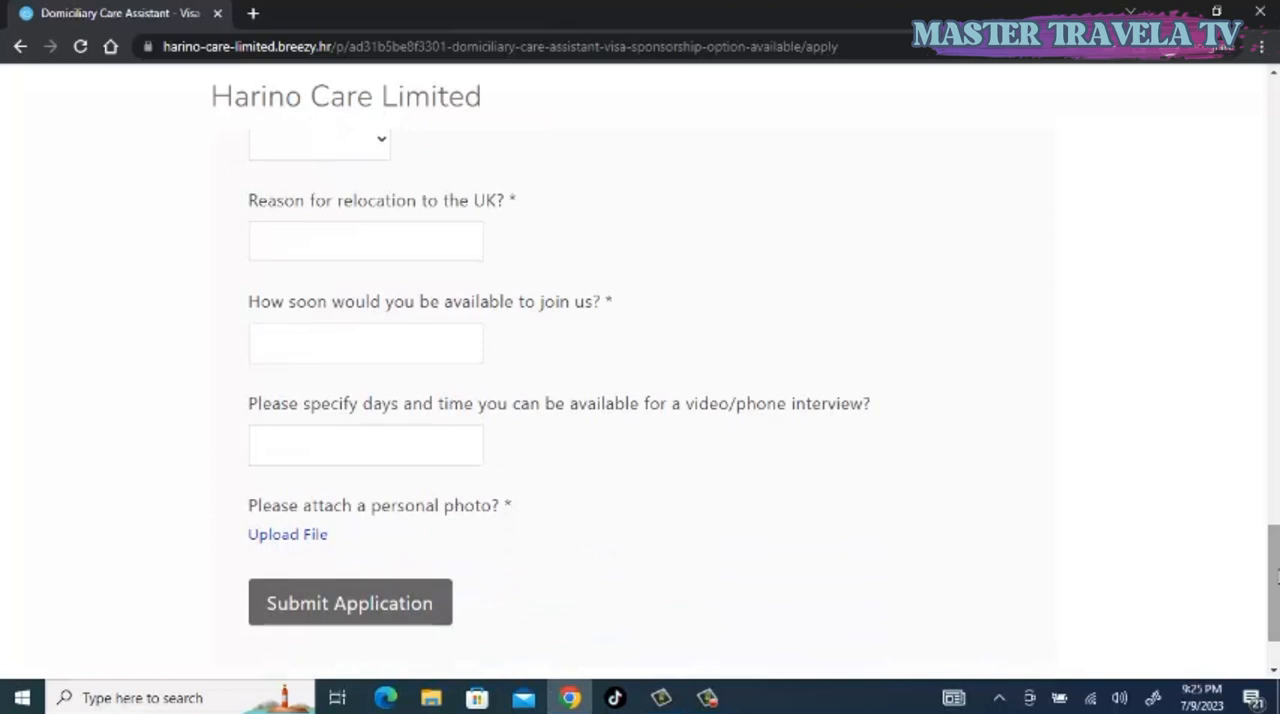
click(364, 240)
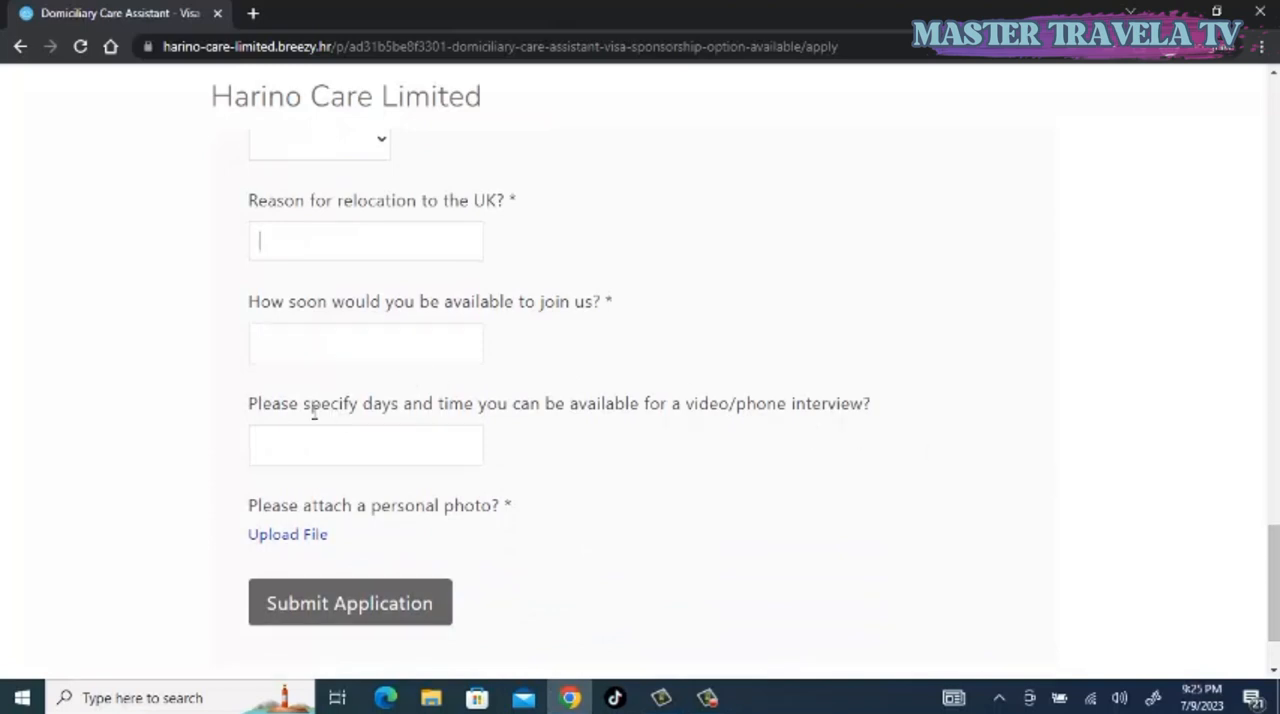
mouse_move(378, 422)
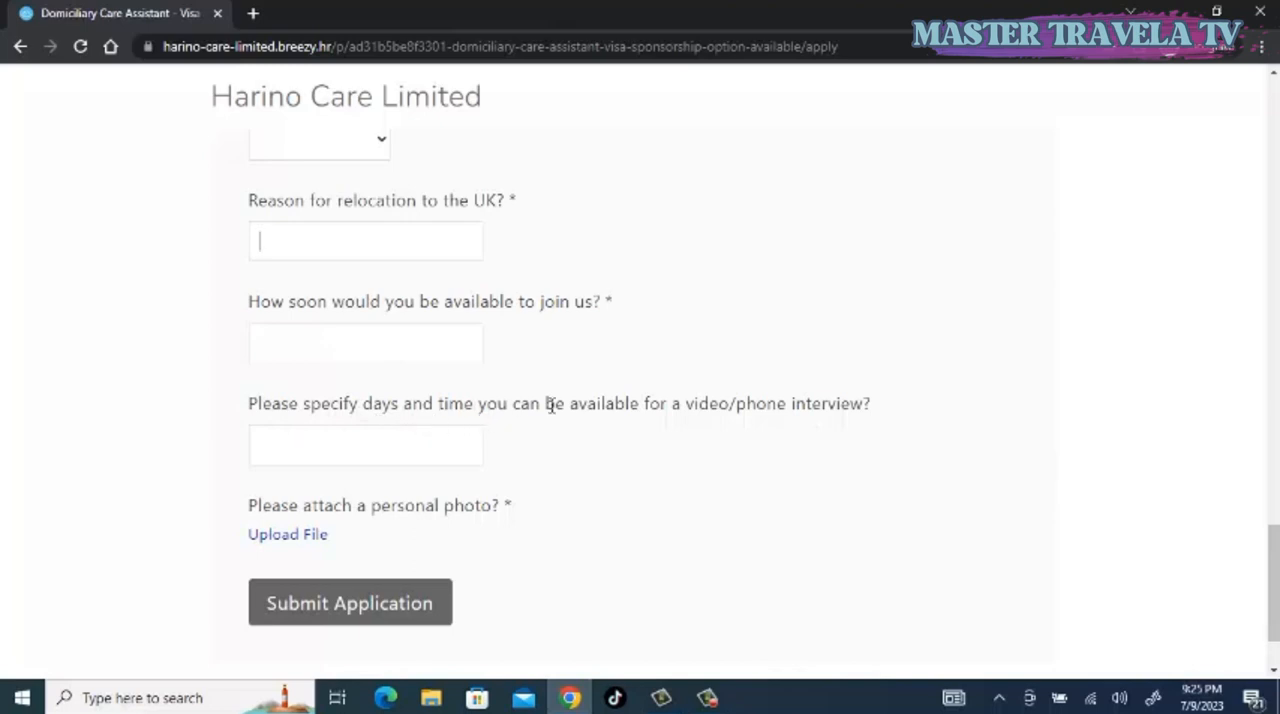
mouse_move(704, 414)
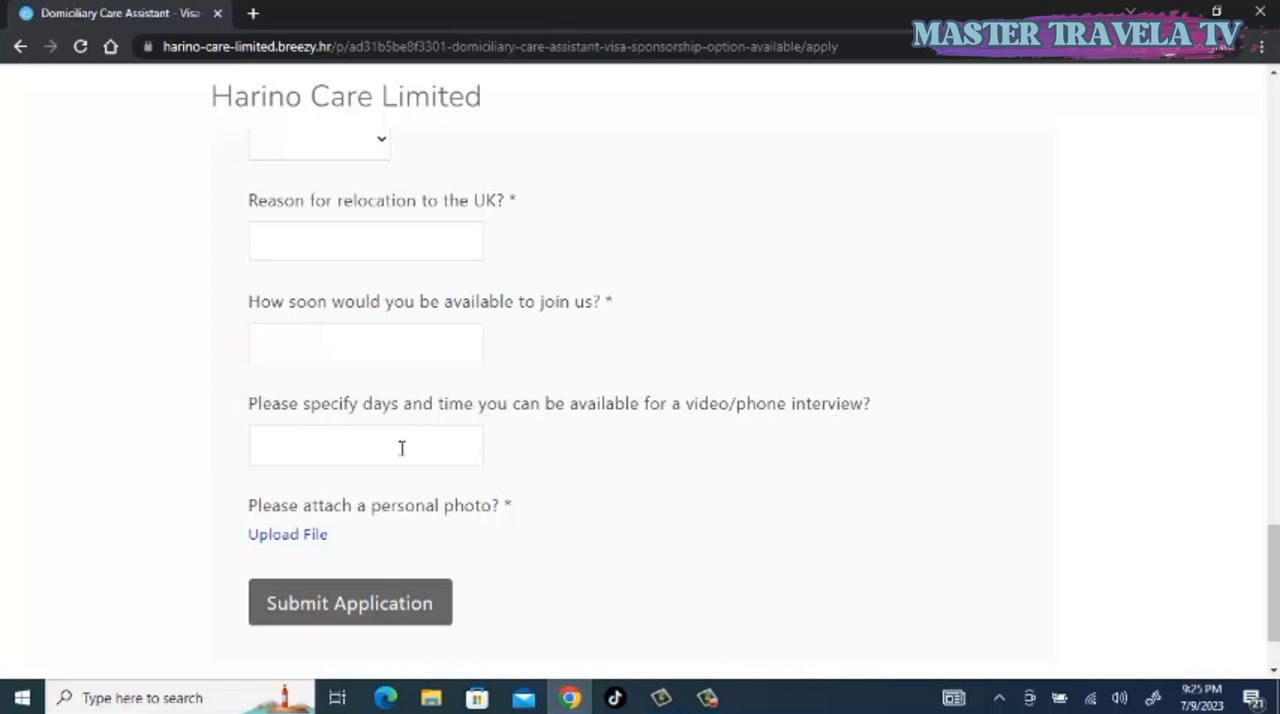
mouse_move(500, 470)
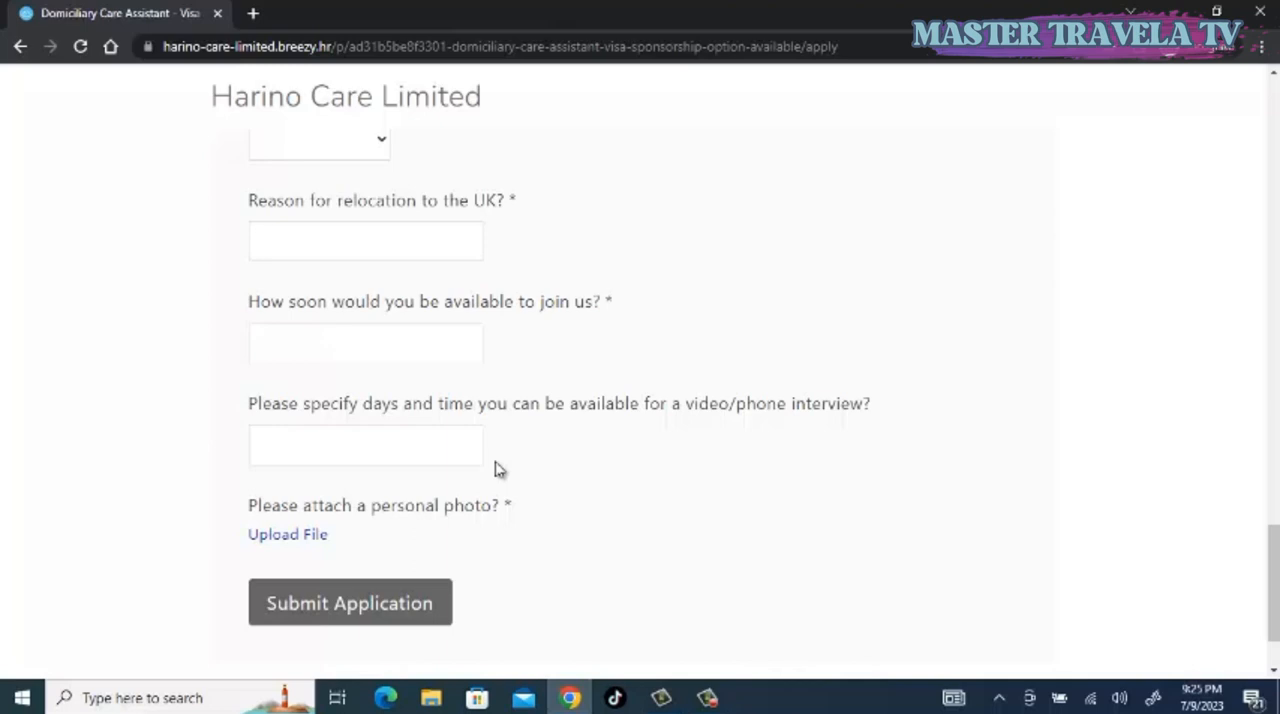
click(364, 240)
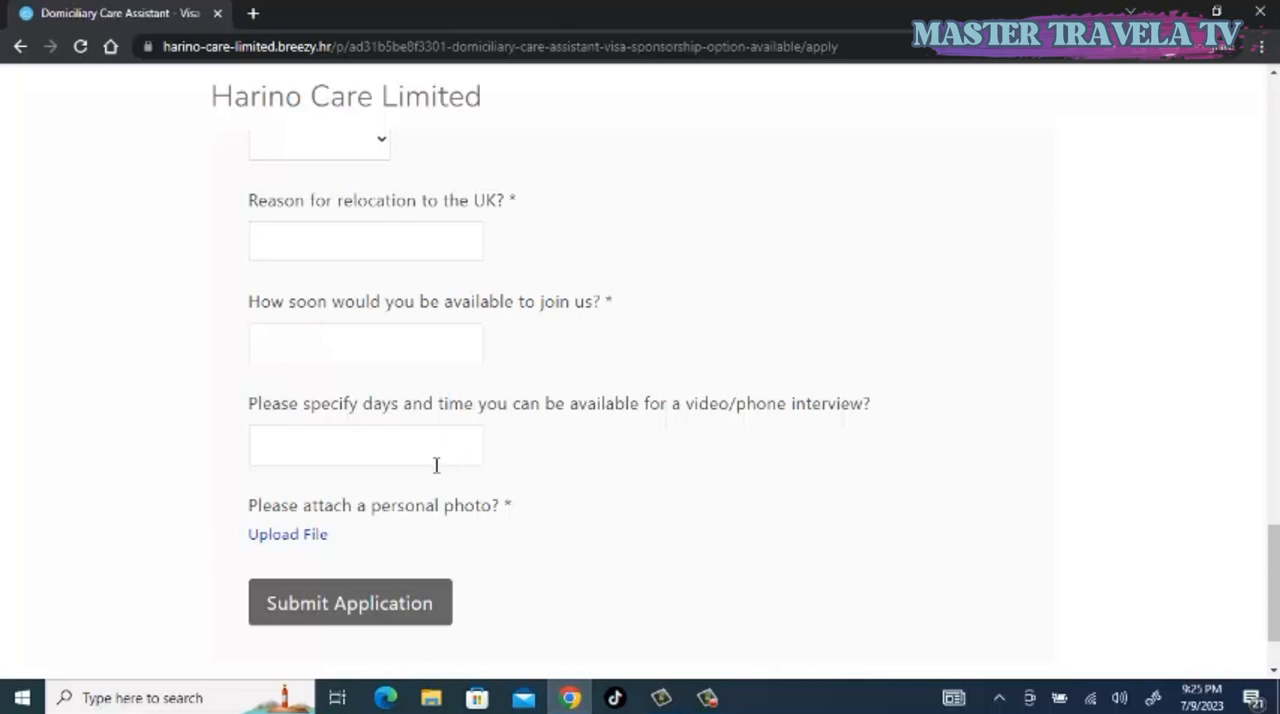
mouse_move(280, 548)
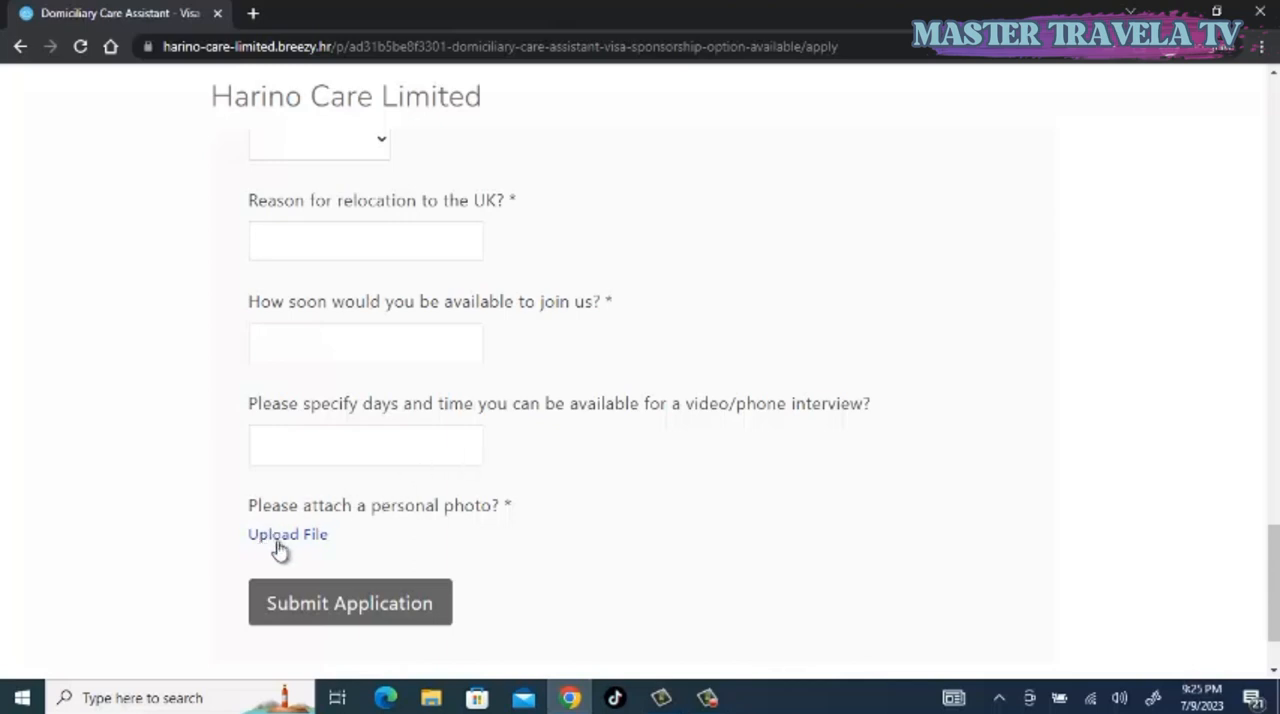
mouse_move(508, 524)
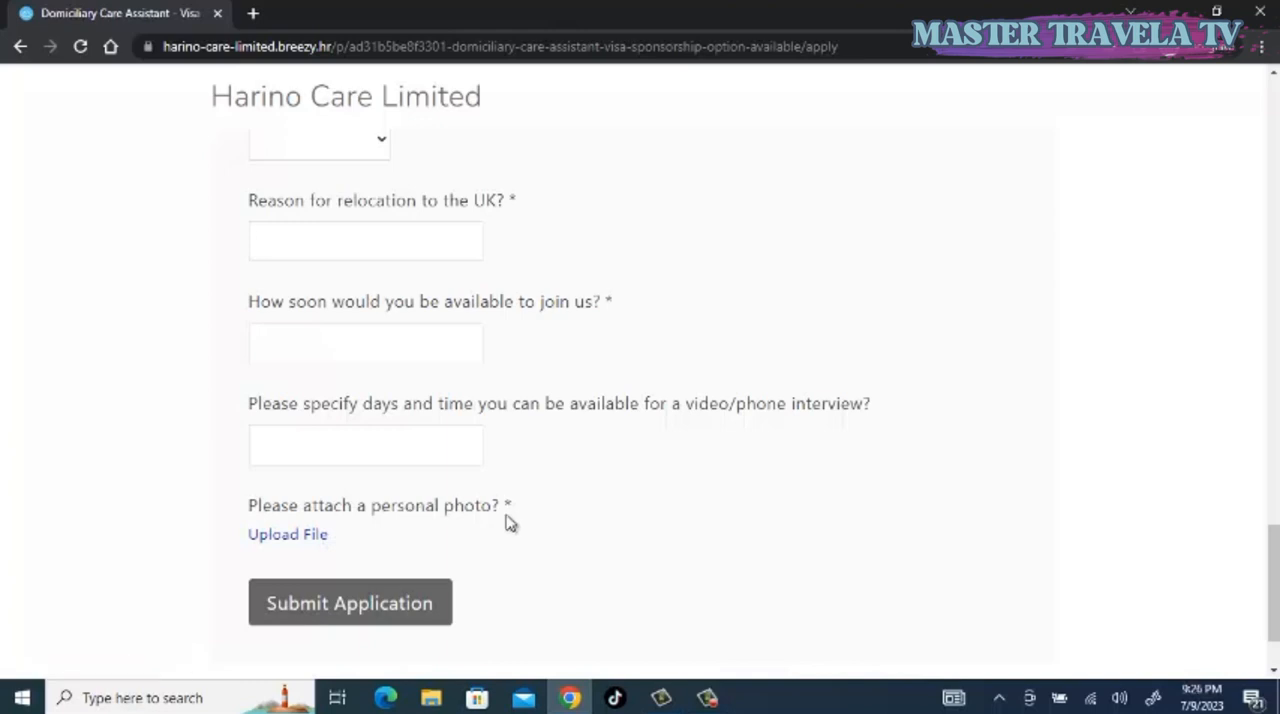
mouse_move(432, 528)
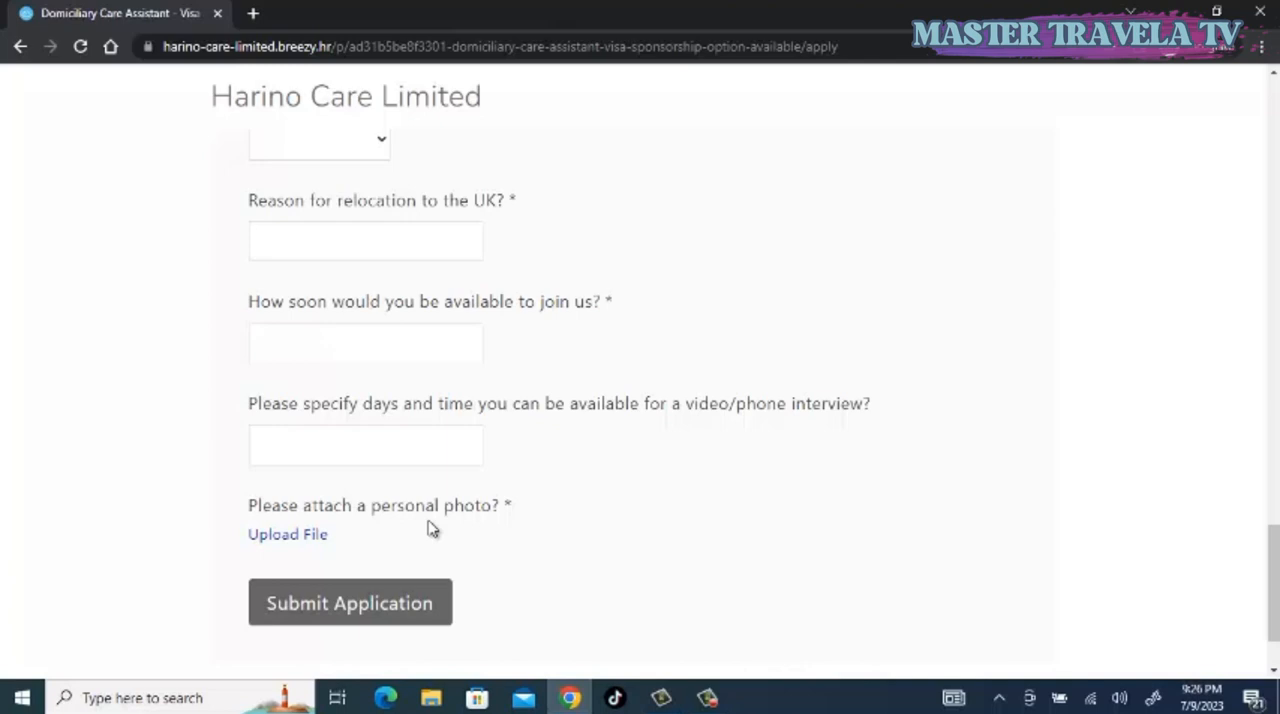
click(364, 240)
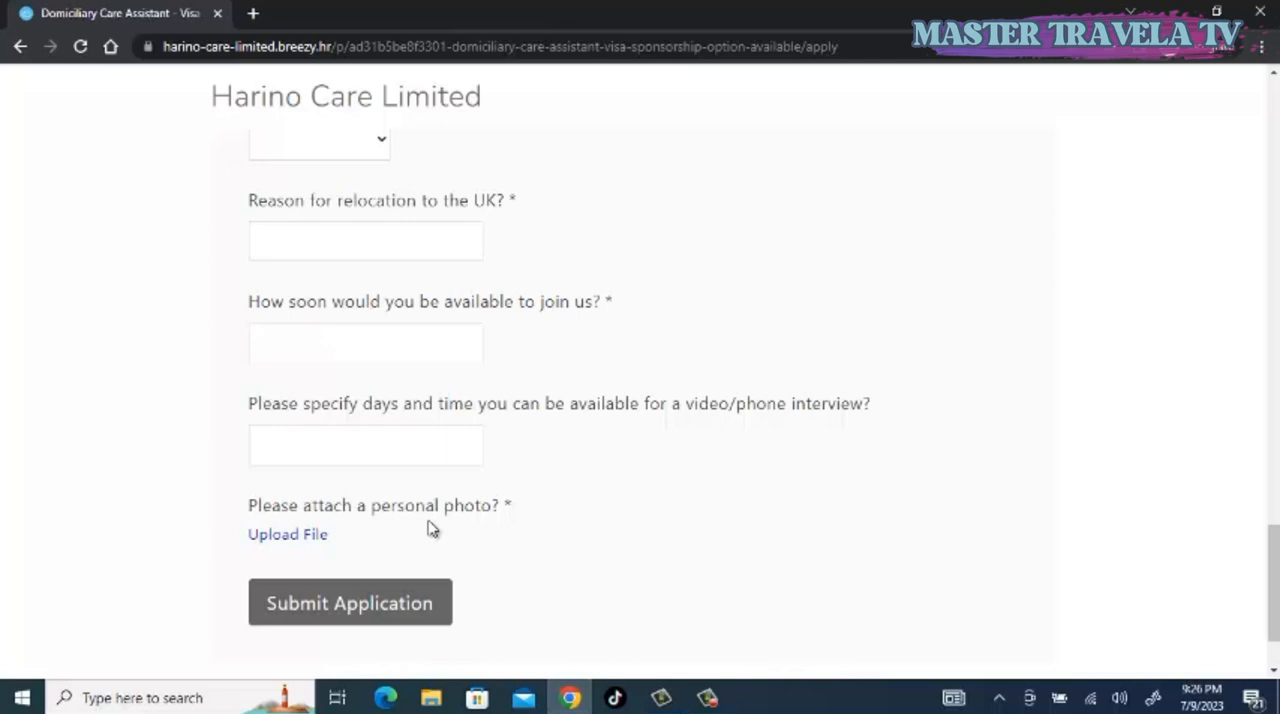
click(364, 240)
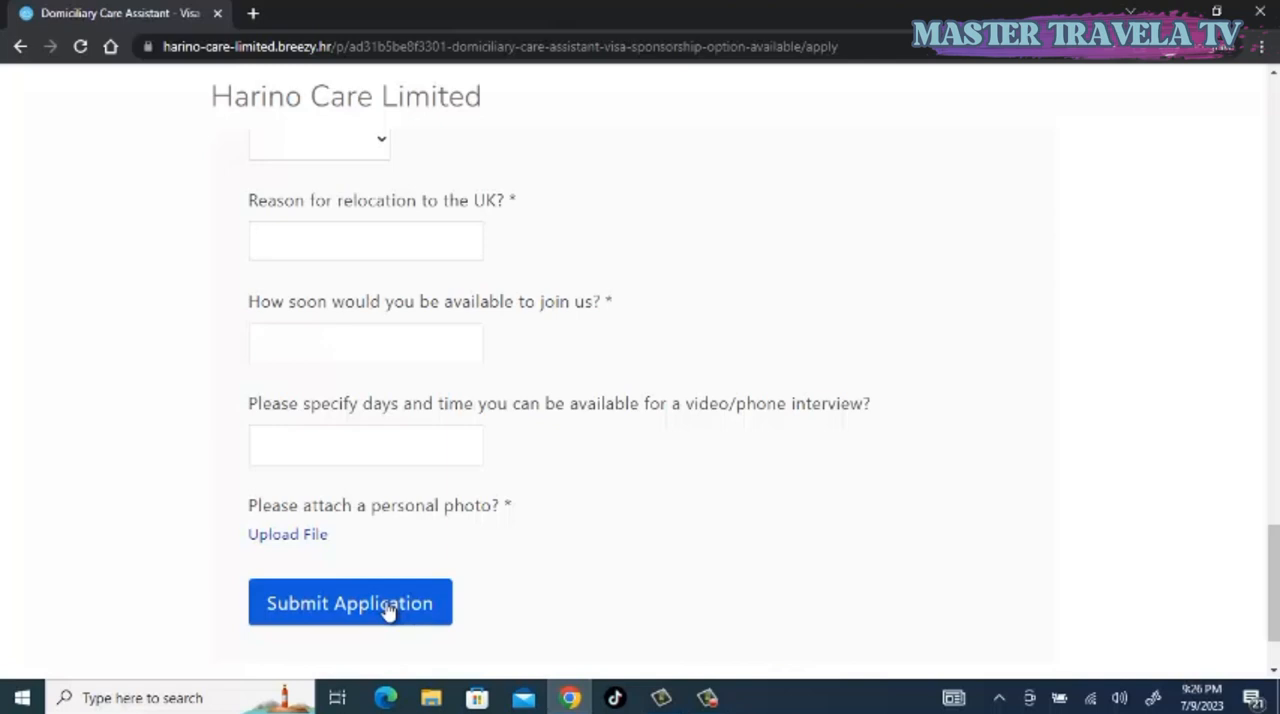
click(364, 240)
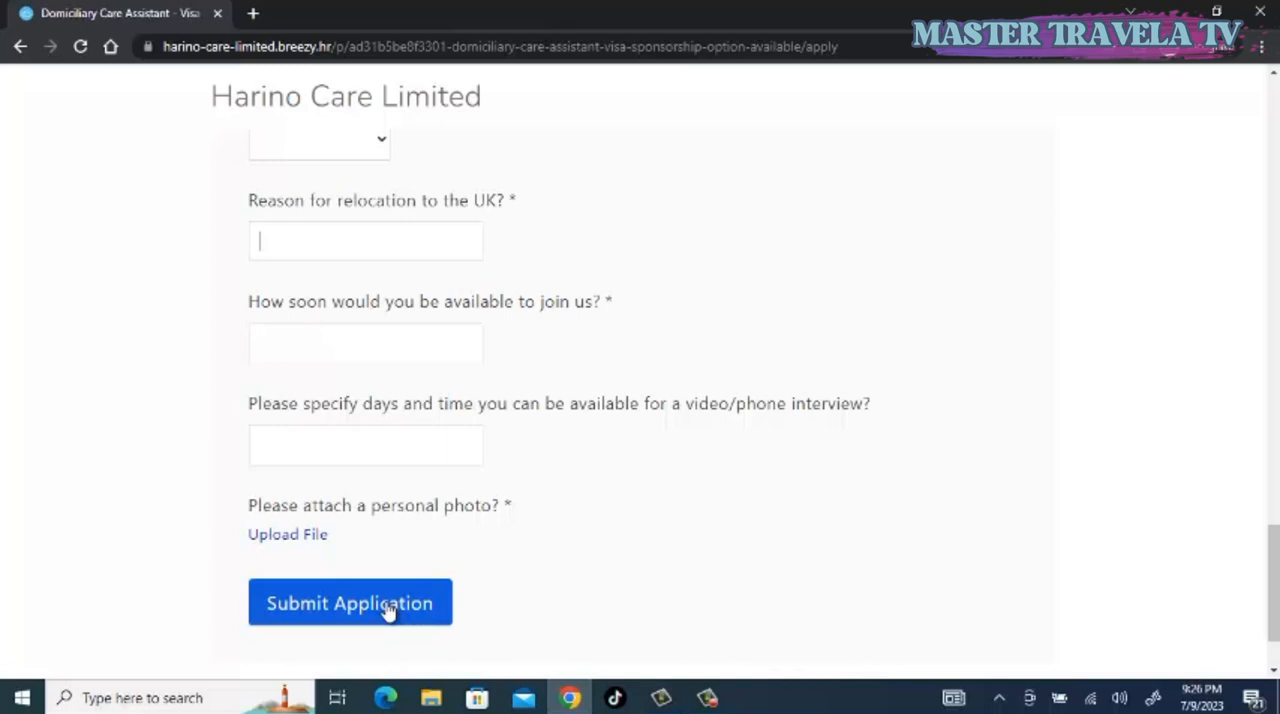